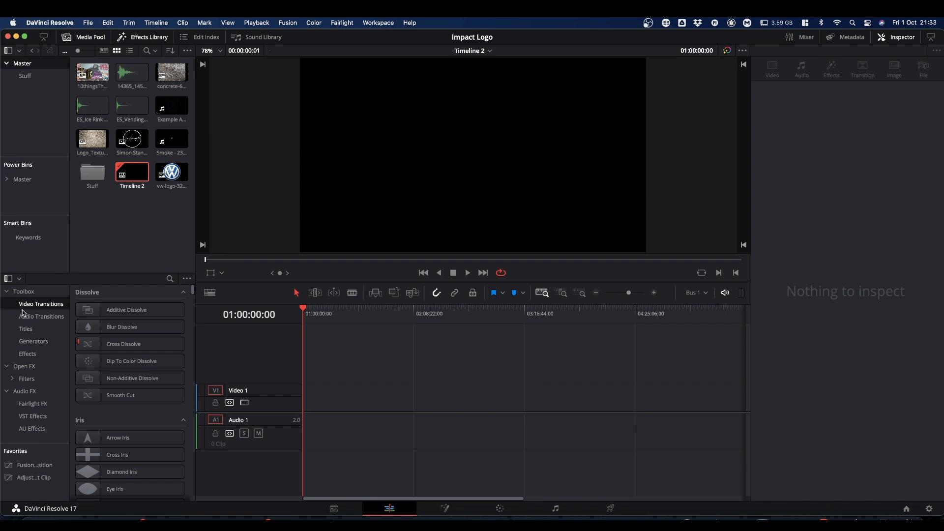
Step: Place a Fusion Composition clip on Video 1 of Timeline 2 and open it in Fusion
{"action": "left_click", "coordinate": [27, 356]}
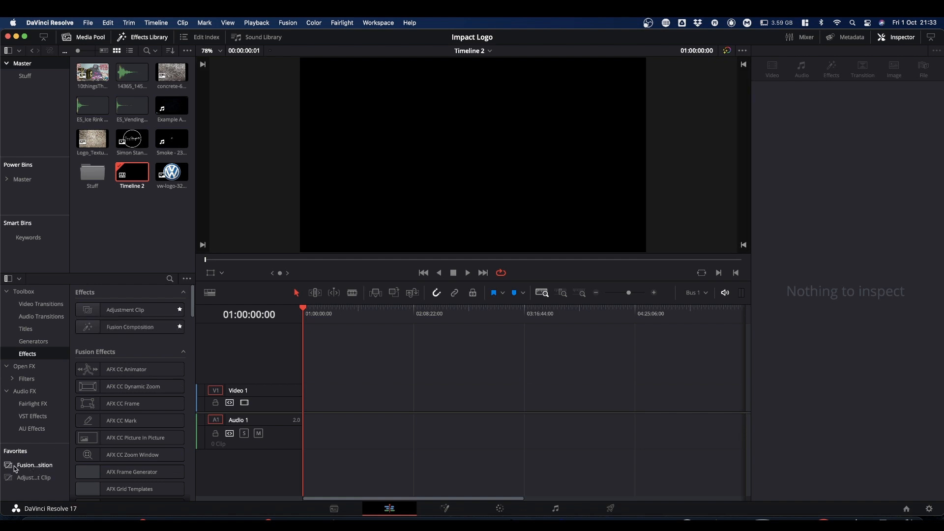
{"action": "left_click_drag", "start_coordinate": [34, 464], "coordinate": [339, 400]}
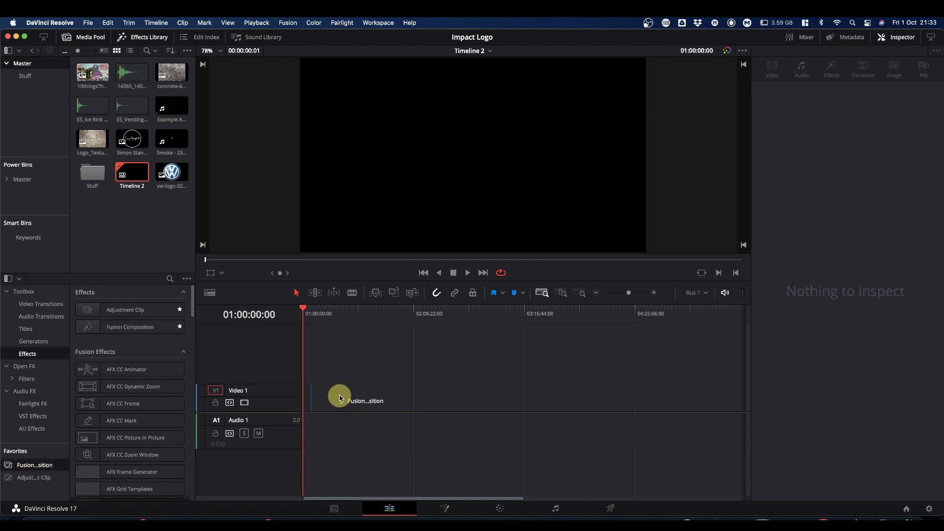
{"action": "left_click", "coordinate": [361, 400]}
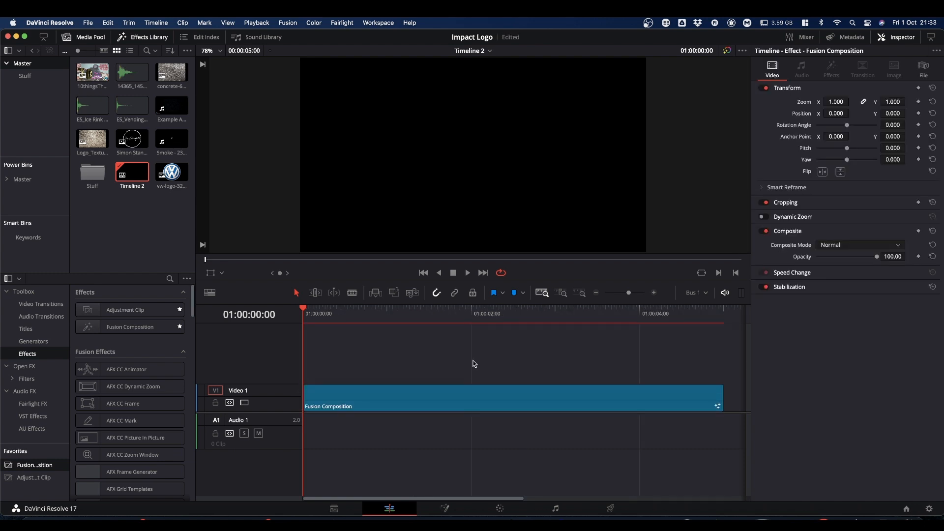
{"action": "mouse_move", "coordinate": [648, 345]}
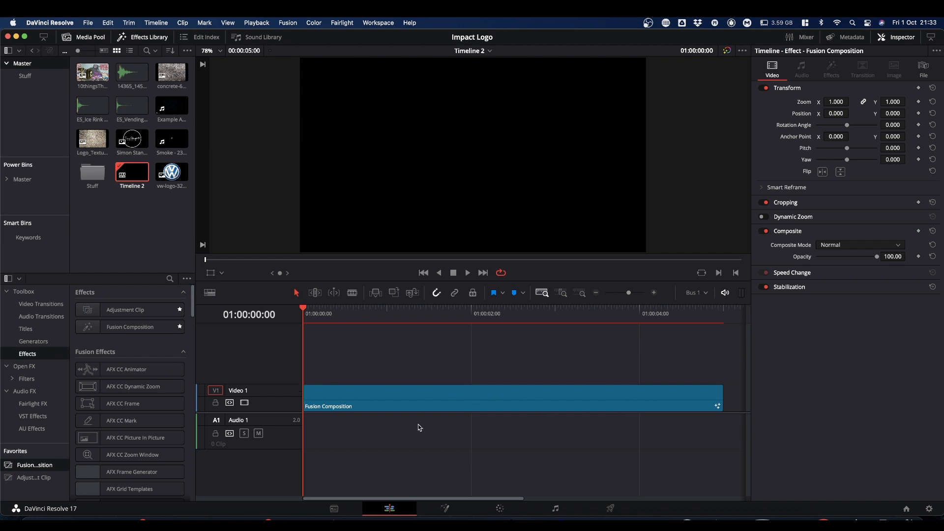
{"action": "left_click", "coordinate": [444, 509]}
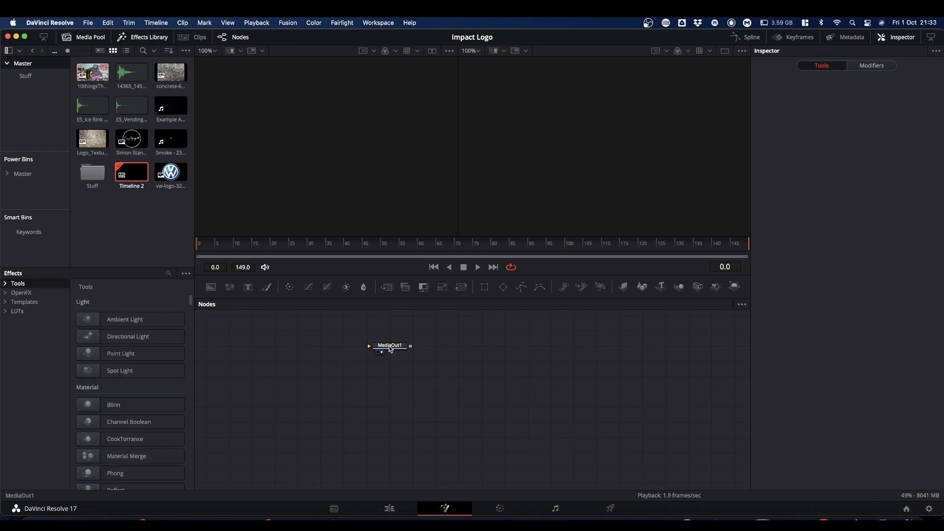
Step: Paste the copied node group, and set the Background node's Alpha to 0
{"action": "right_click", "coordinate": [673, 343]}
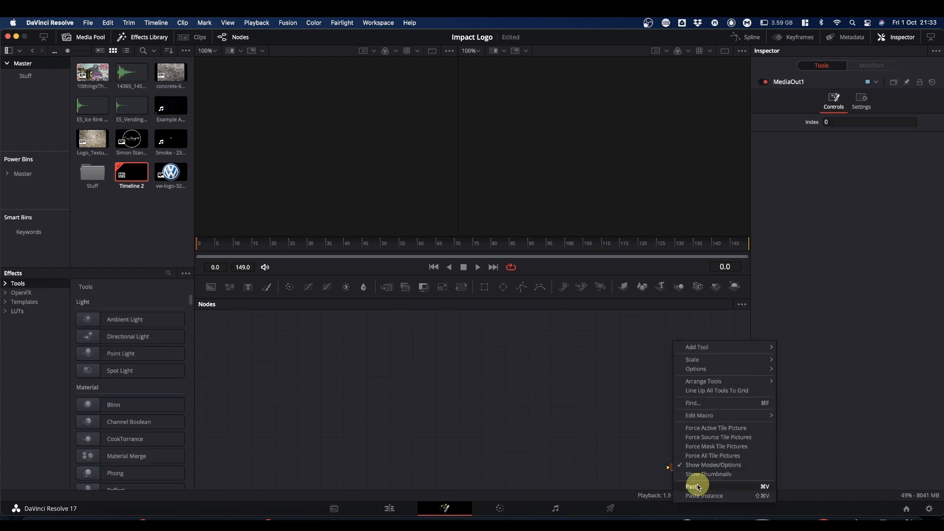
{"action": "left_click", "coordinate": [694, 488]}
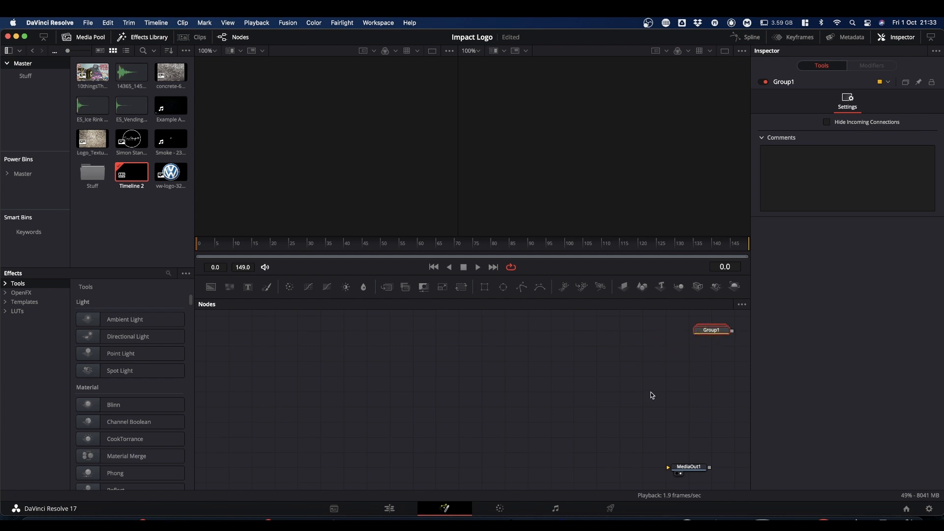
{"action": "mouse_move", "coordinate": [461, 375]}
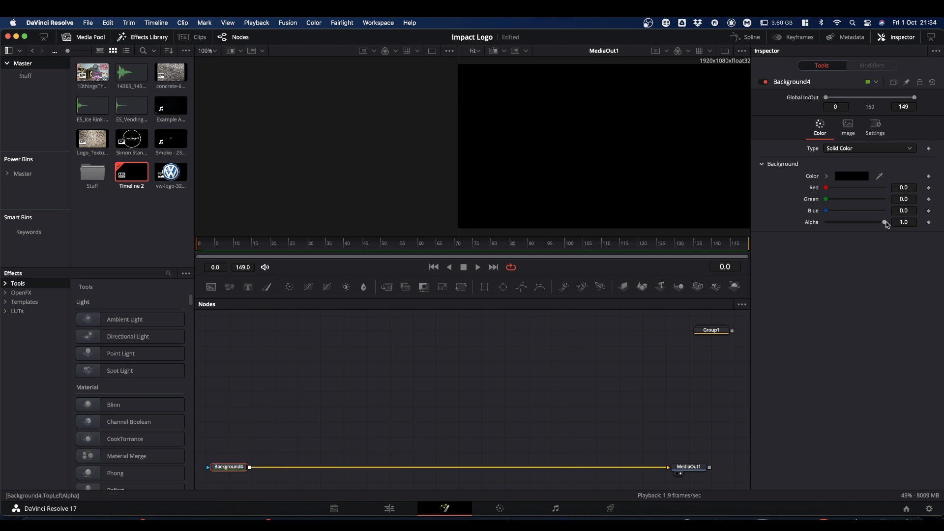
{"action": "left_click_drag", "start_coordinate": [883, 221], "coordinate": [826, 222]}
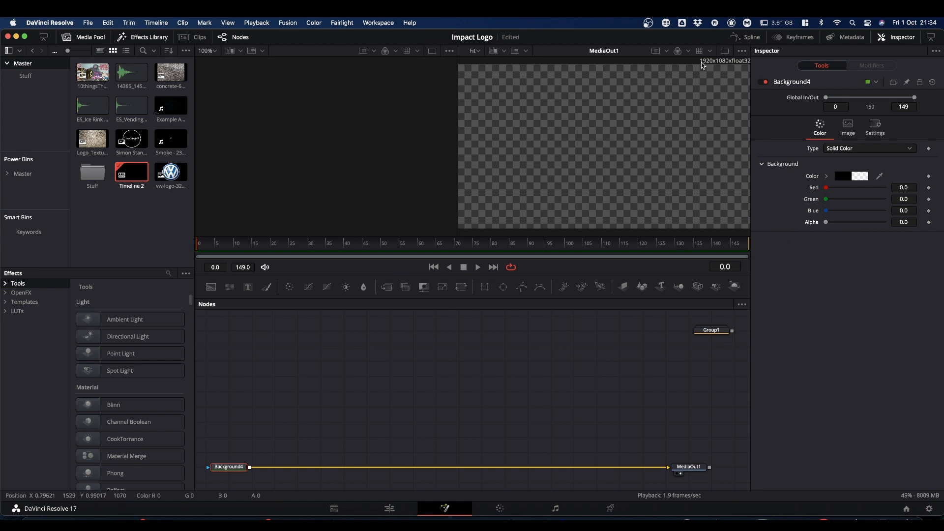
{"action": "mouse_move", "coordinate": [742, 75]}
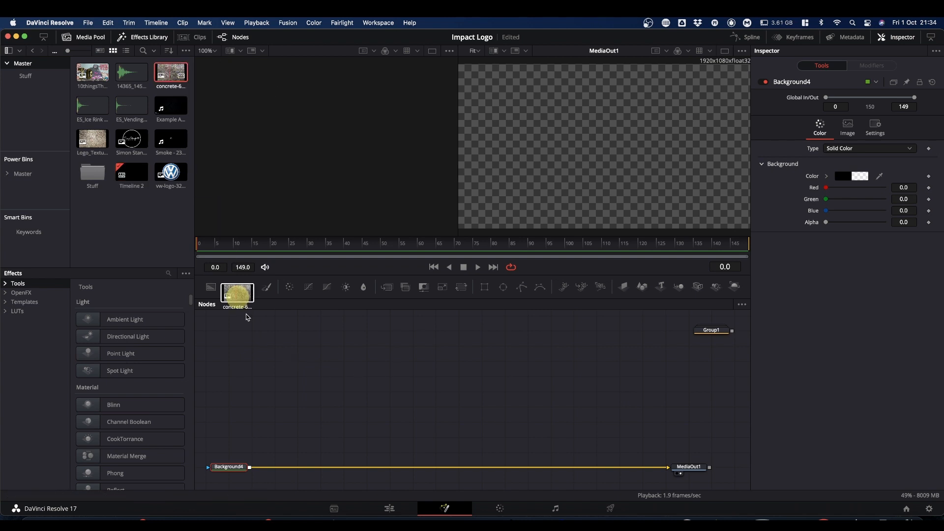
Step: Add the concrete image as MediaIn1 and merge it over Background4 through Merge1
{"action": "left_click_drag", "start_coordinate": [237, 295], "coordinate": [288, 410]}
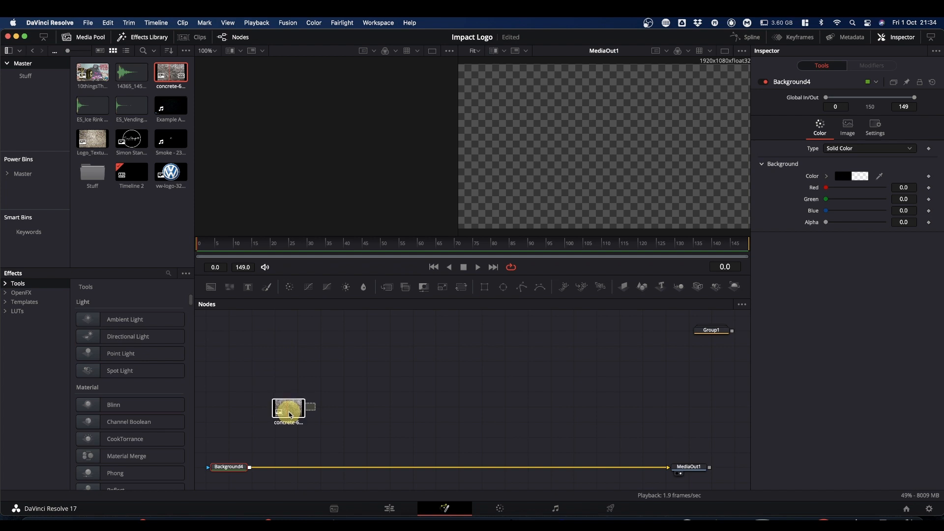
{"action": "left_click", "coordinate": [288, 408]}
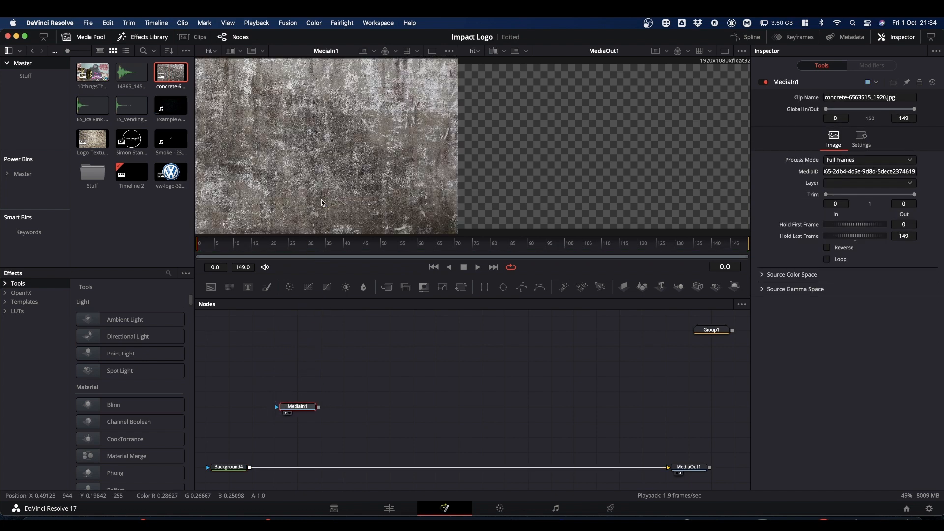
{"action": "left_click_drag", "start_coordinate": [297, 405], "coordinate": [275, 406]}
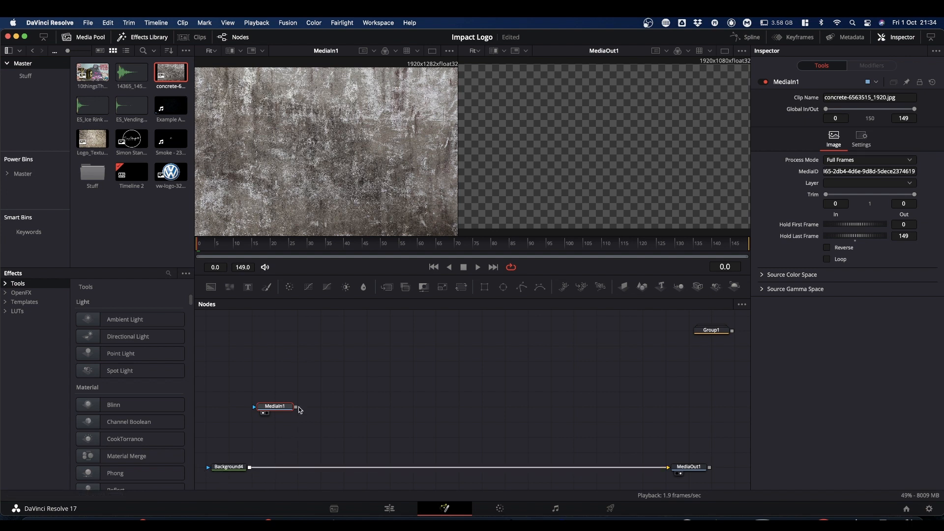
{"action": "left_click_drag", "start_coordinate": [296, 407], "coordinate": [249, 470]}
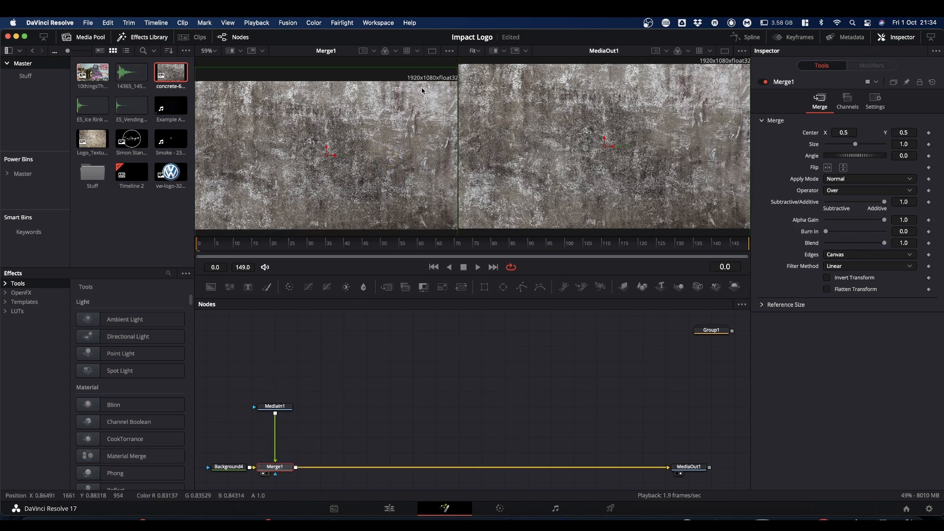
{"action": "mouse_move", "coordinate": [431, 96]}
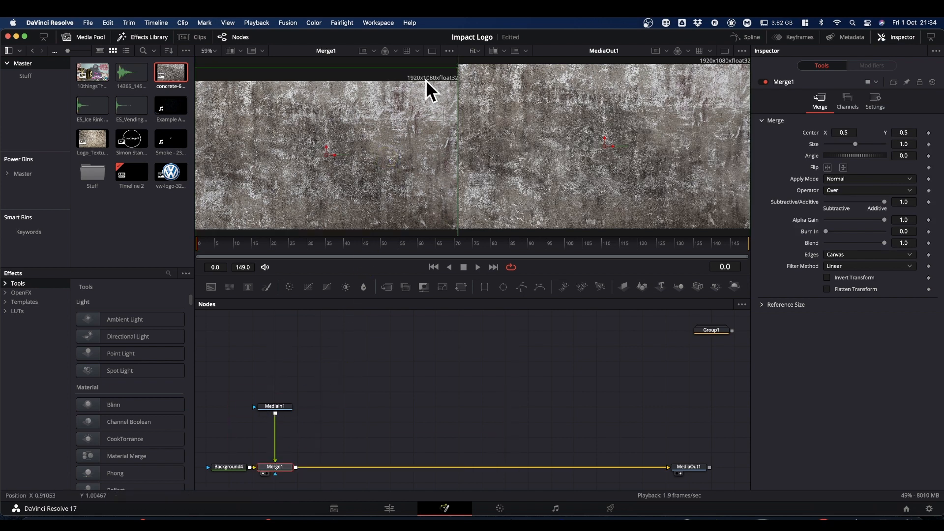
{"action": "mouse_move", "coordinate": [339, 407]}
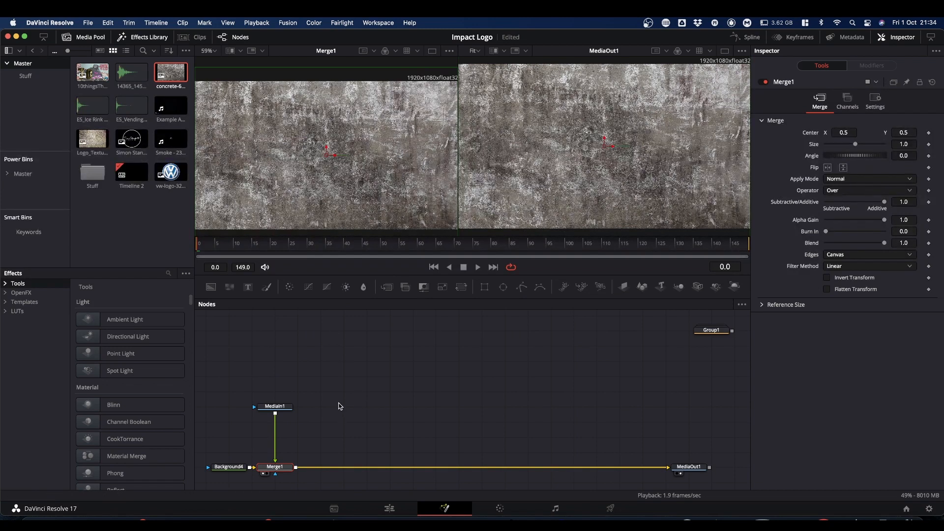
{"action": "mouse_move", "coordinate": [380, 169]}
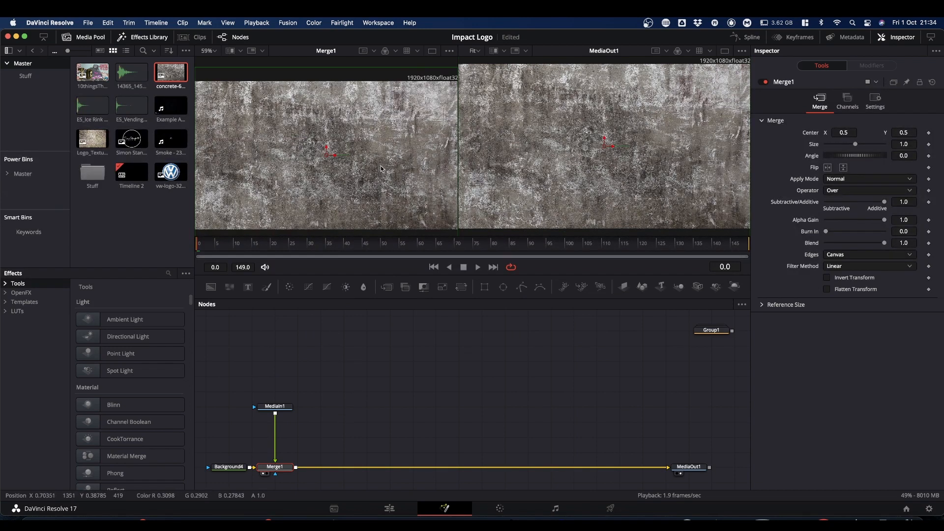
{"action": "left_click", "coordinate": [274, 406]}
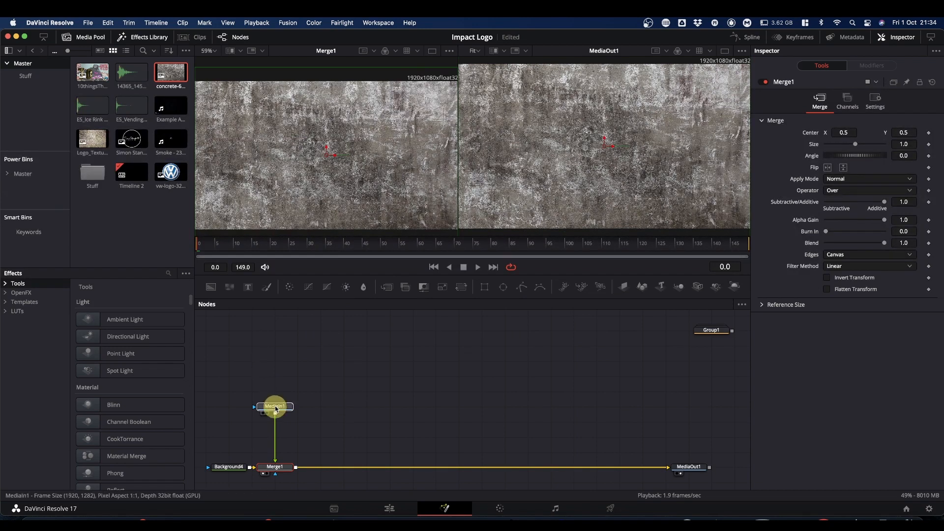
{"action": "left_click", "coordinate": [274, 406]}
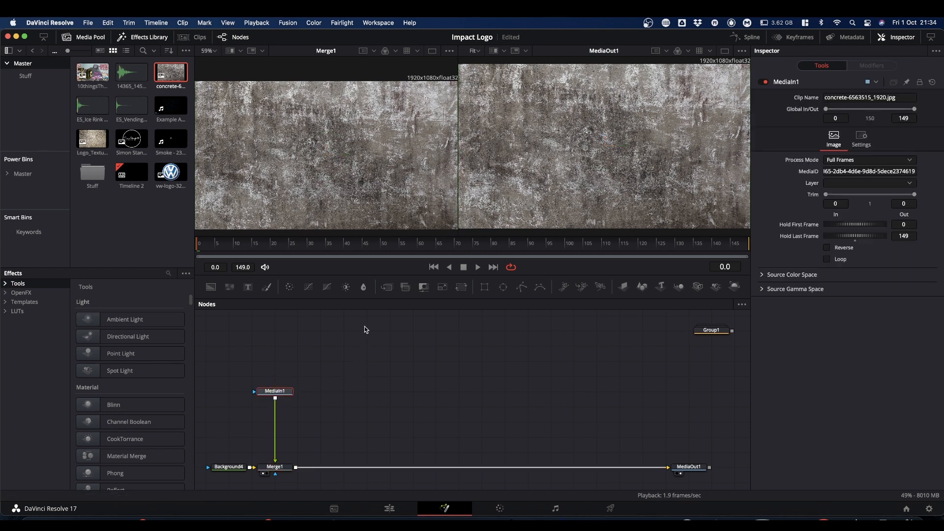
{"action": "mouse_move", "coordinate": [345, 287]}
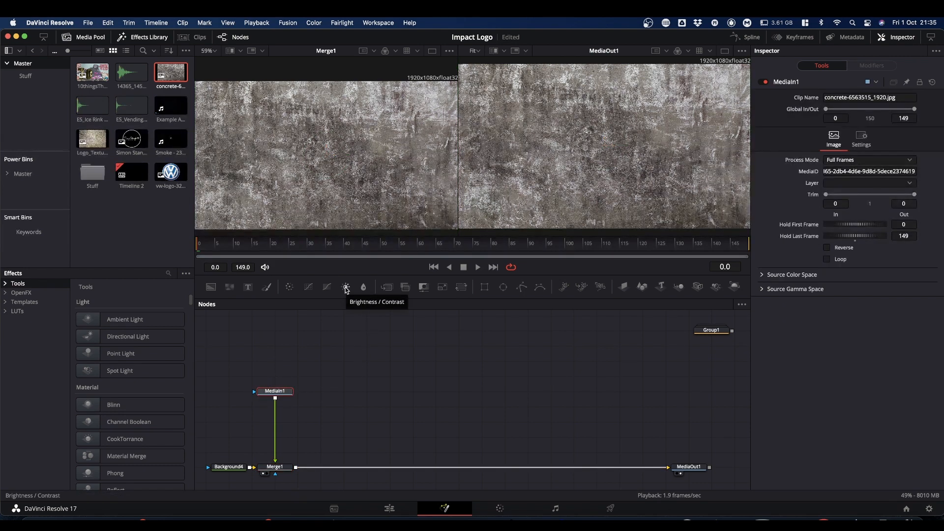
Step: Insert BrightnessContrast1 after MediaIn1 and lower its gain to 0.34
{"action": "left_click", "coordinate": [345, 287]}
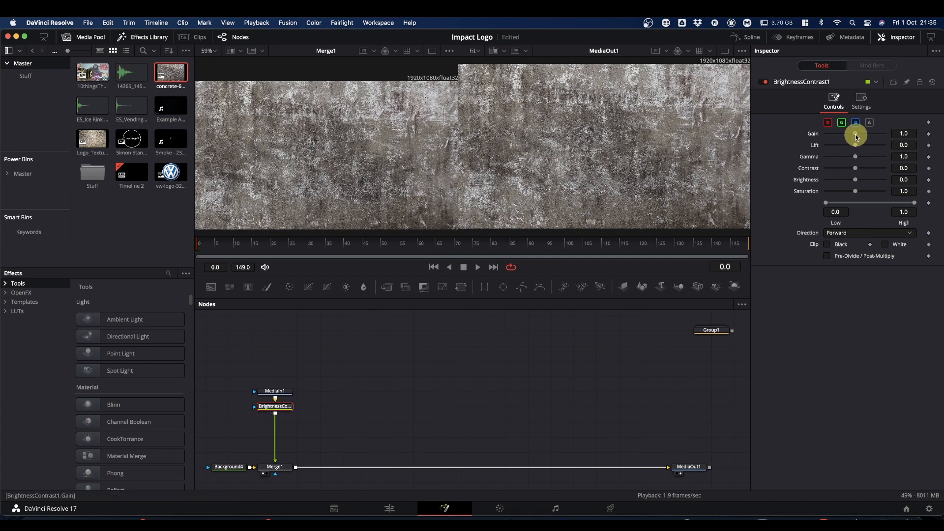
{"action": "left_click_drag", "start_coordinate": [855, 134], "coordinate": [840, 134]}
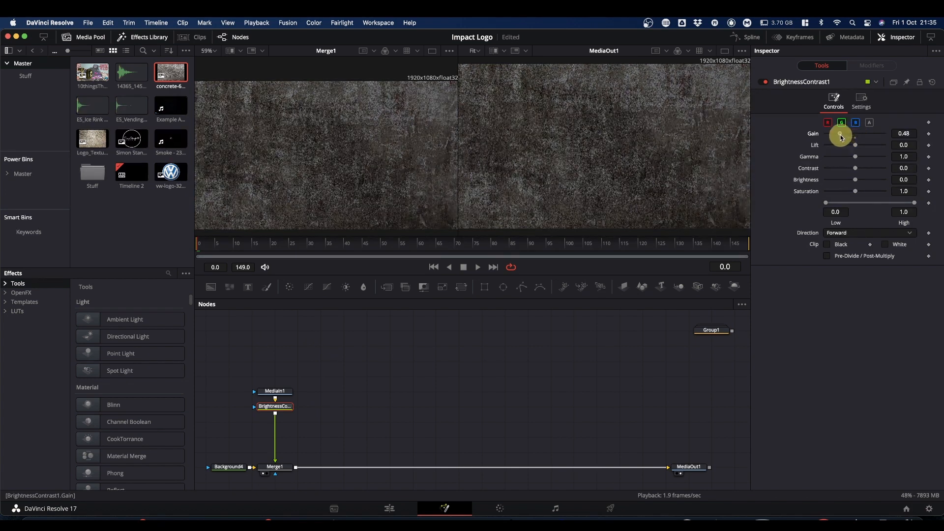
{"action": "left_click_drag", "start_coordinate": [840, 136], "coordinate": [836, 136]}
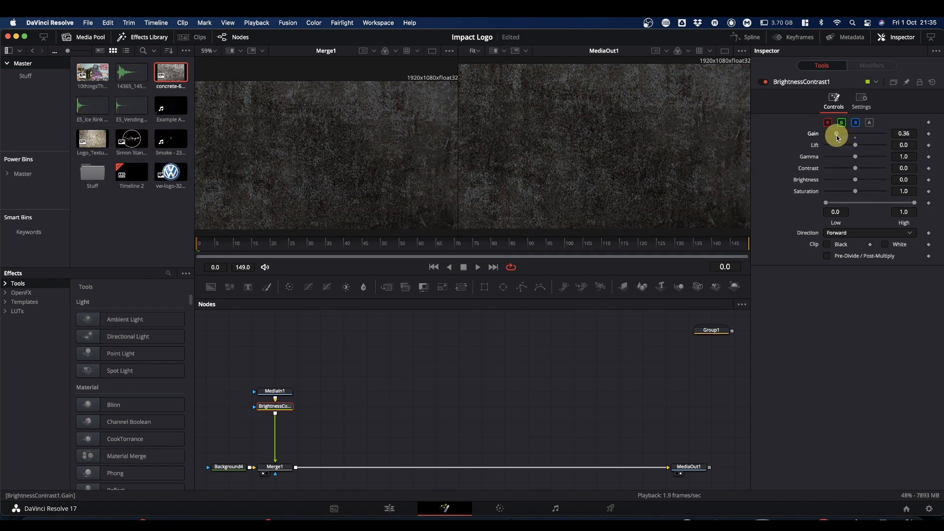
{"action": "left_click_drag", "start_coordinate": [837, 133], "coordinate": [836, 134]}
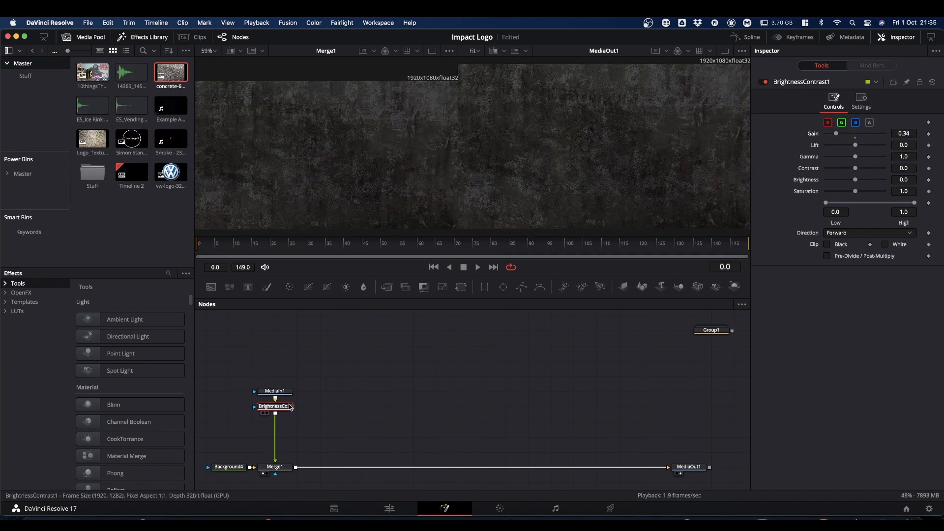
{"action": "left_click", "coordinate": [274, 391]}
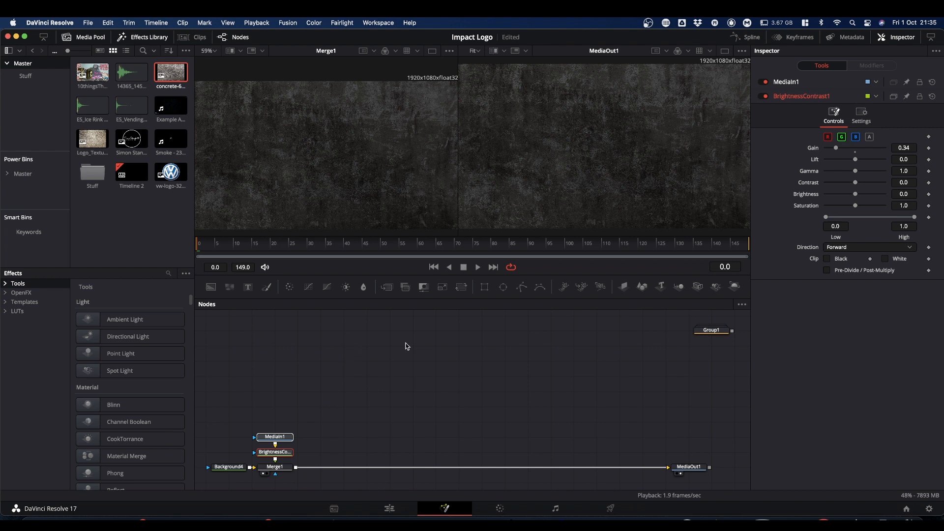
{"action": "mouse_move", "coordinate": [354, 483]}
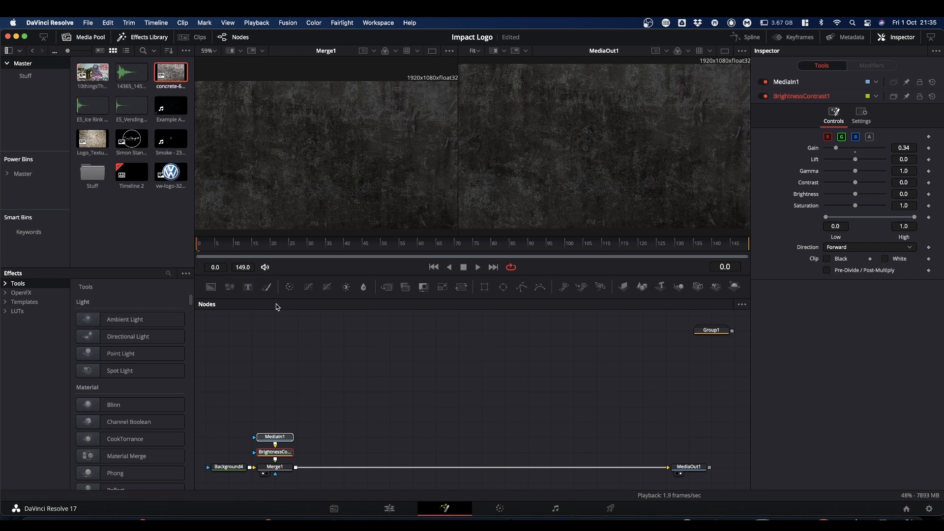
Step: Add the VW logo via Merge2, scale it to 0.42, and select Background4_1
{"action": "left_click_drag", "start_coordinate": [171, 172], "coordinate": [440, 400]}
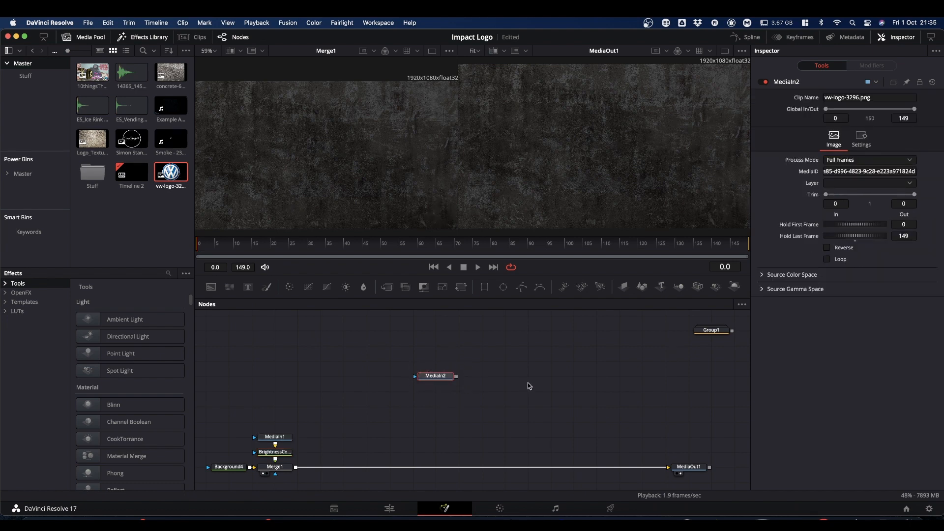
{"action": "mouse_move", "coordinate": [432, 371]}
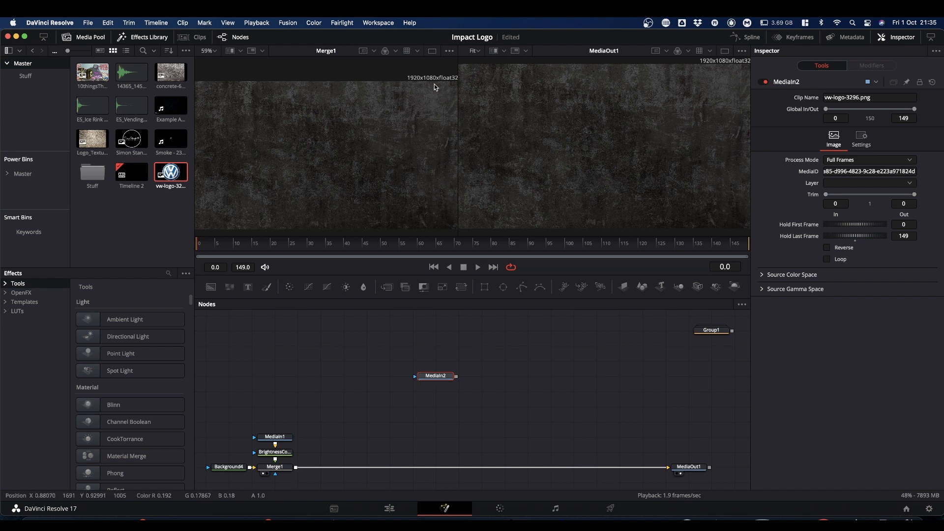
{"action": "mouse_move", "coordinate": [469, 86]}
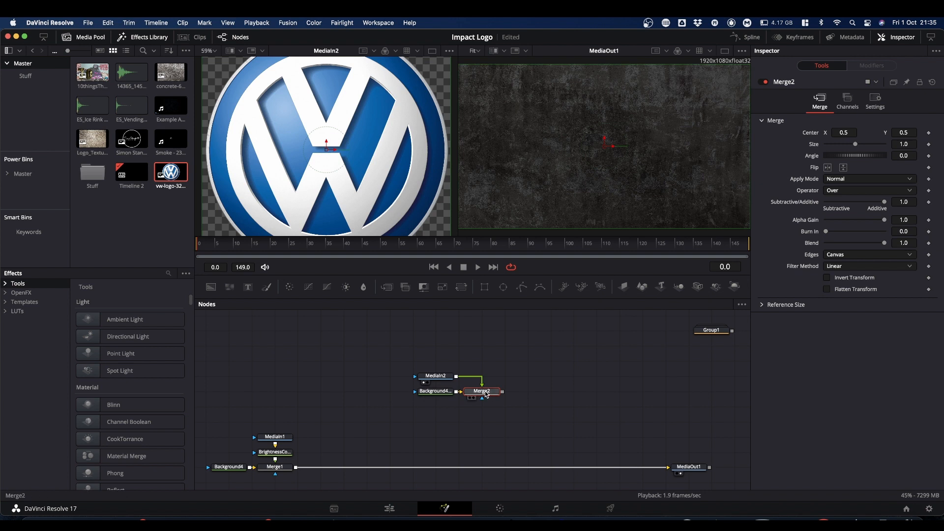
{"action": "left_click", "coordinate": [482, 391]}
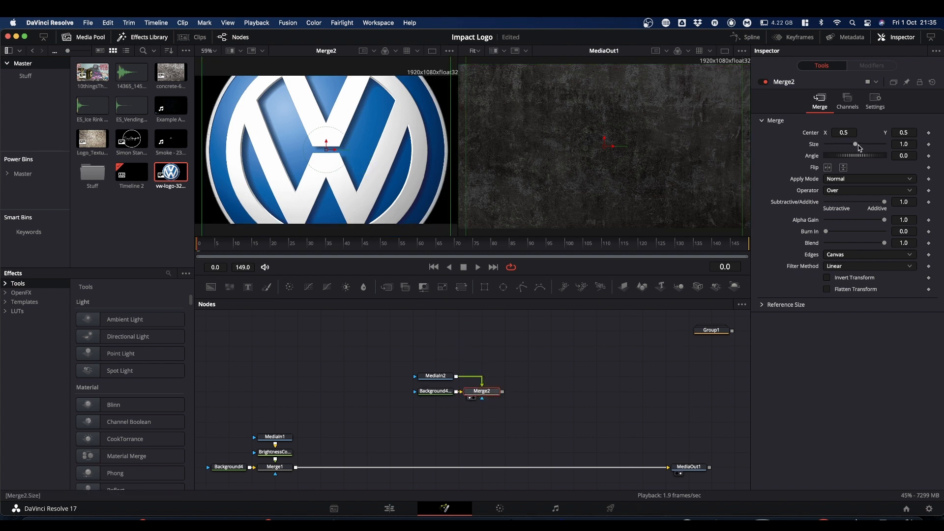
{"action": "left_click_drag", "start_coordinate": [861, 145], "coordinate": [850, 144]}
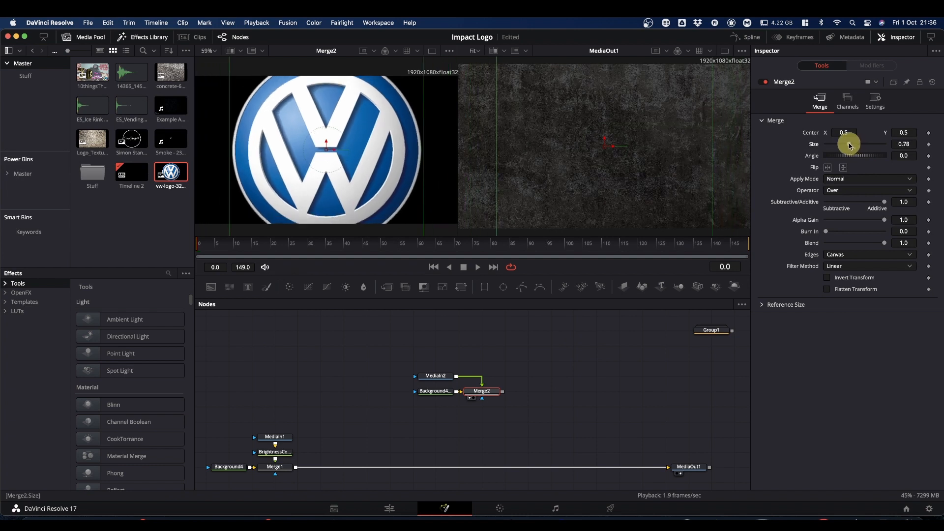
{"action": "left_click_drag", "start_coordinate": [855, 144], "coordinate": [843, 144]}
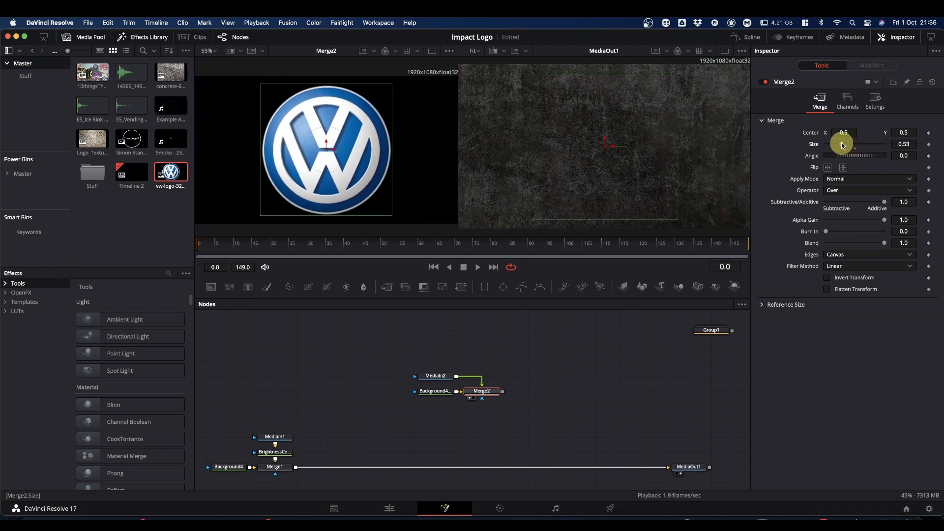
{"action": "left_click_drag", "start_coordinate": [849, 145], "coordinate": [837, 145]}
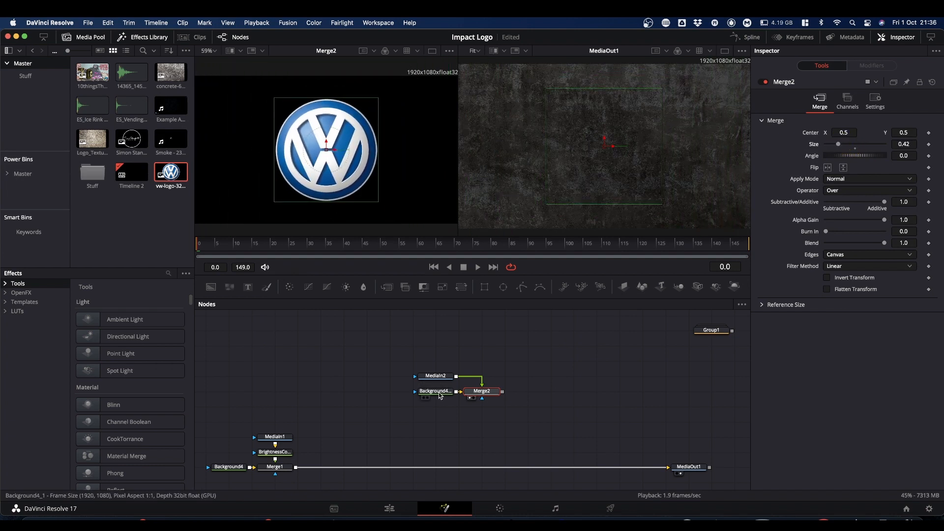
{"action": "left_click", "coordinate": [435, 391]}
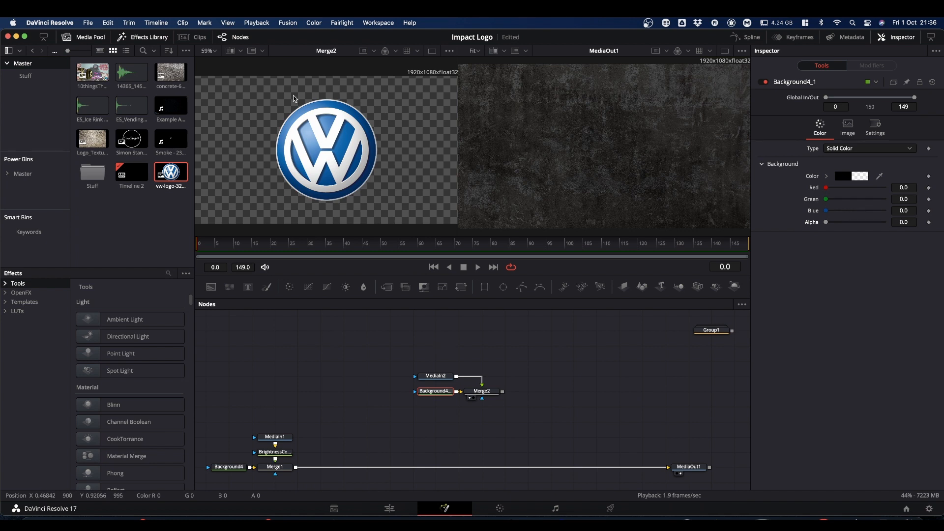
{"action": "mouse_move", "coordinate": [389, 158]}
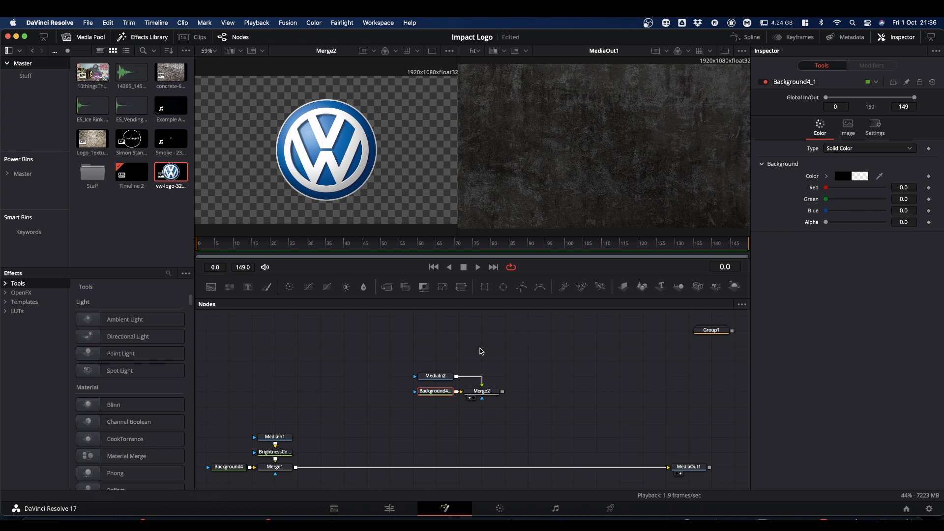
Step: Bring the grunge texture clip in as MediaIn3 and merge it below Merge2 as Merge3
{"action": "left_click", "coordinate": [171, 104]}
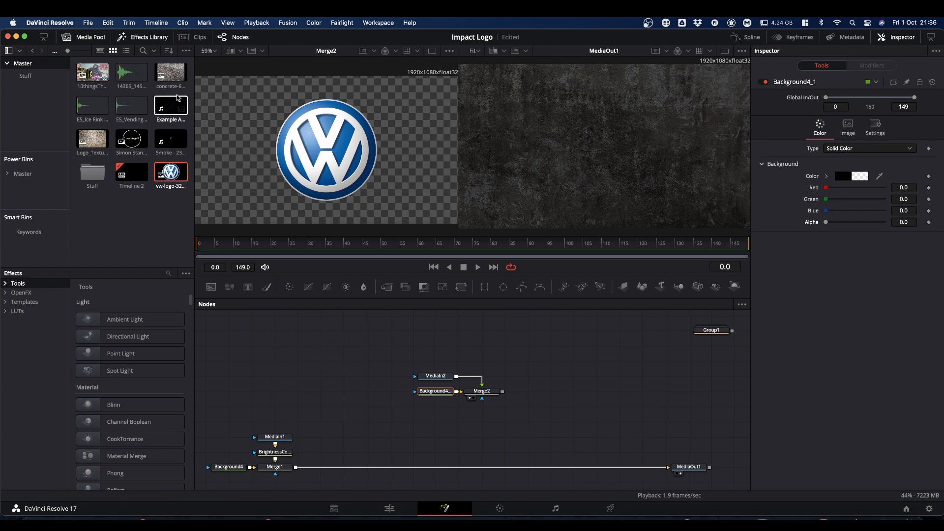
{"action": "left_click_drag", "start_coordinate": [92, 139], "coordinate": [549, 376]}
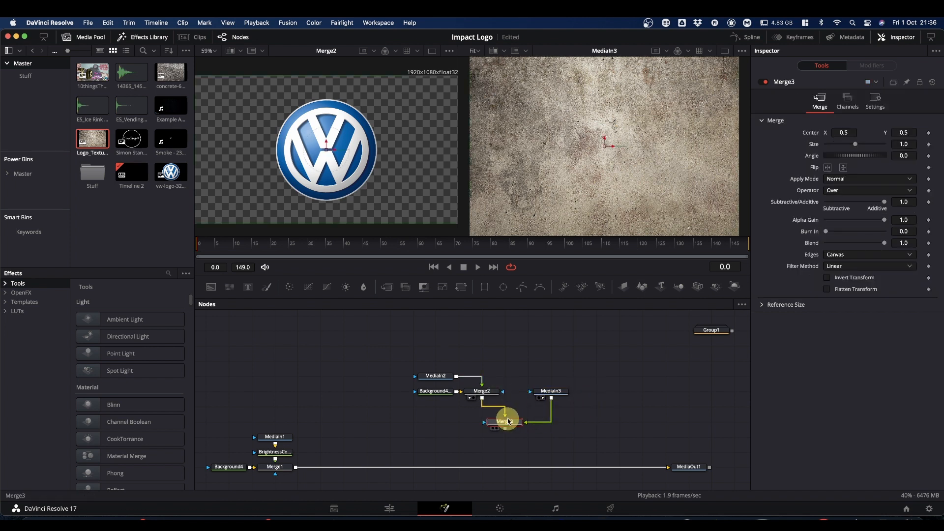
{"action": "left_click_drag", "start_coordinate": [503, 420], "coordinate": [482, 406]}
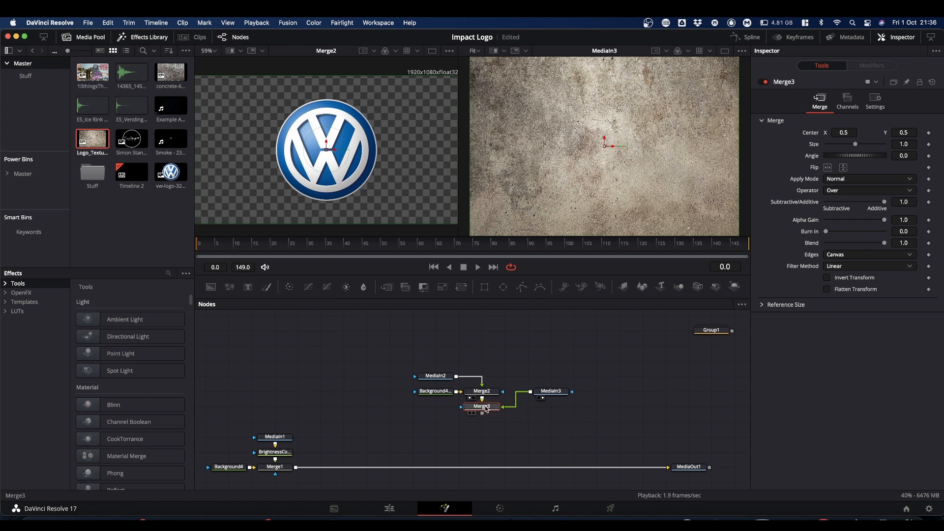
{"action": "mouse_move", "coordinate": [482, 407]}
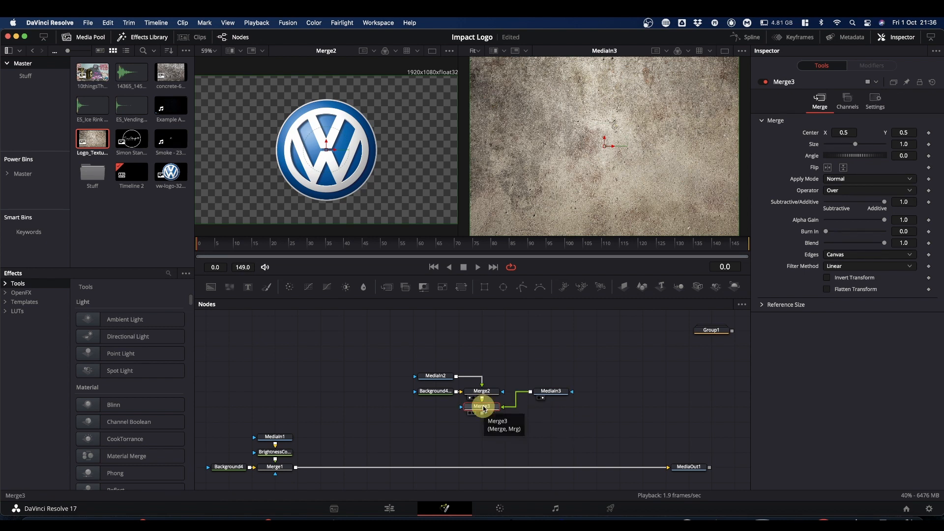
{"action": "left_click", "coordinate": [481, 406]}
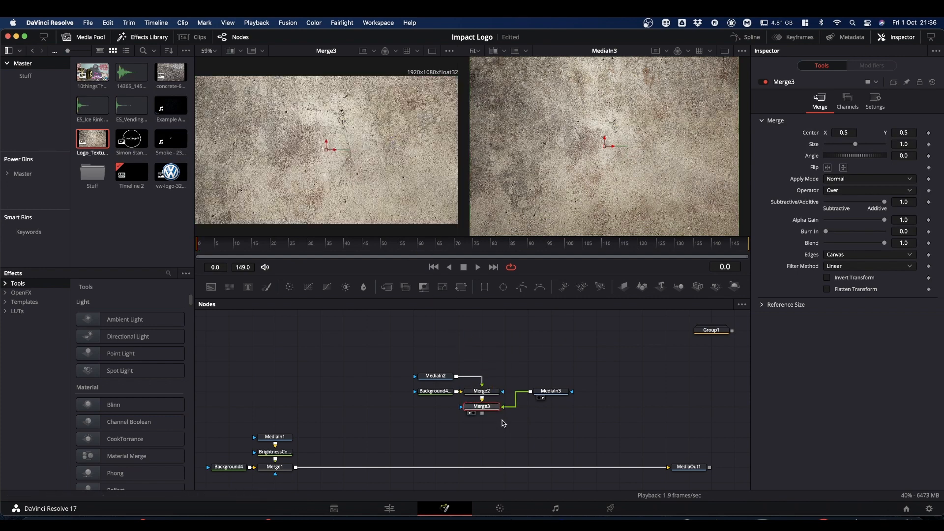
{"action": "mouse_move", "coordinate": [437, 207]}
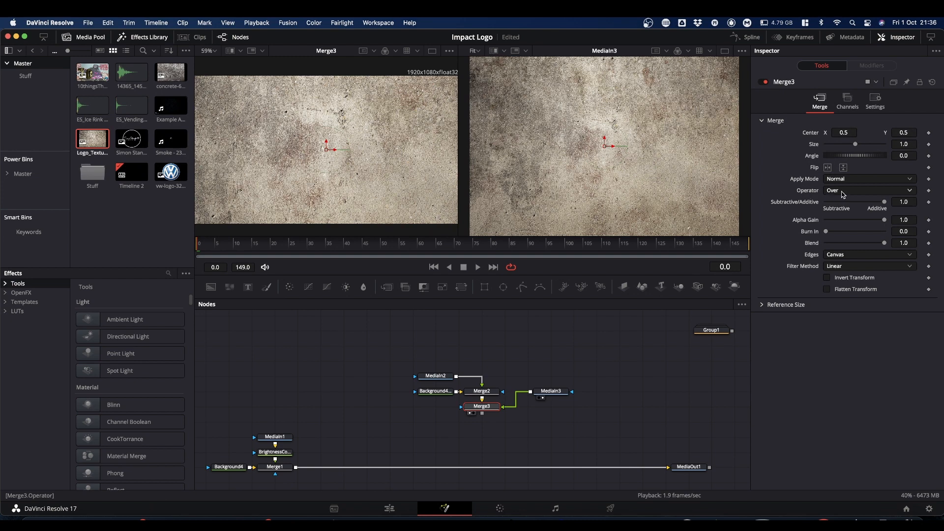
Step: Set Merge3's Operator to In and Apply Mode to Multiply
{"action": "left_click", "coordinate": [869, 190]}
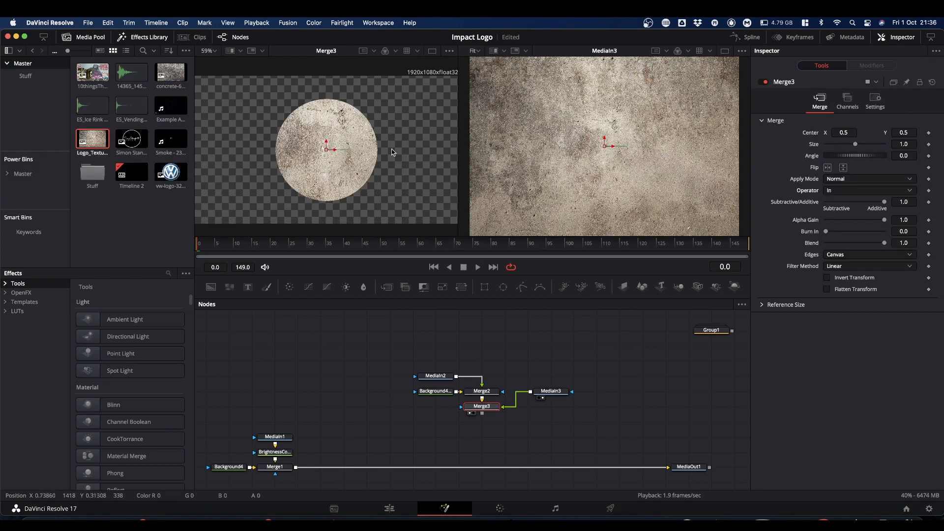
{"action": "mouse_move", "coordinate": [429, 221]}
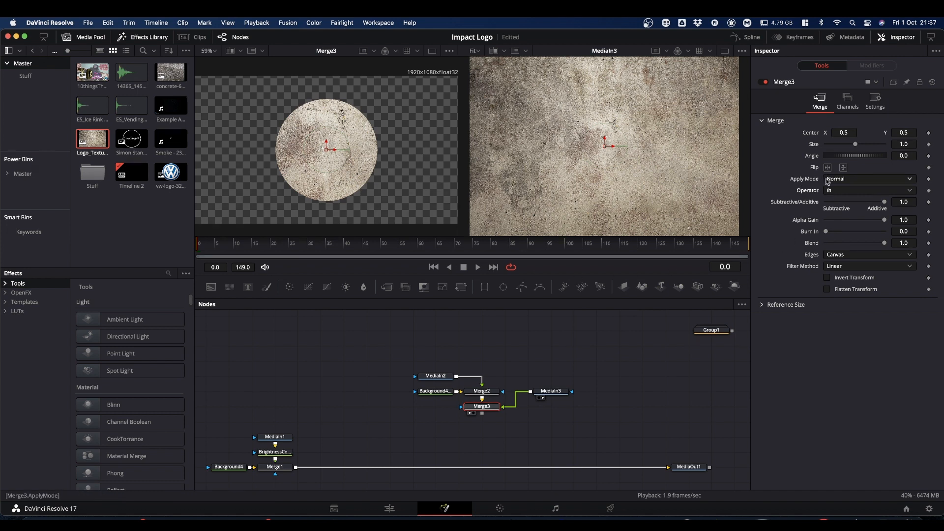
{"action": "left_click", "coordinate": [868, 178]}
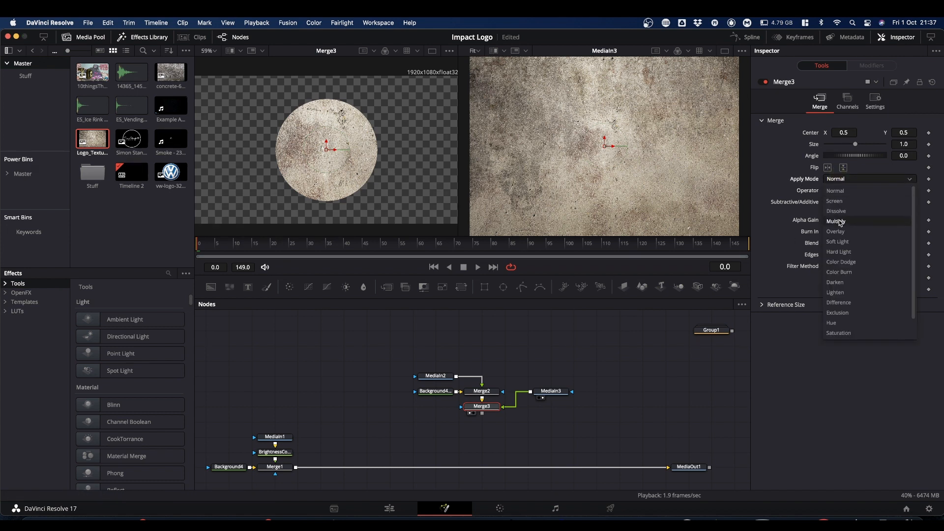
{"action": "left_click", "coordinate": [837, 221]}
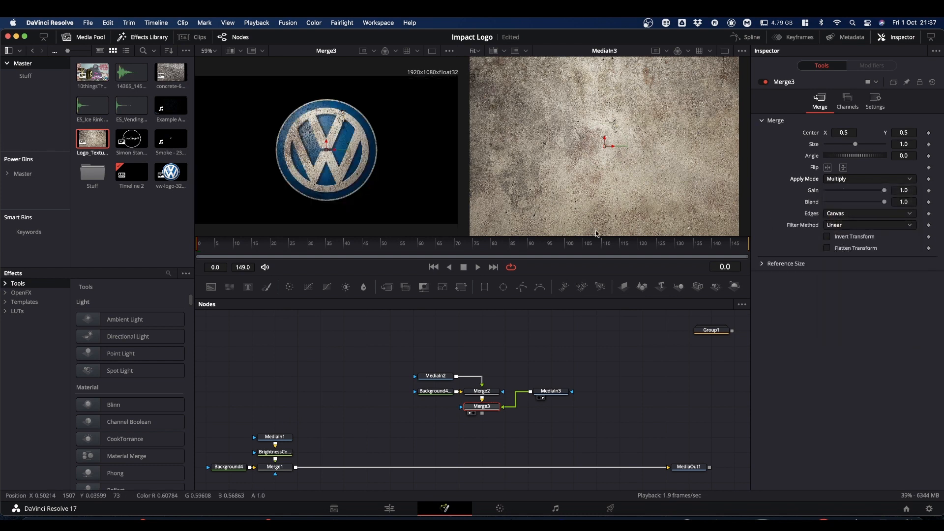
{"action": "mouse_move", "coordinate": [320, 198]}
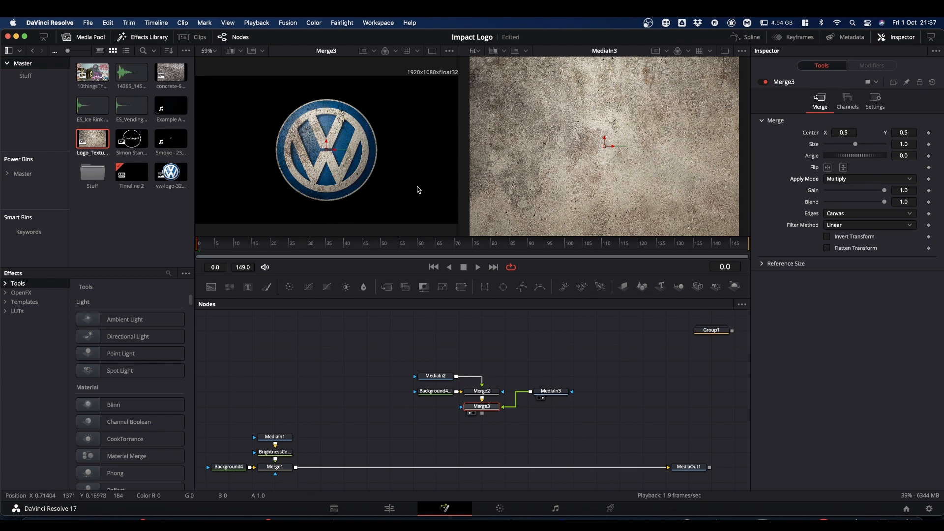
{"action": "mouse_move", "coordinate": [437, 128]}
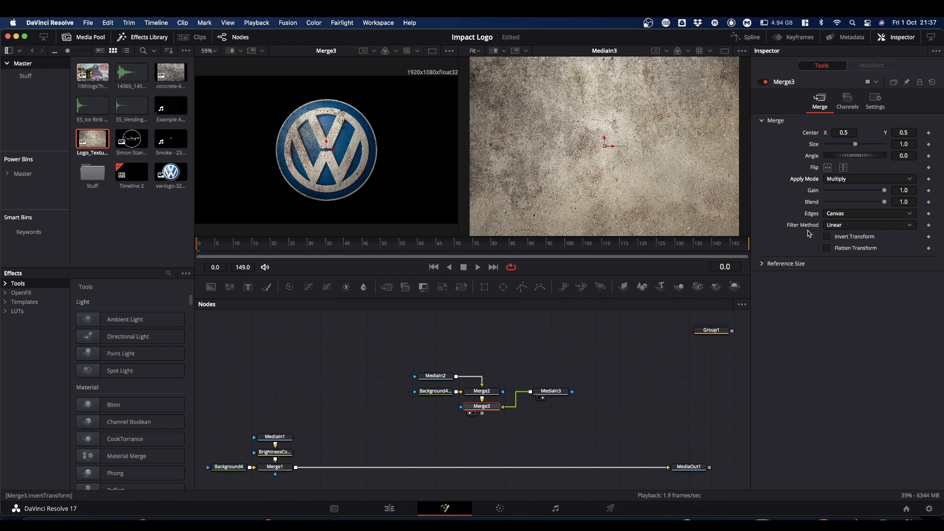
Step: Turn off Merge3's Alpha process setting in its Settings tab
{"action": "left_click", "coordinate": [874, 101]}
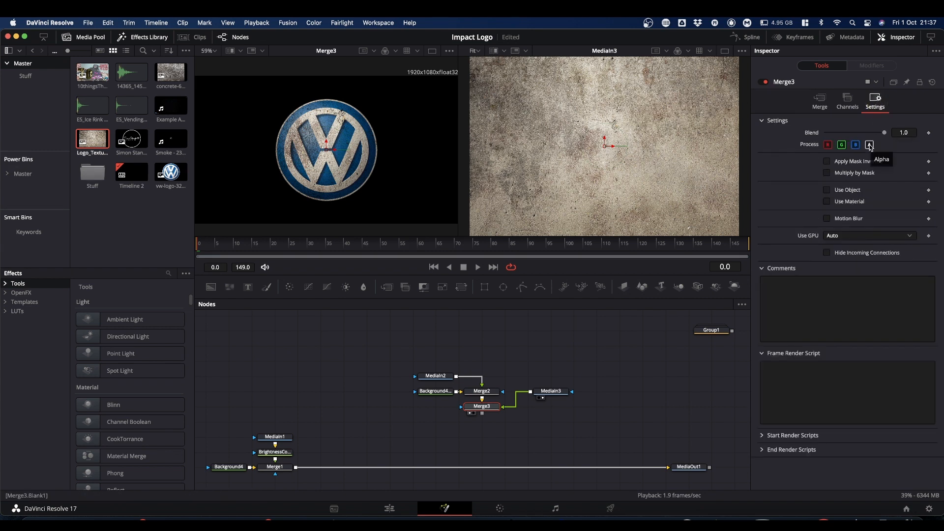
{"action": "left_click", "coordinate": [870, 145]}
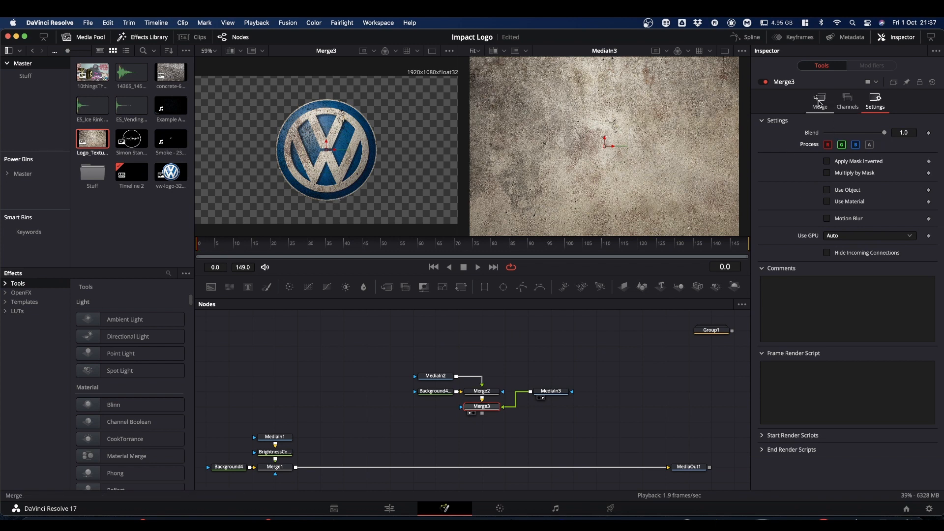
{"action": "left_click", "coordinate": [820, 99]}
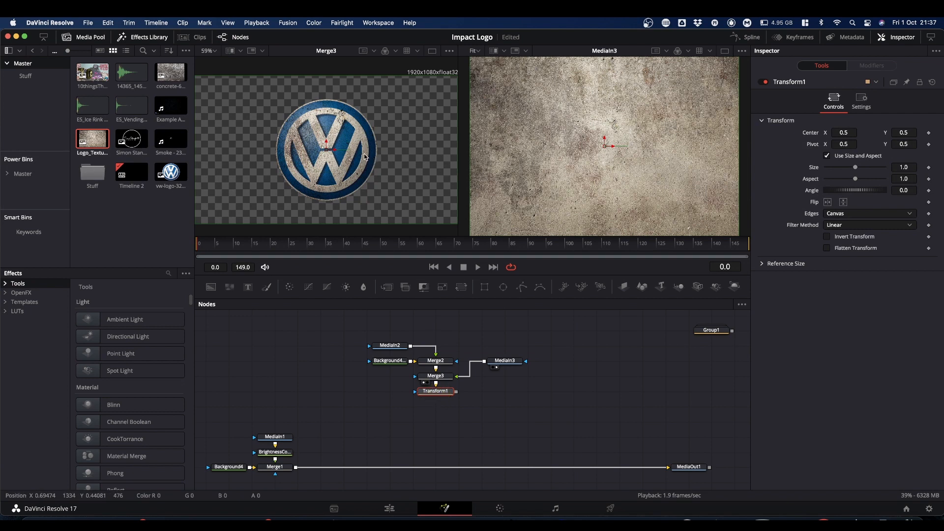
{"action": "mouse_move", "coordinate": [442, 404]}
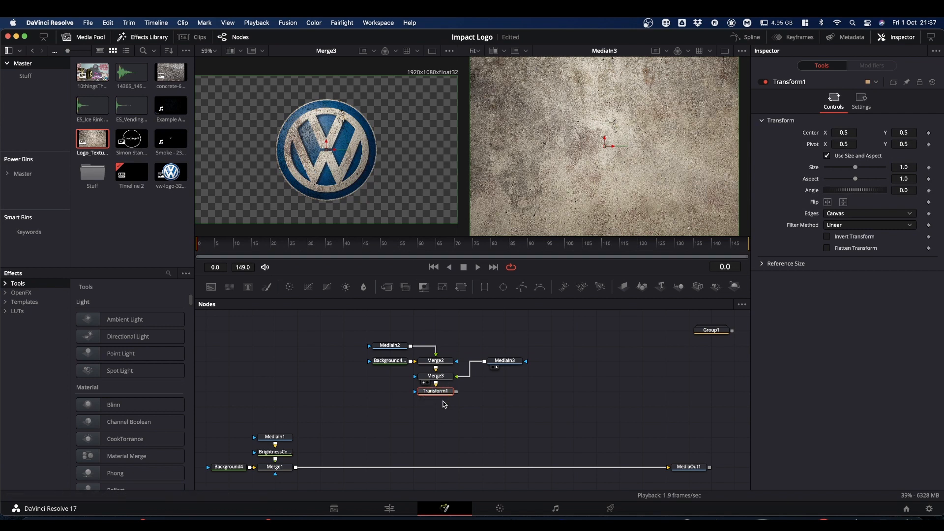
Step: View Transform1 below Merge3 and try its Size slider, leaving it at 1.0
{"action": "left_click", "coordinate": [435, 390]}
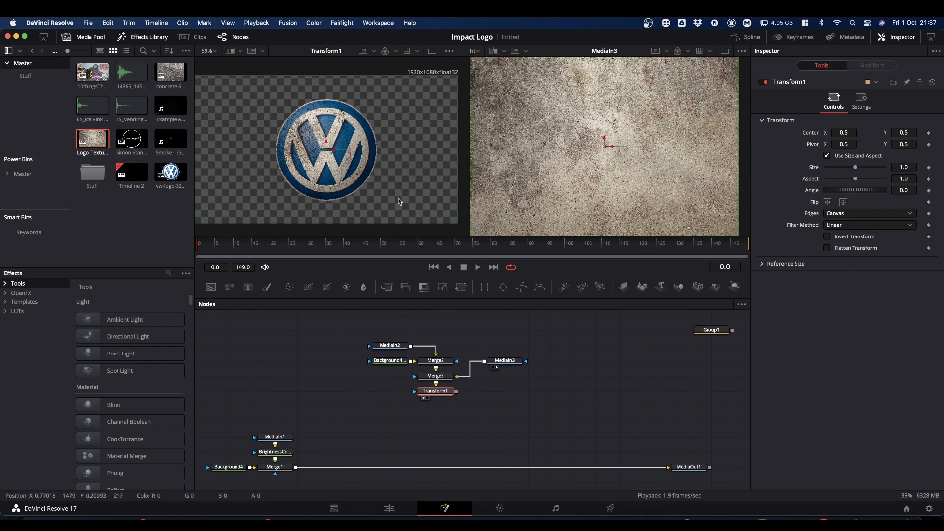
{"action": "left_click_drag", "start_coordinate": [855, 166], "coordinate": [854, 169]}
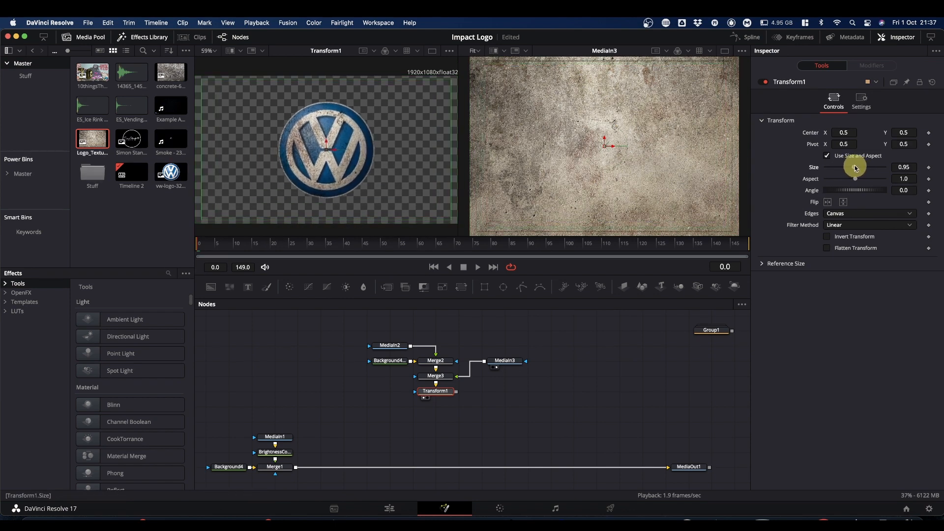
{"action": "left_click_drag", "start_coordinate": [855, 167], "coordinate": [888, 167]}
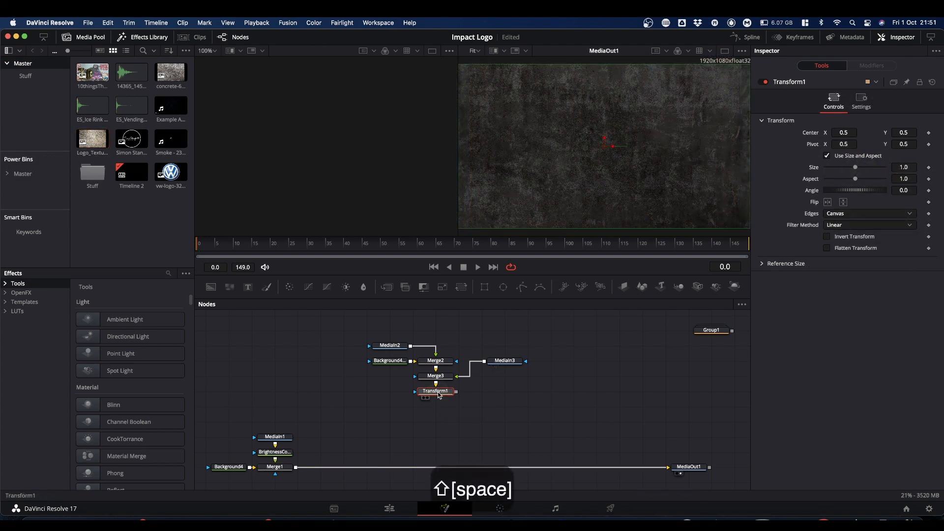
Step: Add a DVE1 node after Transform1 with the dv search and select it
{"action": "type", "text": "dv"}
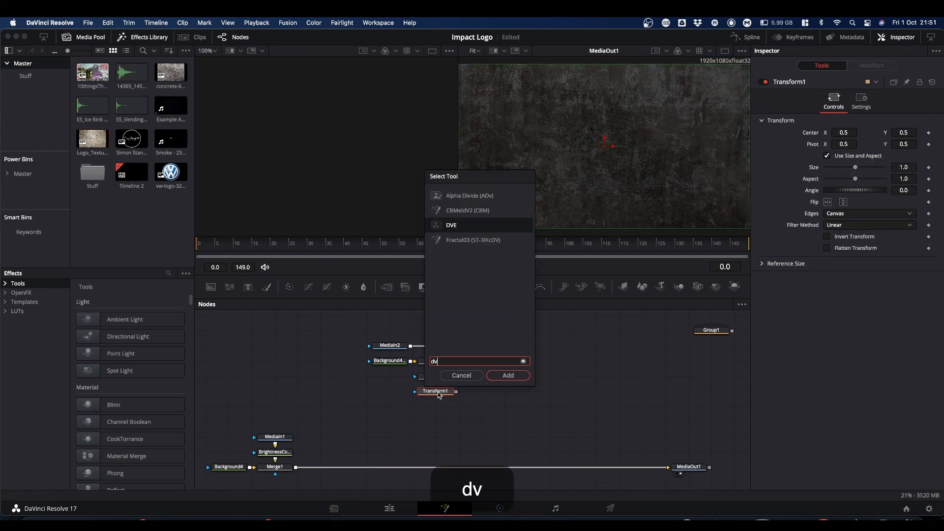
{"action": "left_click", "coordinate": [507, 375]}
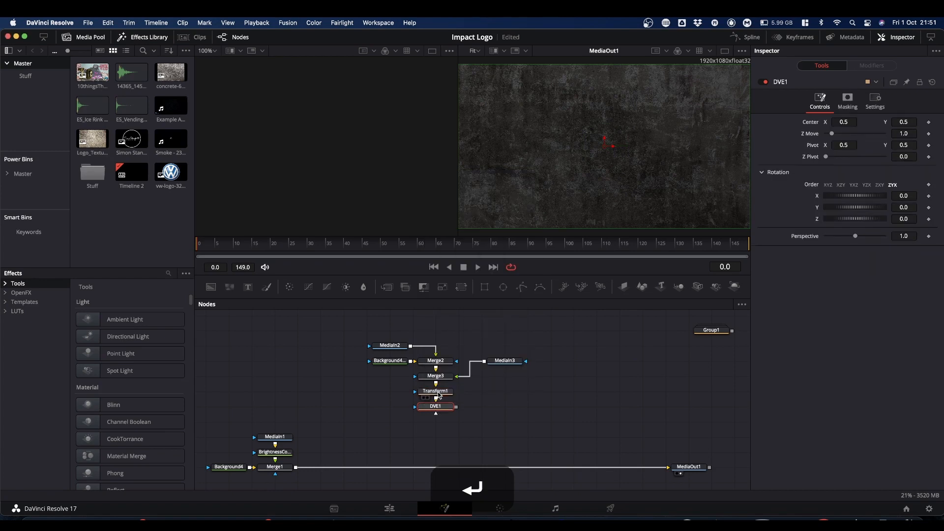
{"action": "left_click", "coordinate": [435, 406]}
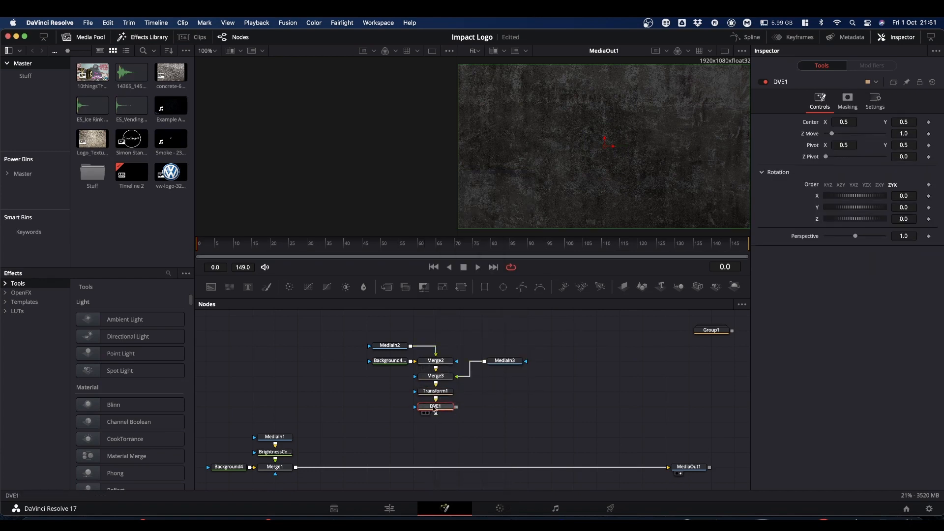
{"action": "mouse_move", "coordinate": [435, 405]}
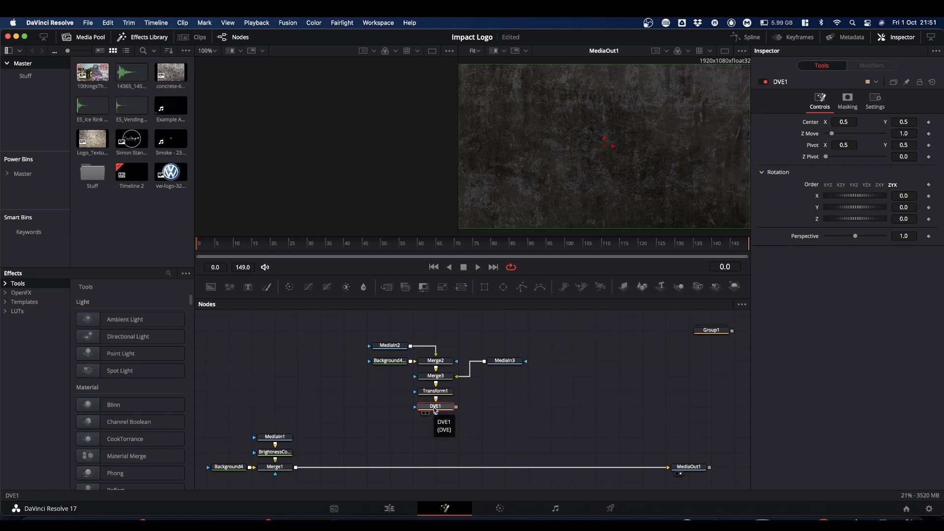
{"action": "mouse_move", "coordinate": [595, 159]}
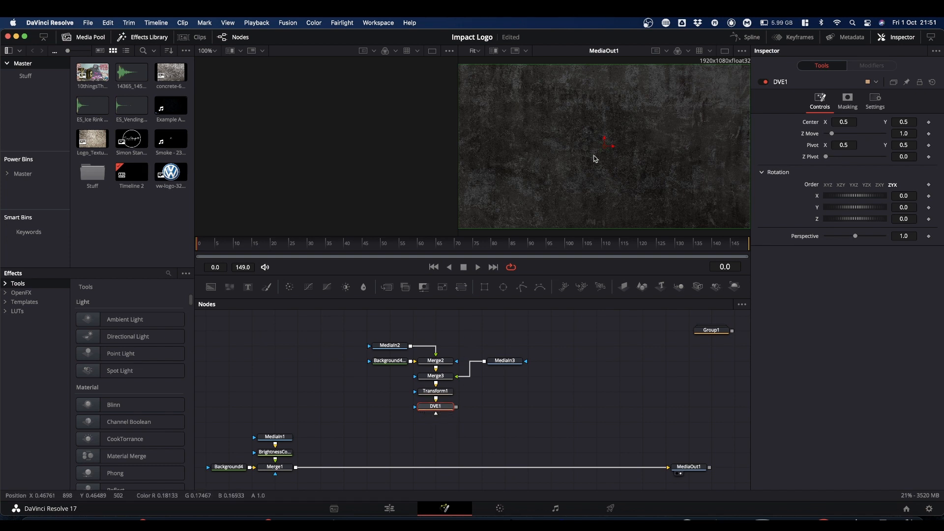
{"action": "mouse_move", "coordinate": [458, 275]}
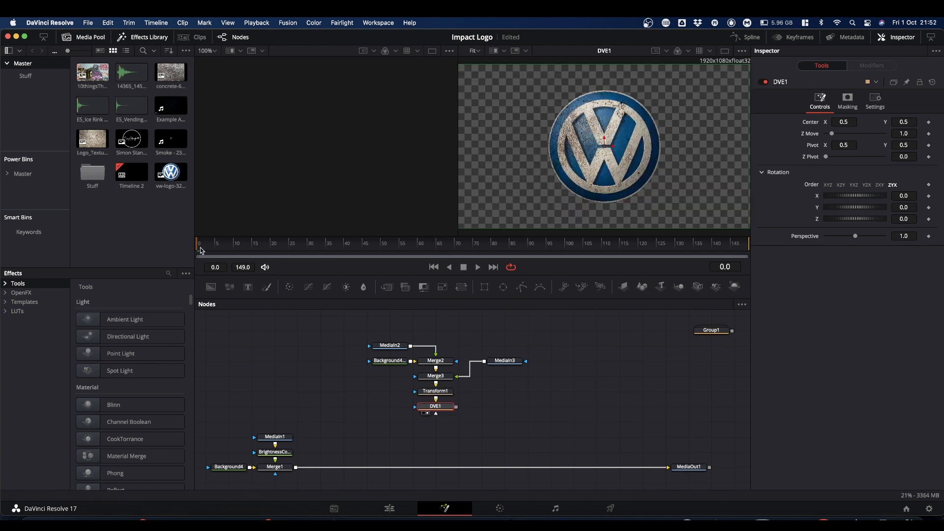
Step: Keyframe DVE1's Z Move and set it to 0.95 for the fly-in
{"action": "left_click", "coordinate": [418, 252]}
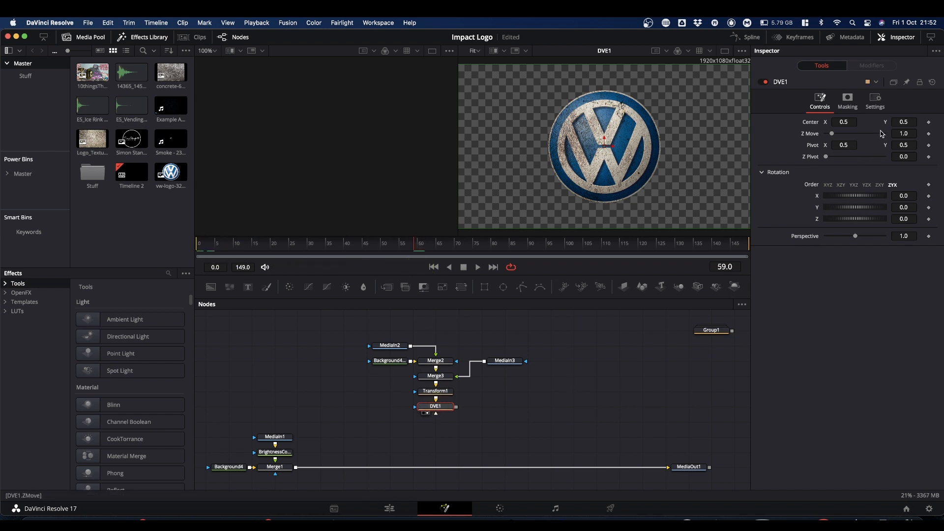
{"action": "left_click", "coordinate": [904, 133]}
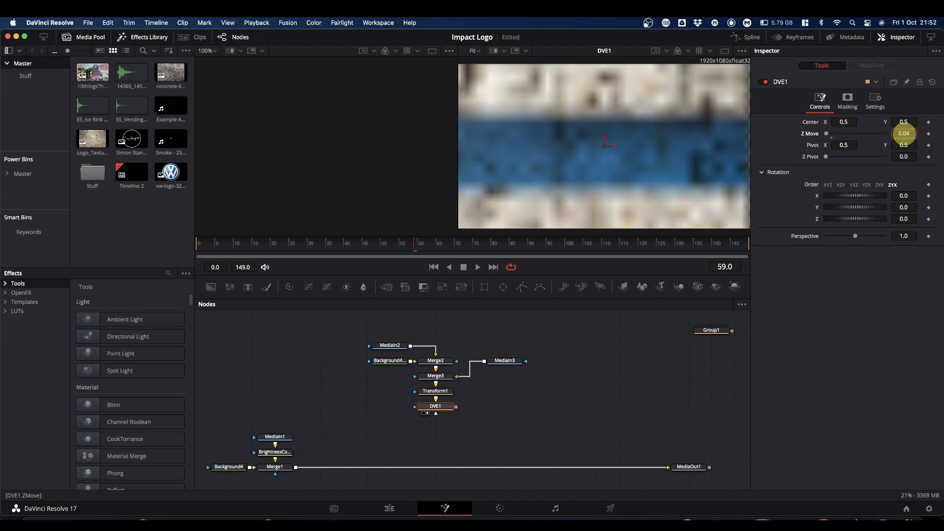
{"action": "left_click_drag", "start_coordinate": [906, 134], "coordinate": [918, 134]}
{"action": "type", "text": "0.84"}
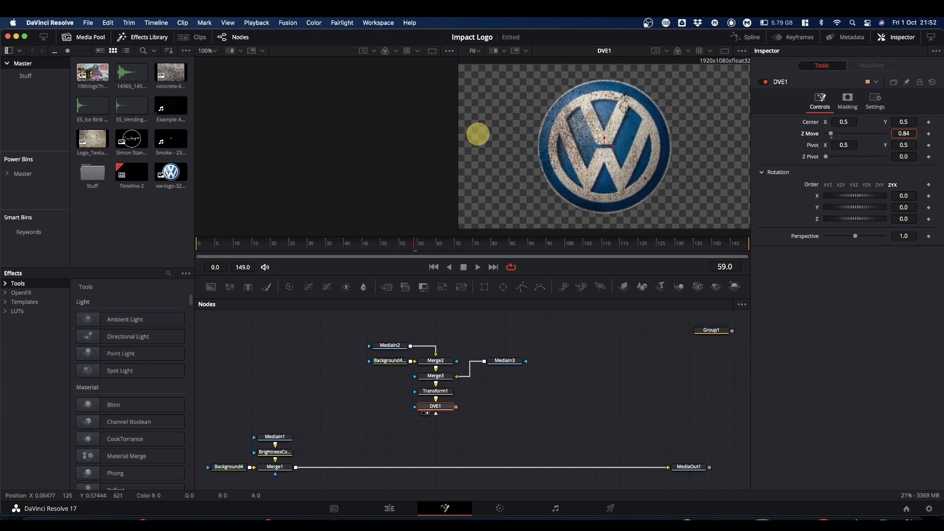
{"action": "type", "text": "0.95"}
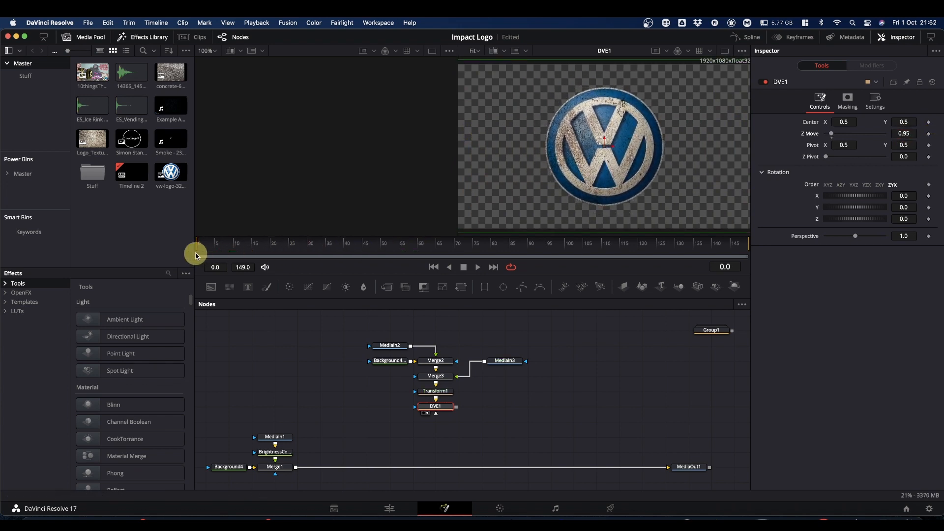
Step: Play back and scrub the logo fly-in animation to check its timing
{"action": "left_click", "coordinate": [477, 267]}
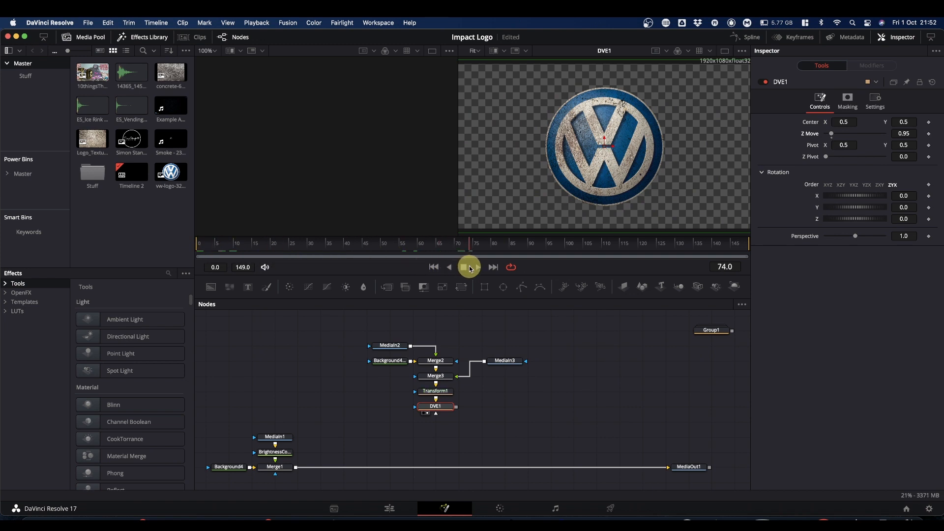
{"action": "left_click", "coordinate": [469, 267]}
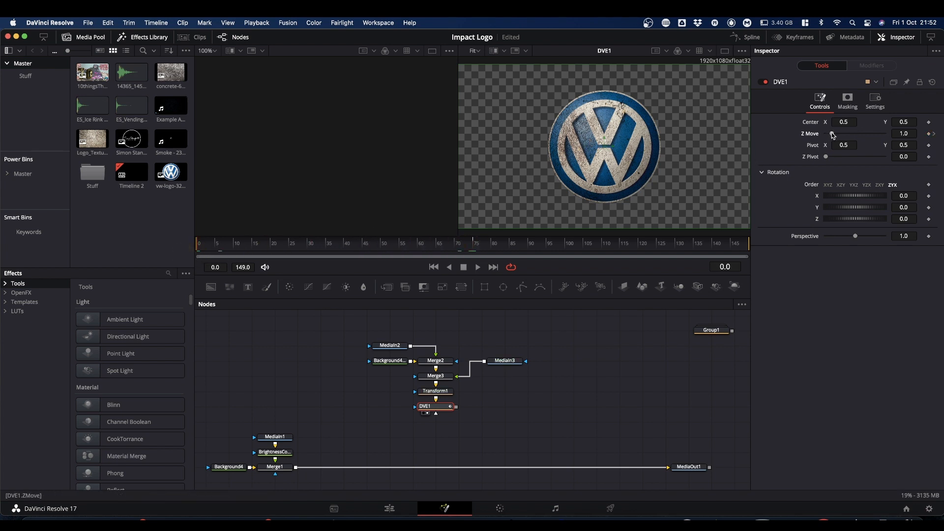
{"action": "key", "text": "space"}
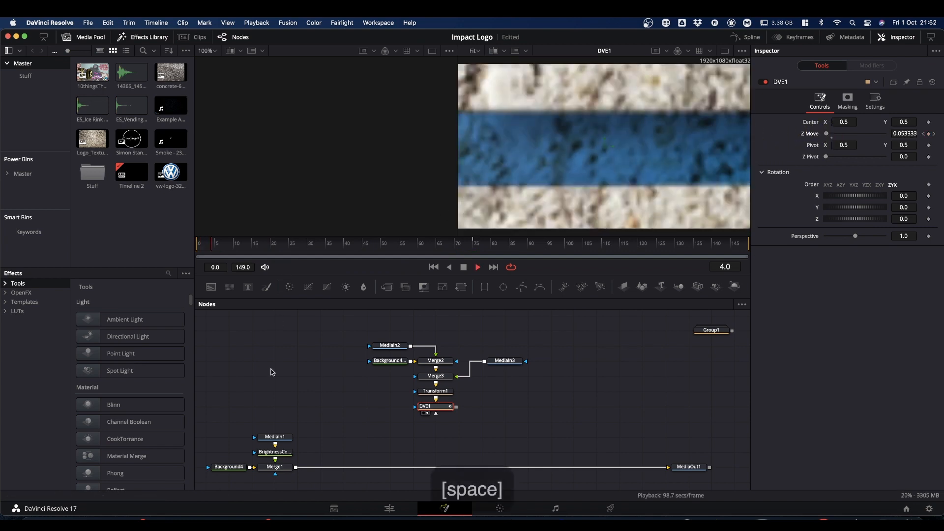
{"action": "key", "text": "space"}
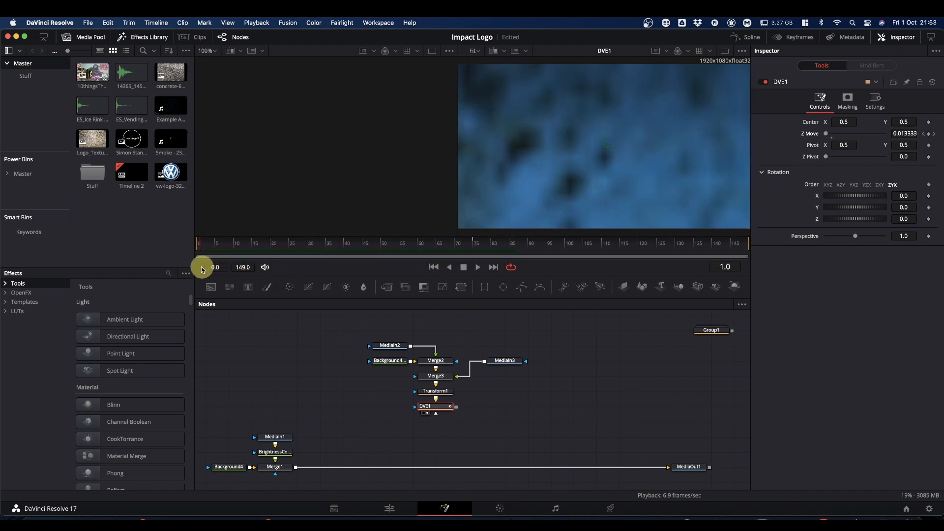
{"action": "left_click_drag", "start_coordinate": [201, 267], "coordinate": [340, 267]}
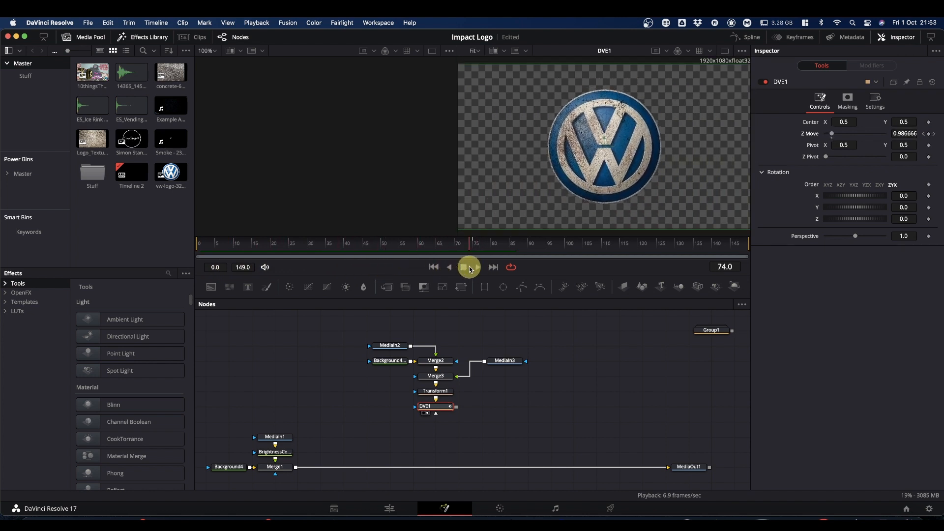
Step: Stop at the impact frame and show DVE1's Z Move curve fitted in the Spline editor
{"action": "left_click", "coordinate": [477, 267]}
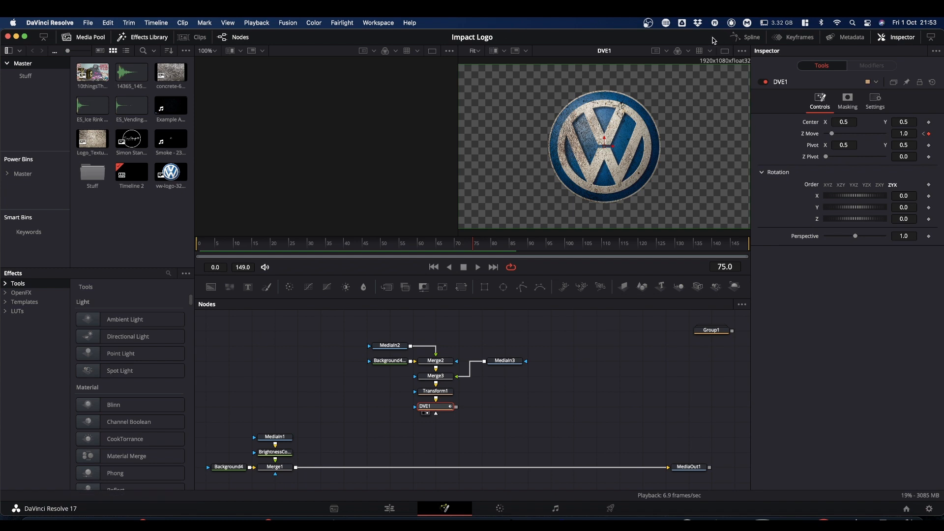
{"action": "mouse_move", "coordinate": [752, 41]}
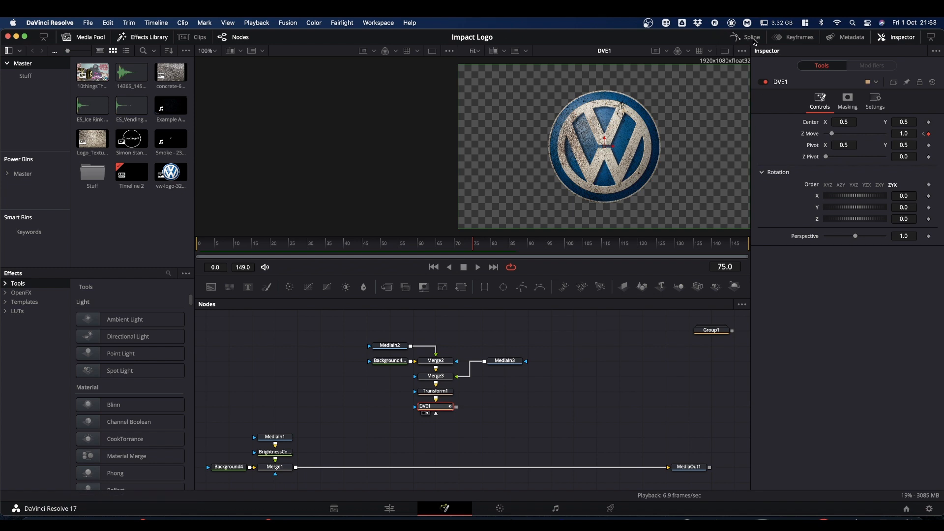
{"action": "left_click", "coordinate": [749, 37]}
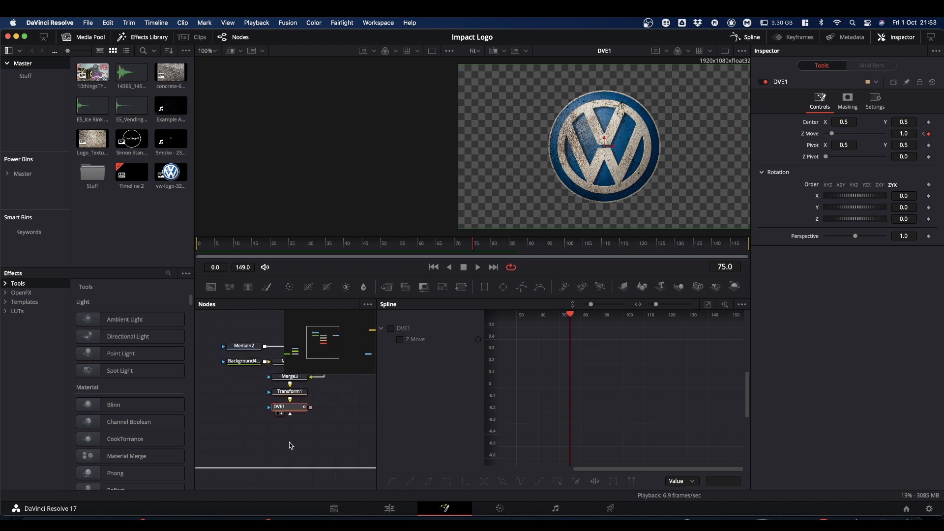
{"action": "mouse_move", "coordinate": [292, 407]}
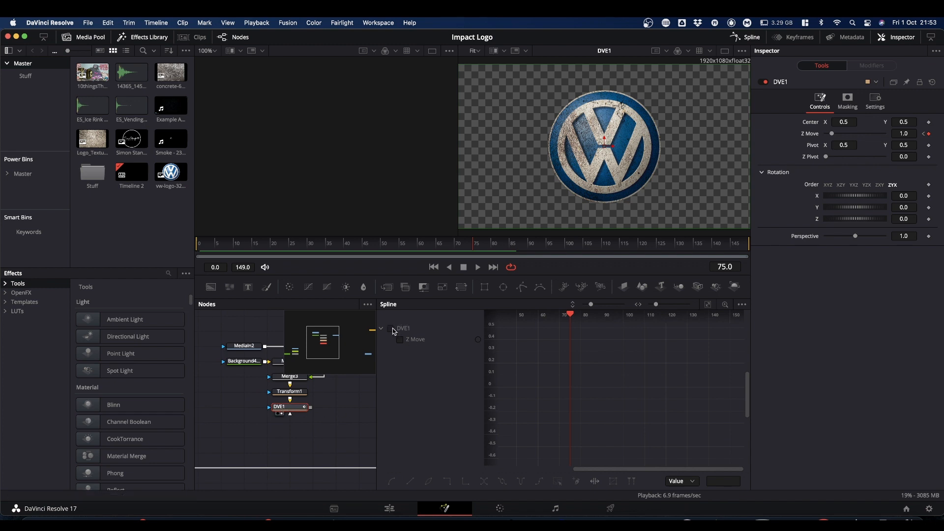
{"action": "left_click", "coordinate": [391, 328]}
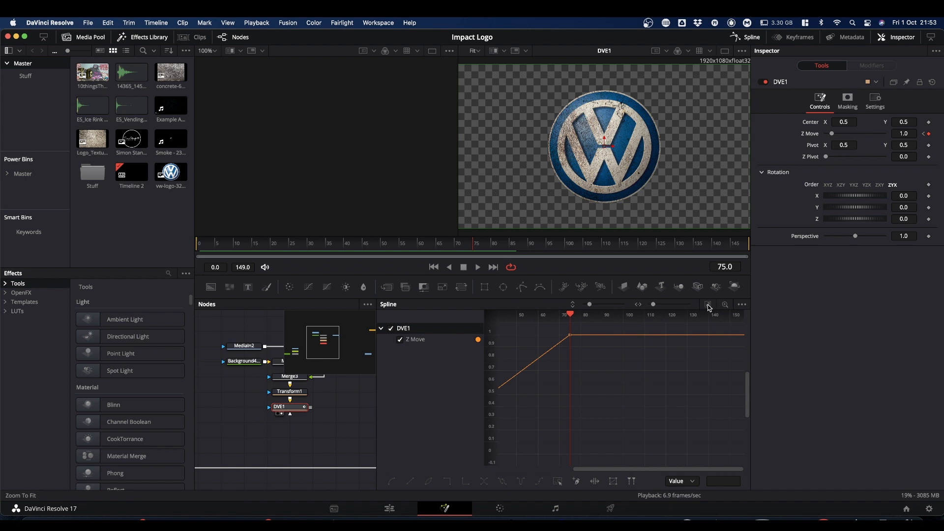
{"action": "mouse_move", "coordinate": [708, 307]}
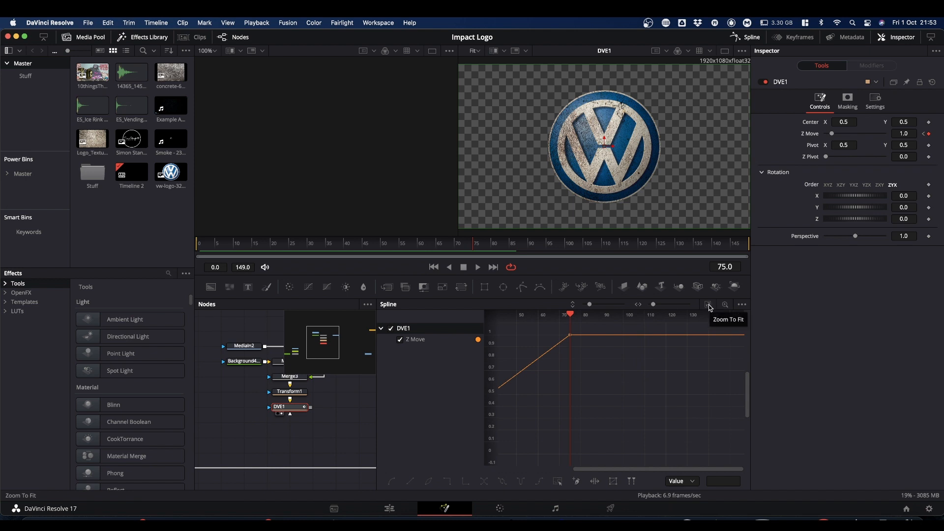
{"action": "left_click", "coordinate": [709, 306]}
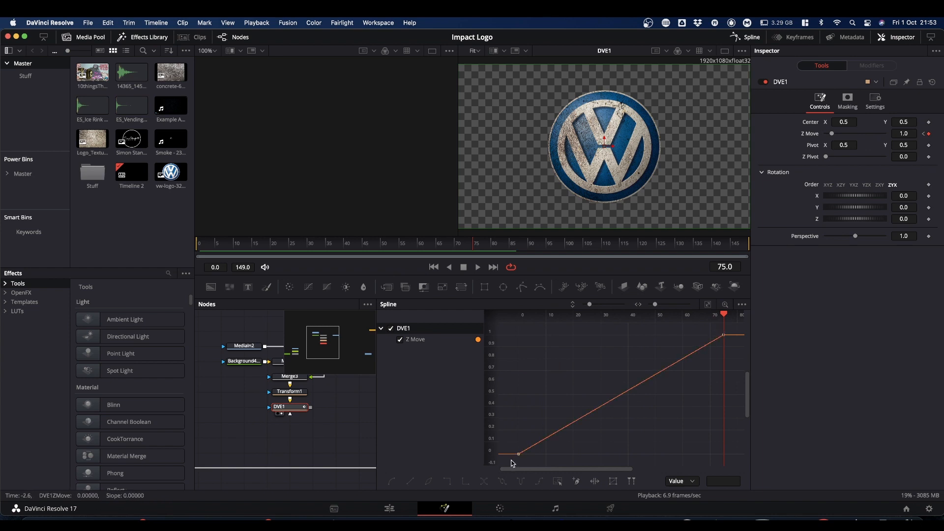
Step: Ease the Z Move keyframe so the logo accelerates into frame 75, then preview
{"action": "left_click", "coordinate": [726, 335]}
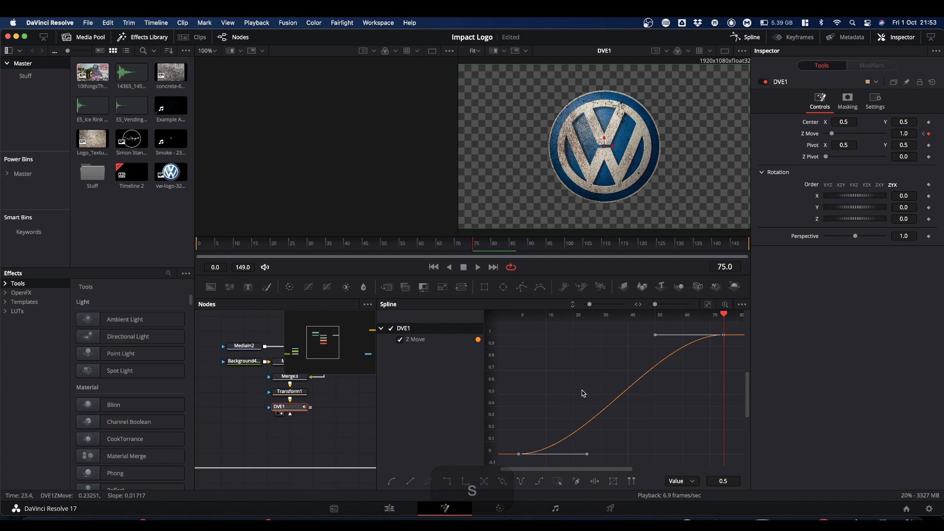
{"action": "left_click", "coordinate": [609, 408]}
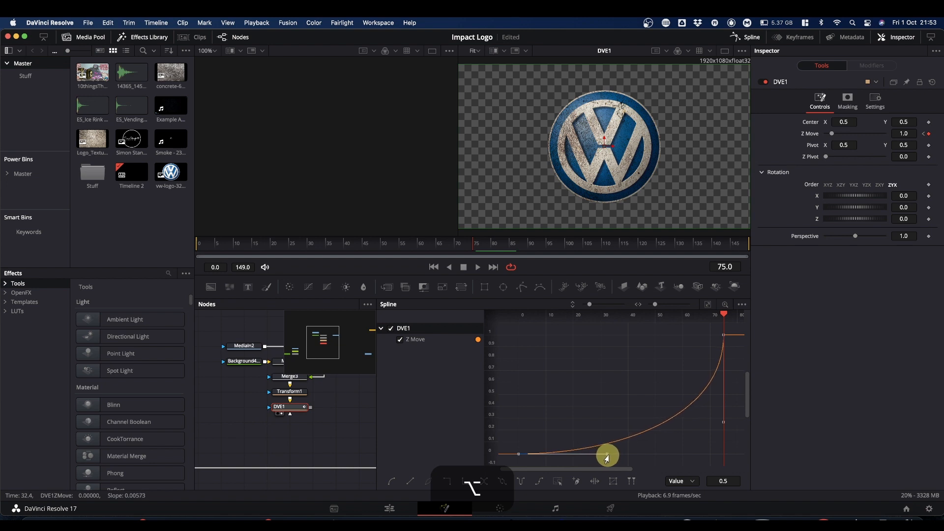
{"action": "left_click_drag", "start_coordinate": [607, 455], "coordinate": [641, 455]}
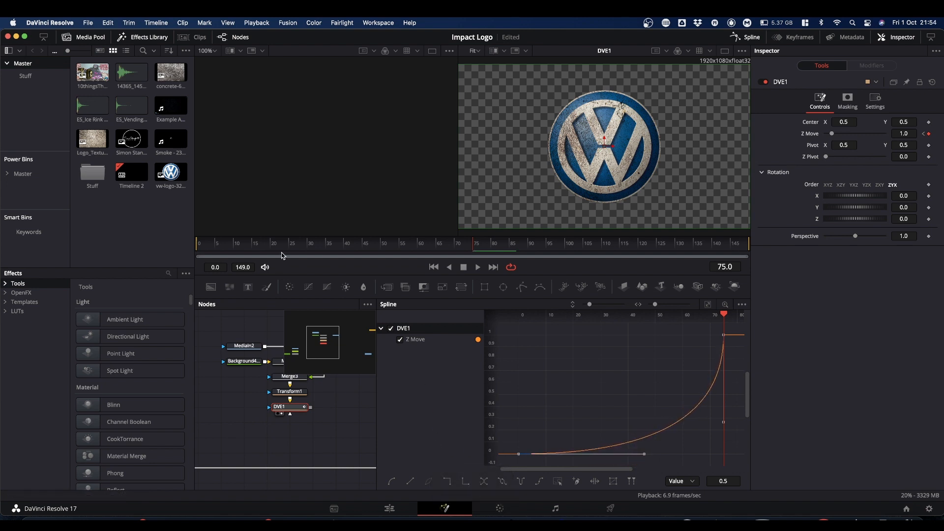
{"action": "key", "text": "space"}
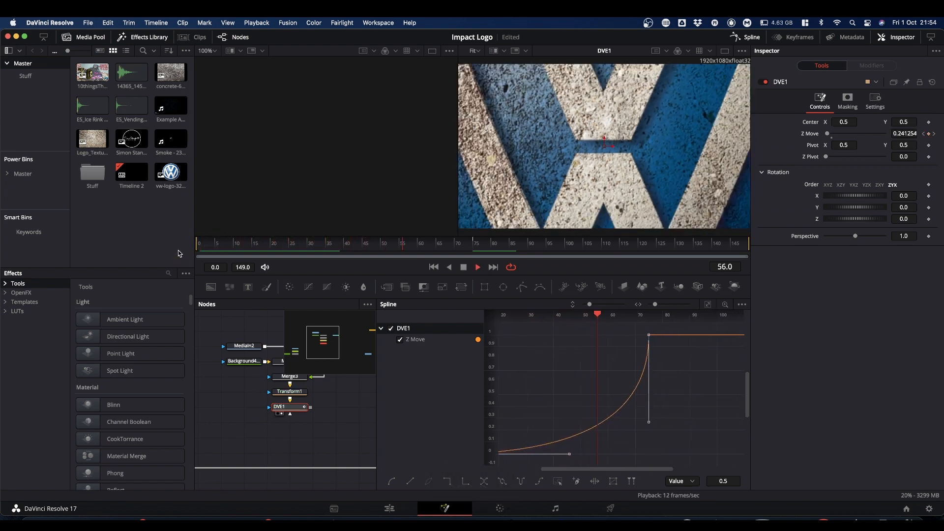
{"action": "key", "text": "space"}
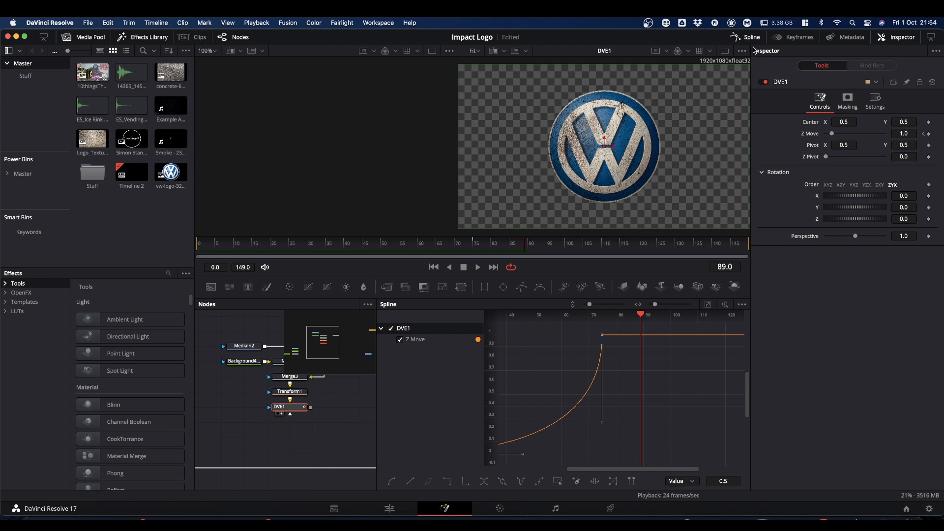
Step: Close the Spline panel, merge DVE1 into the Merge1–MediaOut1 link as Merge4, and view MediaOut1
{"action": "left_click", "coordinate": [750, 37]}
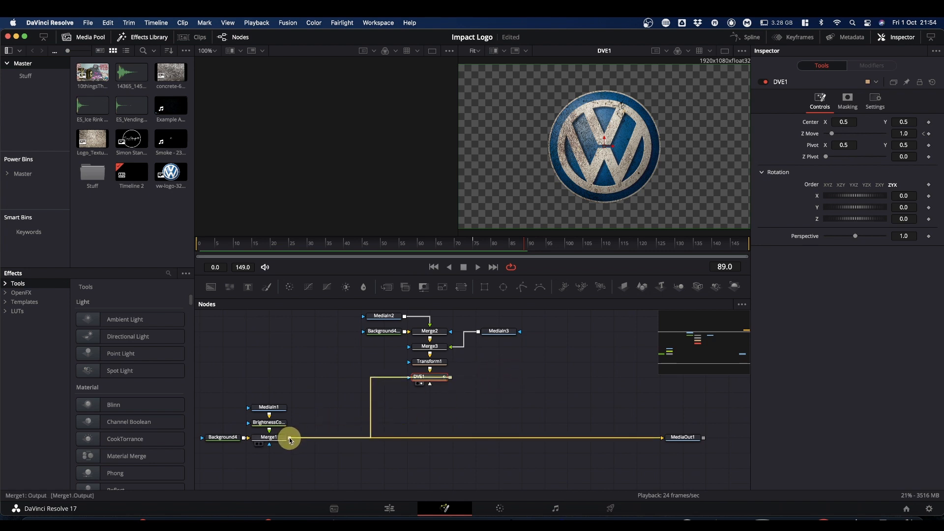
{"action": "left_click", "coordinate": [430, 437]}
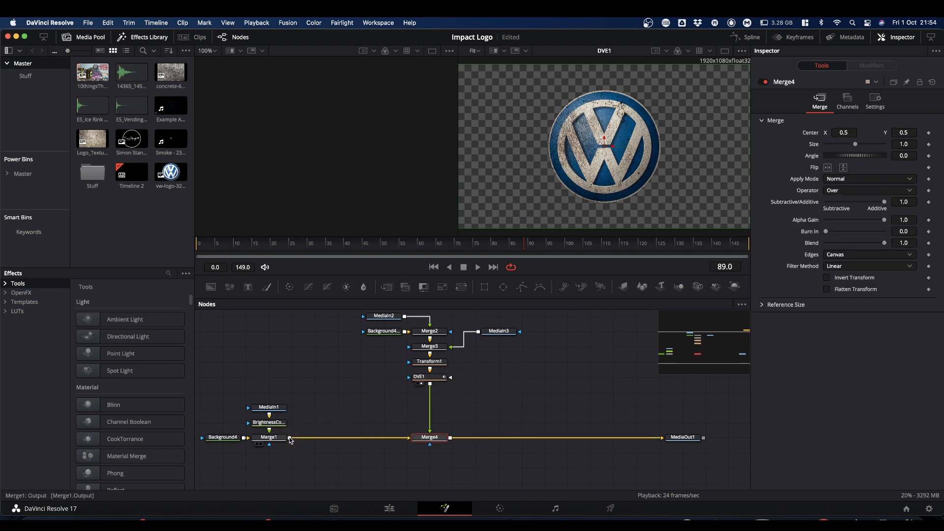
{"action": "mouse_move", "coordinate": [659, 444]}
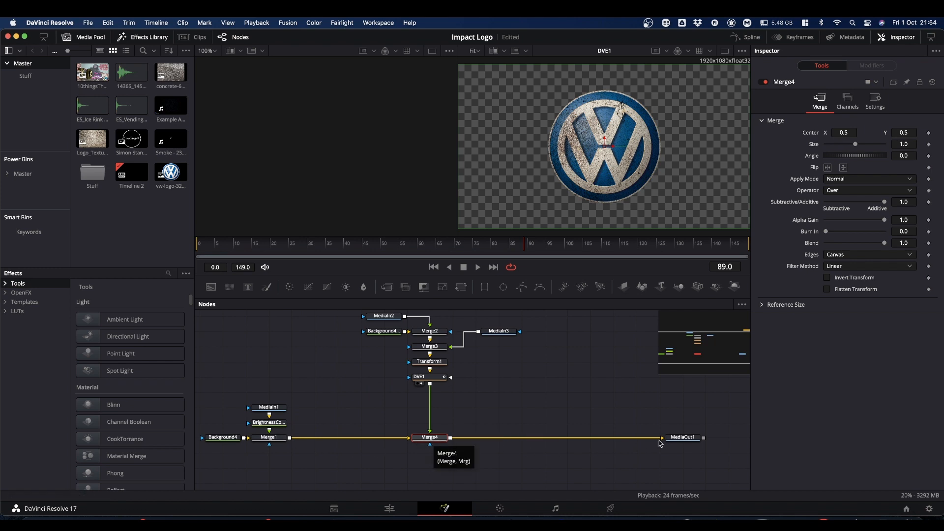
{"action": "left_click", "coordinate": [683, 437]}
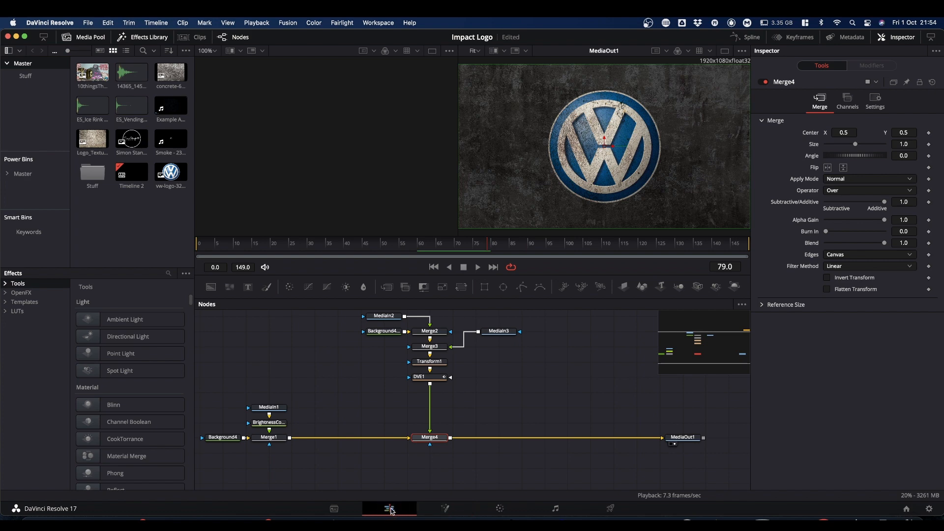
Step: Play the VW logo fly-in over dark concrete on Timeline 2 to check impact timing
{"action": "left_click", "coordinate": [389, 509]}
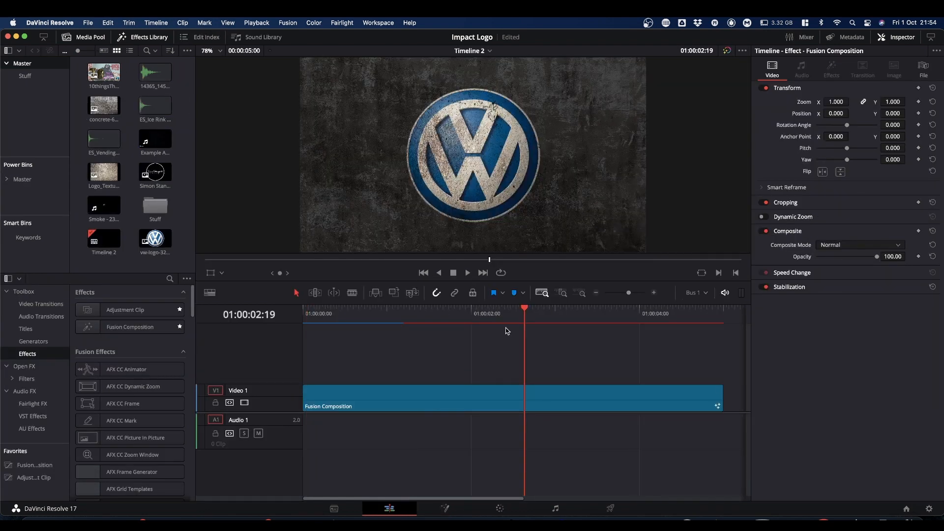
{"action": "key", "text": "space"}
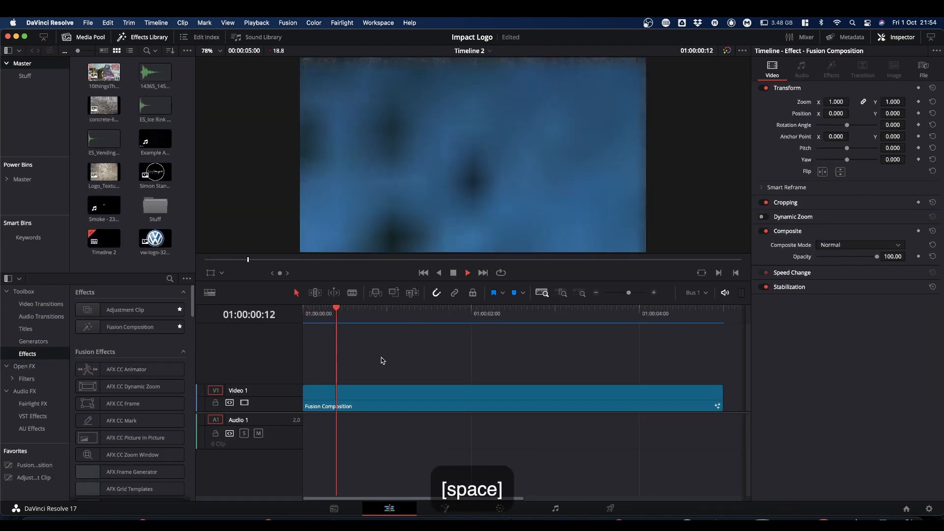
{"action": "key", "text": "space"}
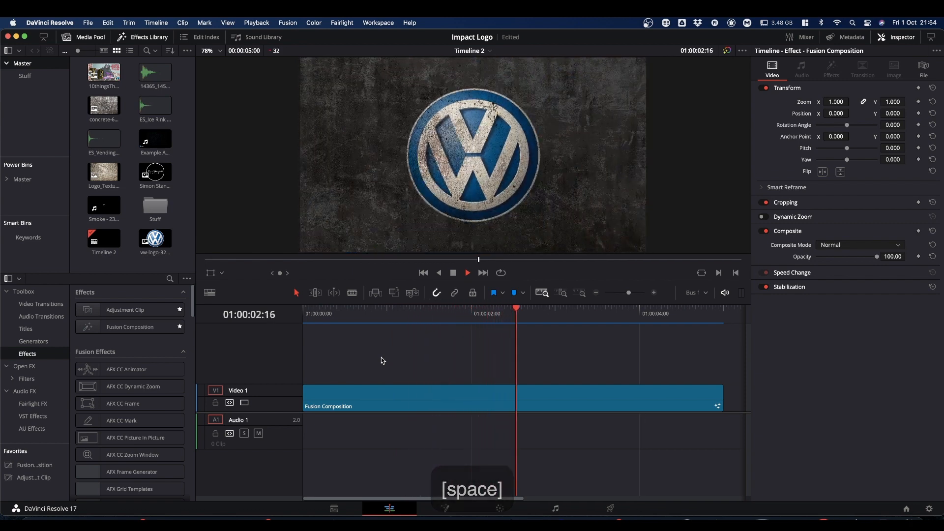
{"action": "key", "text": "space"}
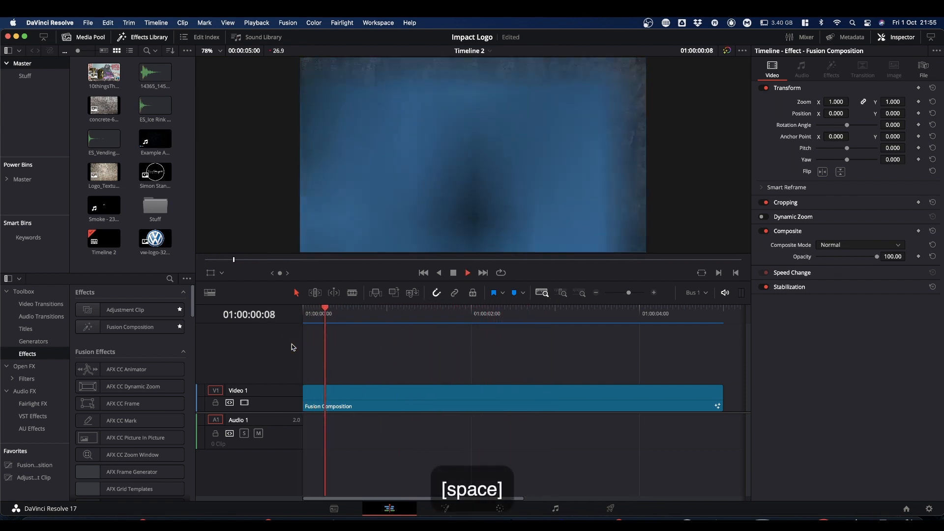
{"action": "key", "text": "space"}
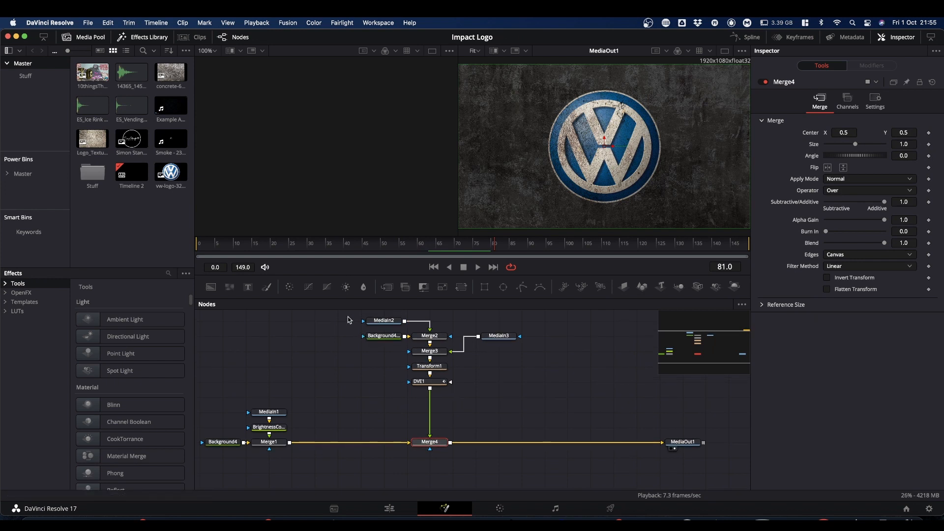
Step: Gather the seven logo-branch nodes, MediaIn2 through DVE1, together in the Fusion graph
{"action": "left_click", "coordinate": [428, 381]}
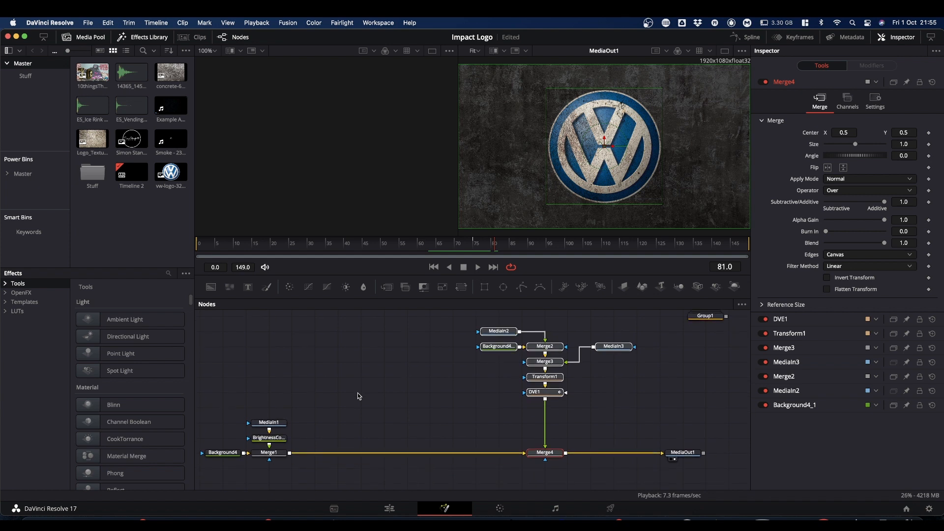
{"action": "mouse_move", "coordinate": [444, 370]}
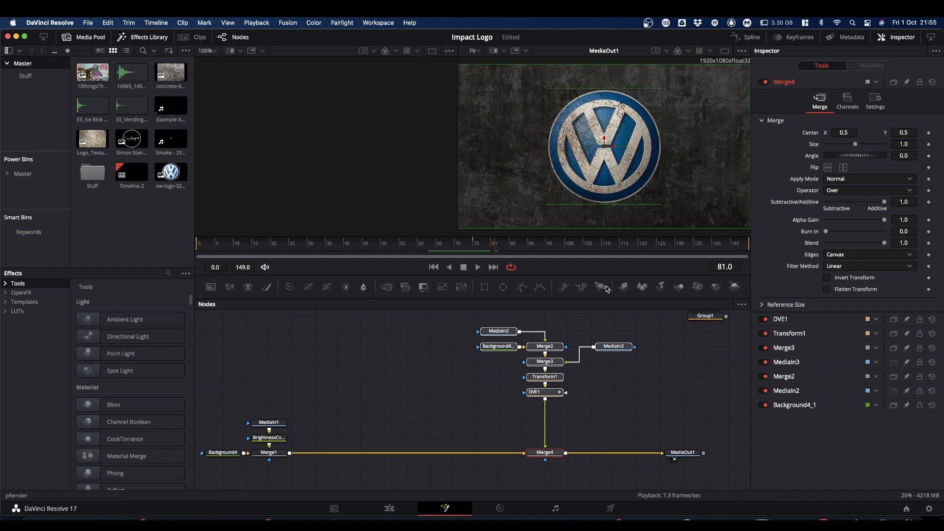
{"action": "mouse_move", "coordinate": [564, 287]}
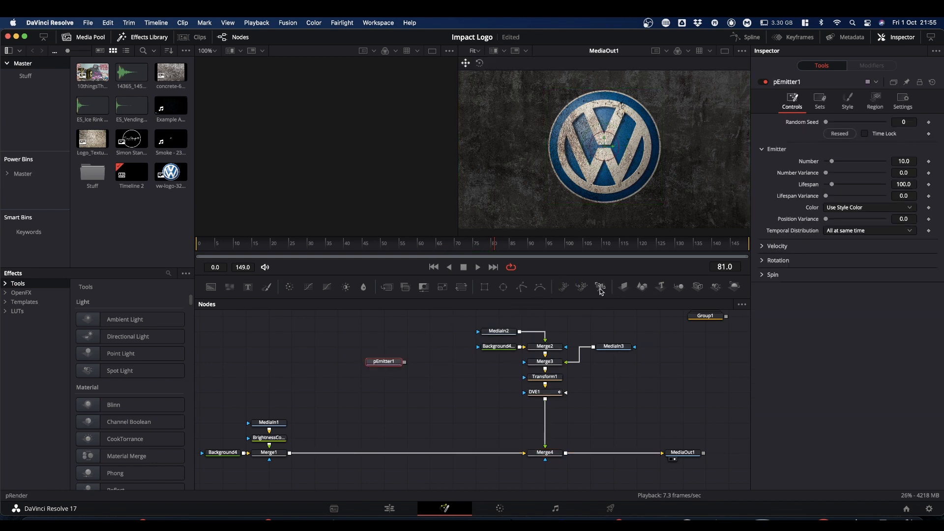
{"action": "mouse_move", "coordinate": [600, 287]}
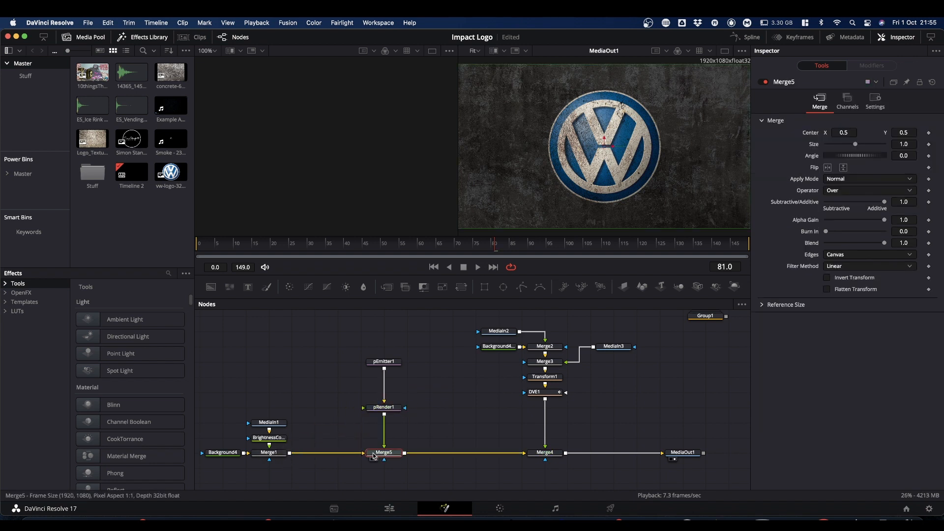
Step: View pRender1 and set pEmitter1's particle Number to 2500
{"action": "left_click", "coordinate": [383, 407]}
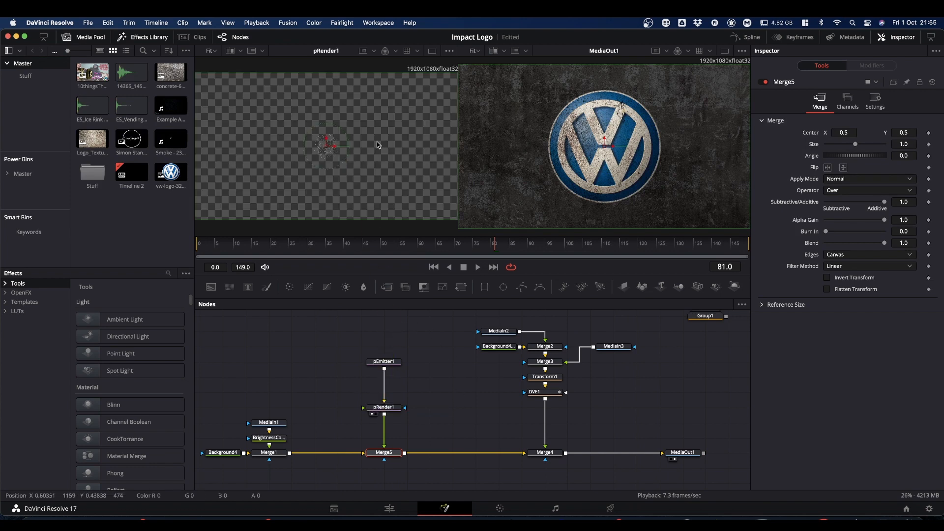
{"action": "mouse_move", "coordinate": [291, 144]}
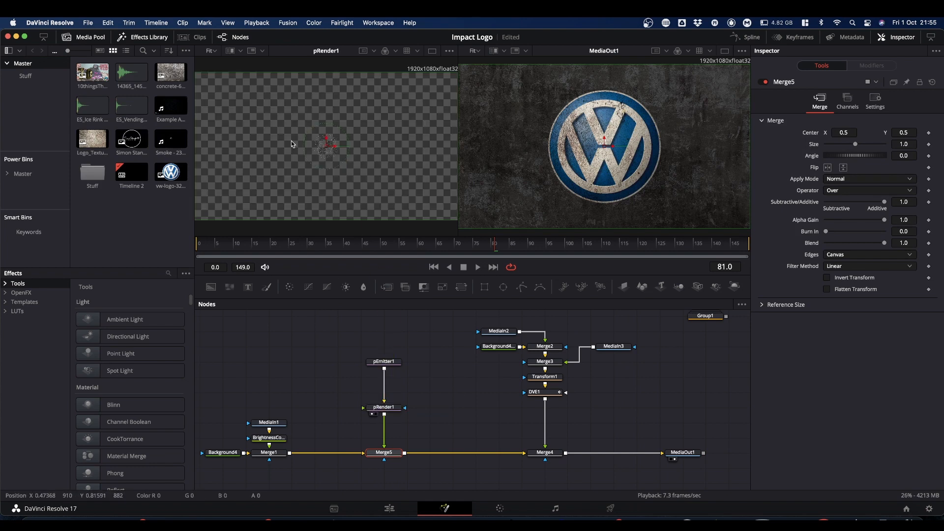
{"action": "left_click", "coordinate": [384, 361]}
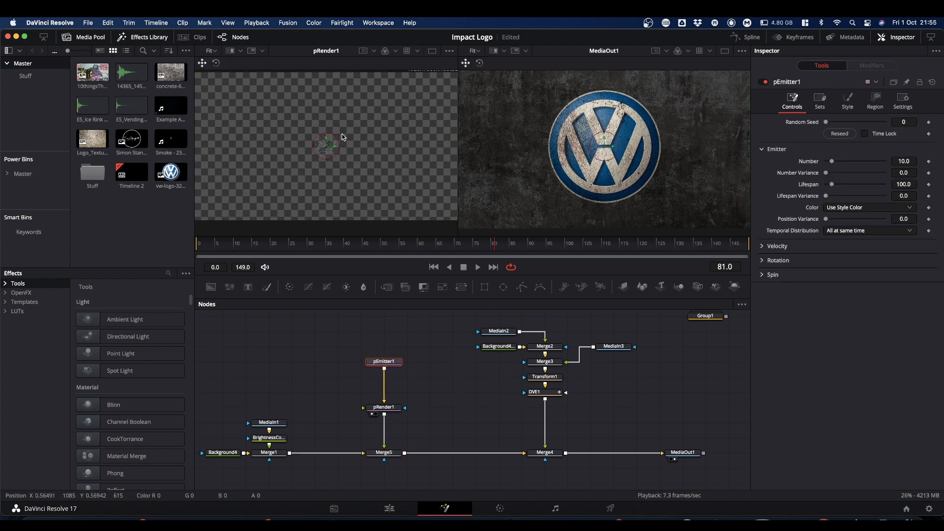
{"action": "mouse_move", "coordinate": [343, 137]}
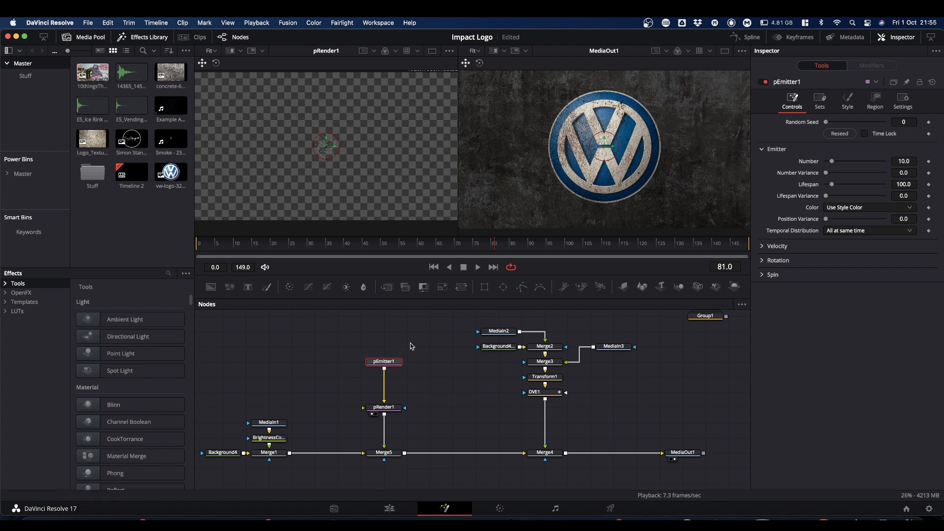
{"action": "mouse_move", "coordinate": [409, 301]}
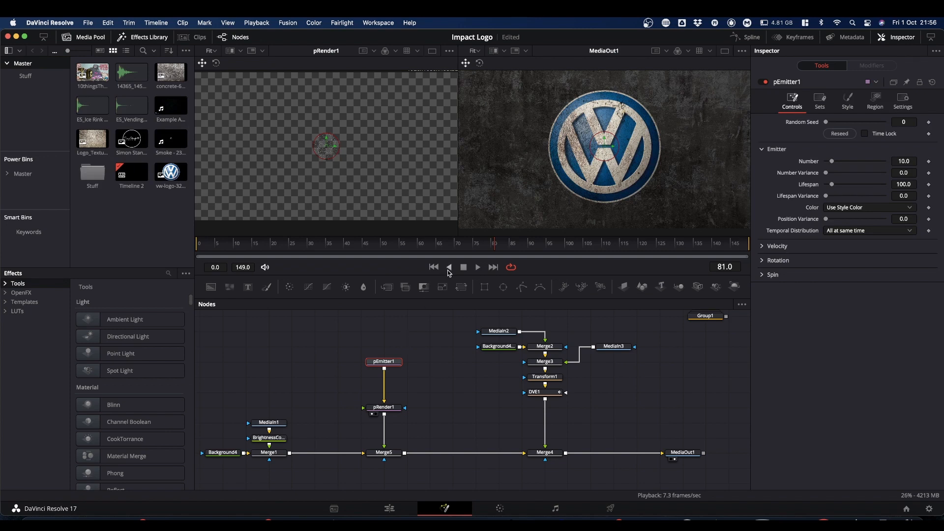
{"action": "mouse_move", "coordinate": [494, 247]}
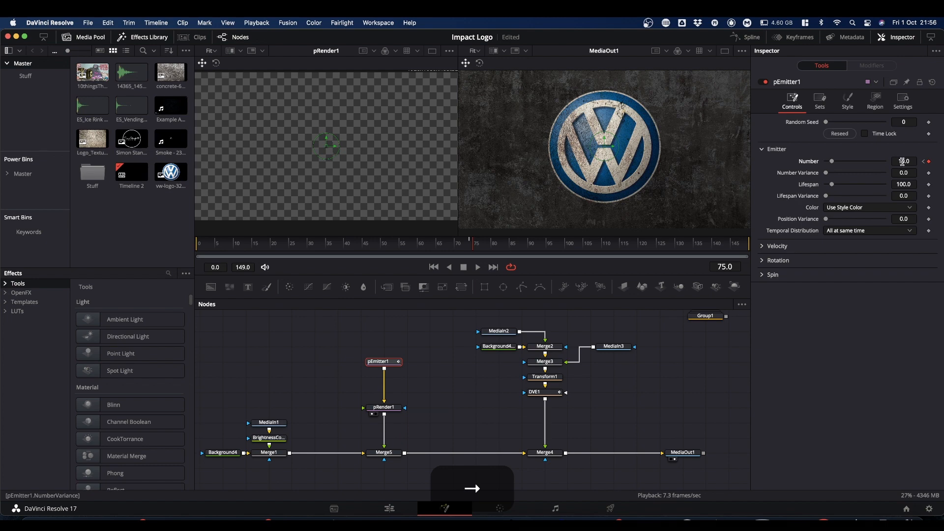
{"action": "left_click", "coordinate": [904, 161]}
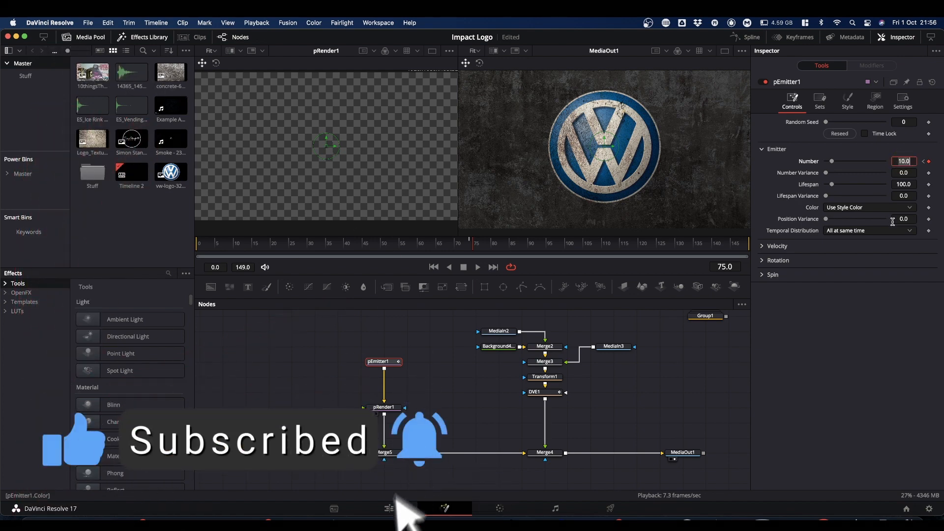
{"action": "type", "text": "2500"}
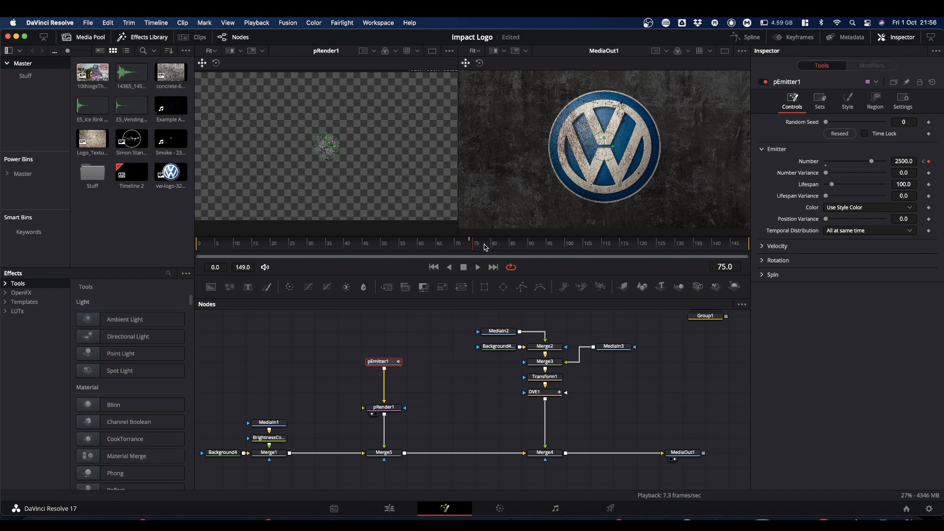
{"action": "mouse_move", "coordinate": [475, 250]}
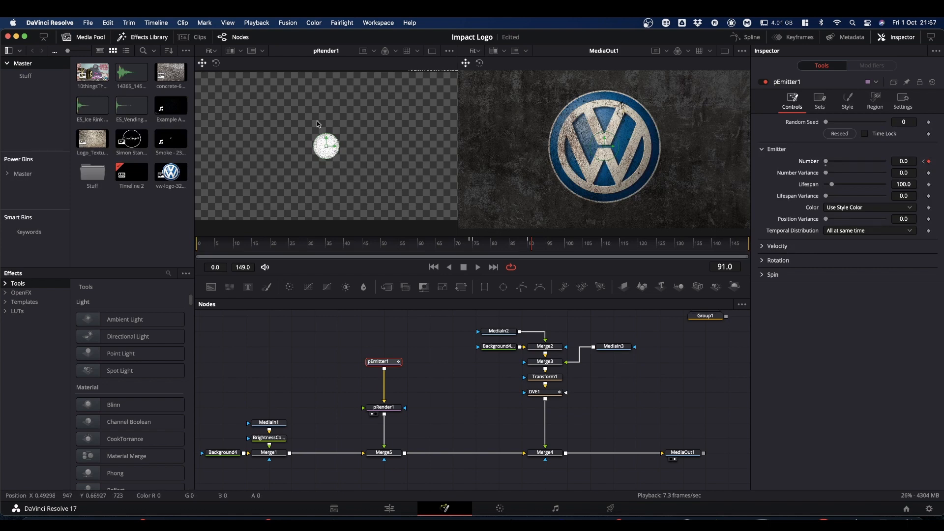
{"action": "mouse_move", "coordinate": [622, 265]}
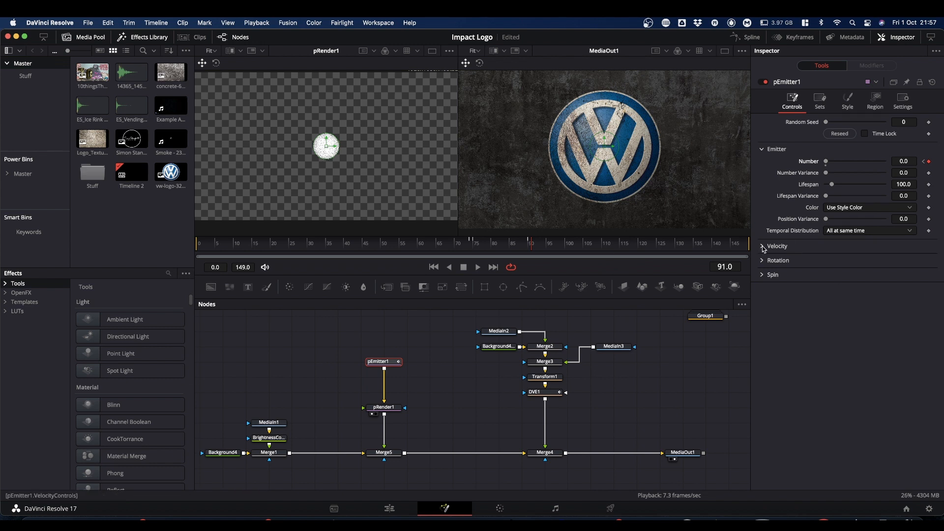
Step: Set pEmitter1 Velocity to 0.1, then preview the burst from frame 73
{"action": "left_click", "coordinate": [776, 246]}
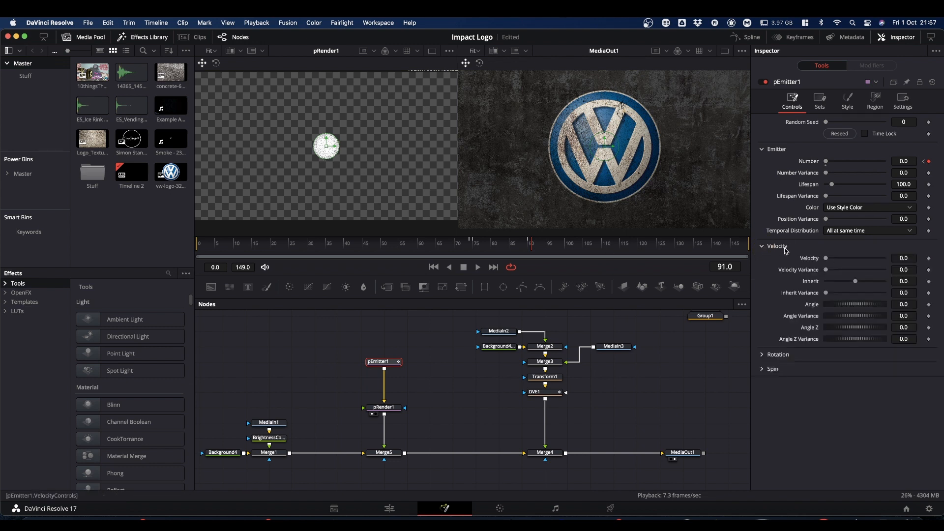
{"action": "left_click", "coordinate": [904, 258]}
{"action": "type", "text": "0.1"}
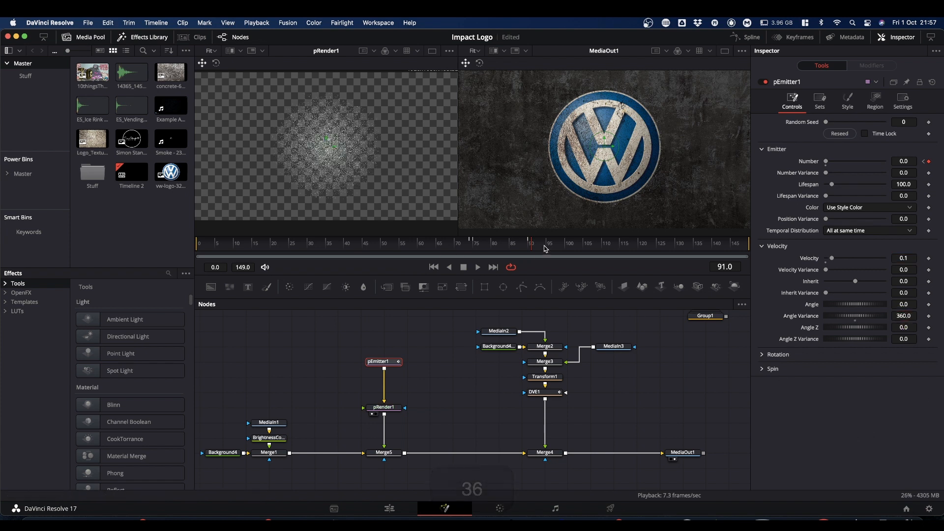
{"action": "left_click_drag", "start_coordinate": [530, 239], "coordinate": [467, 240]}
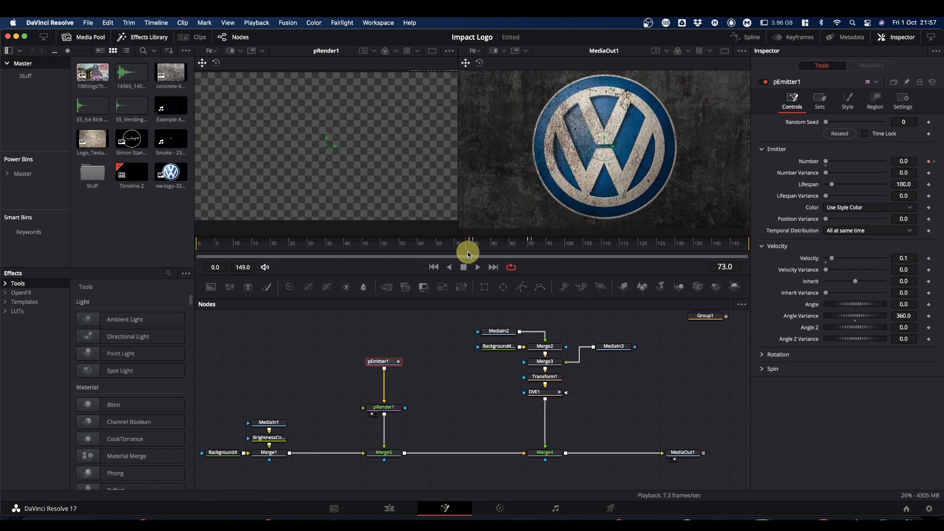
{"action": "key", "text": "space"}
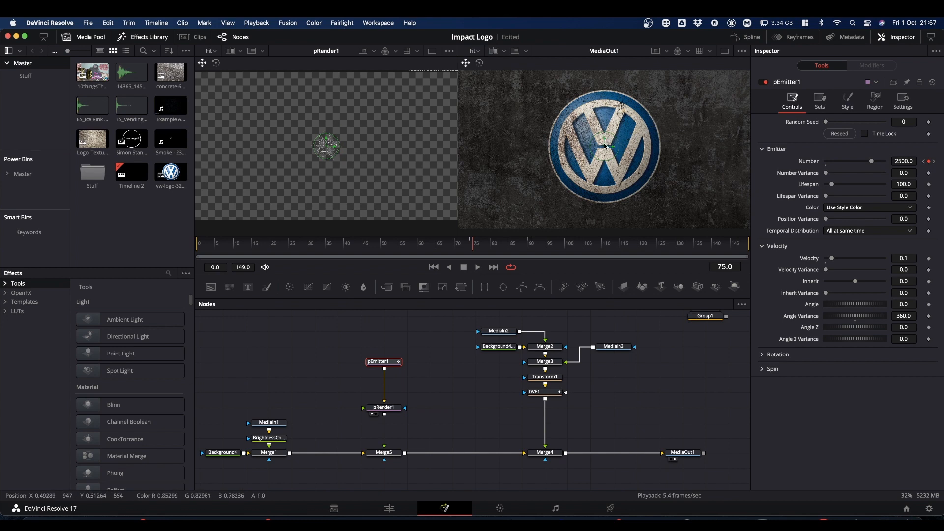
{"action": "mouse_move", "coordinate": [650, 121]}
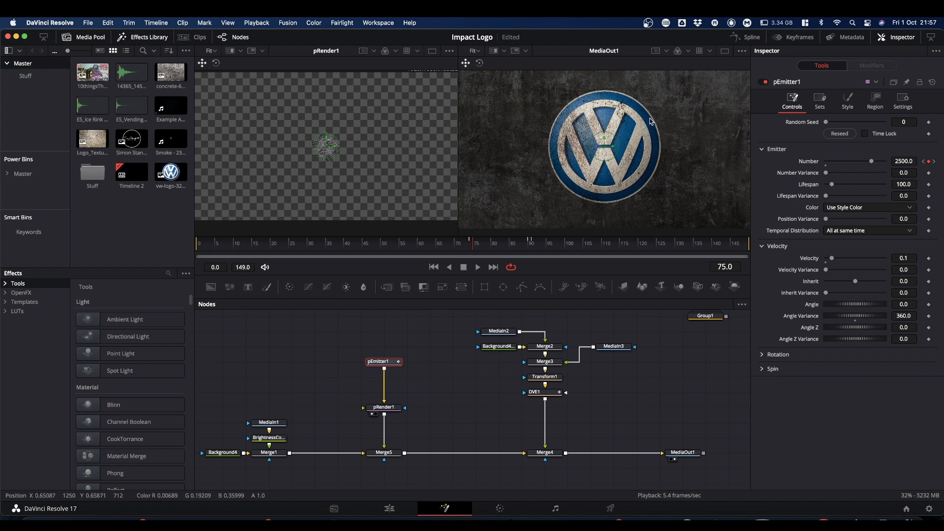
Step: Set pEmitter1's sphere region size to 0.377 and preview the burst from frame 67
{"action": "left_click", "coordinate": [875, 100]}
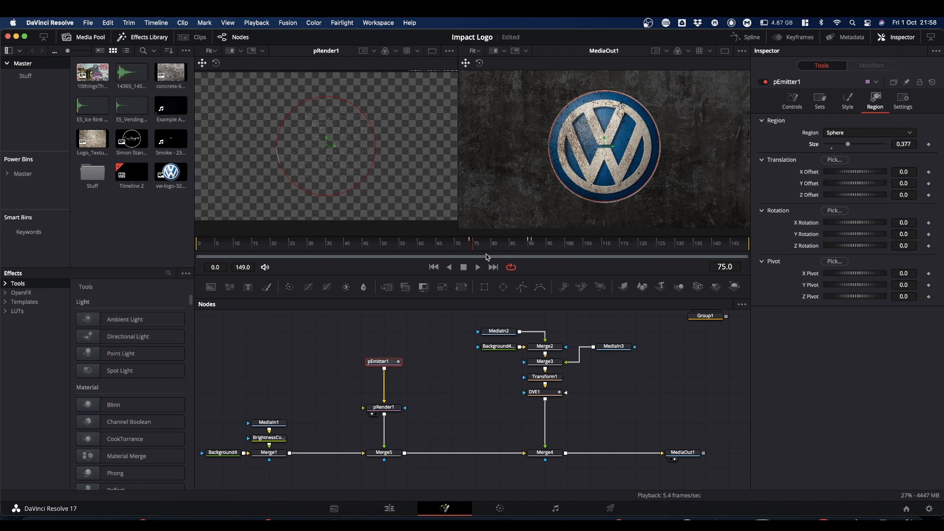
{"action": "left_click_drag", "start_coordinate": [468, 239], "coordinate": [442, 249]}
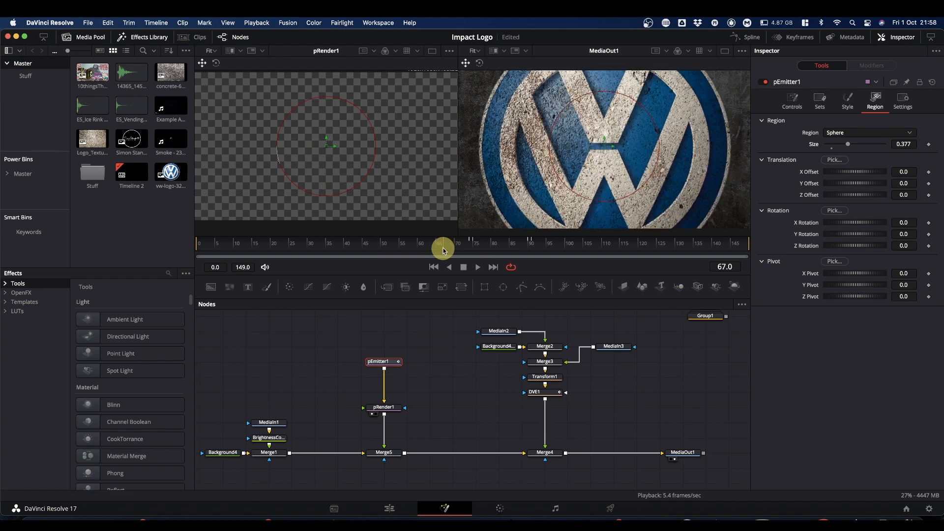
{"action": "key", "text": "space"}
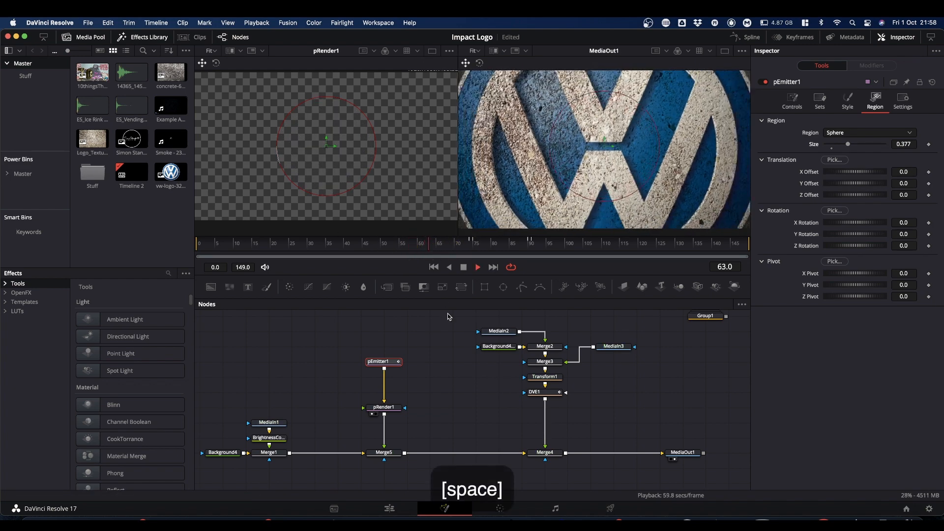
{"action": "key", "text": "space"}
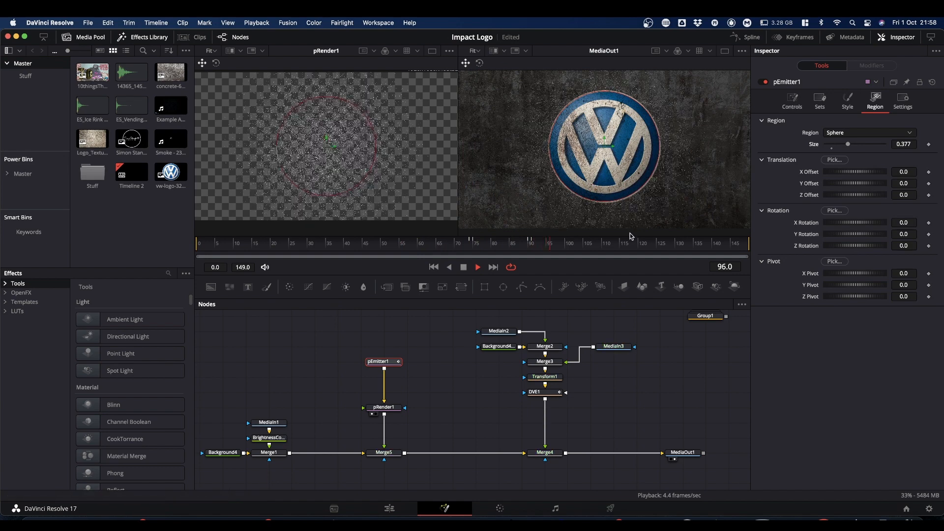
{"action": "key", "text": "space"}
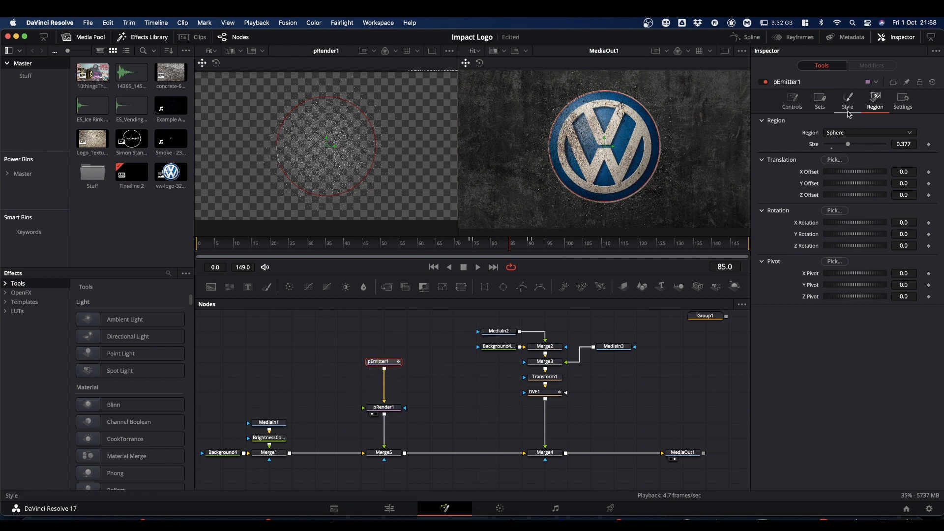
{"action": "left_click", "coordinate": [848, 102]}
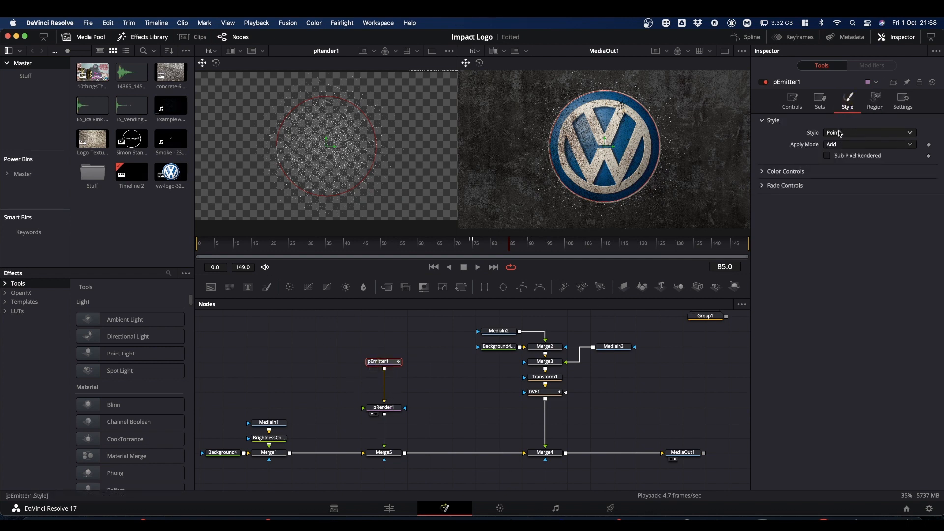
{"action": "left_click", "coordinate": [869, 132]}
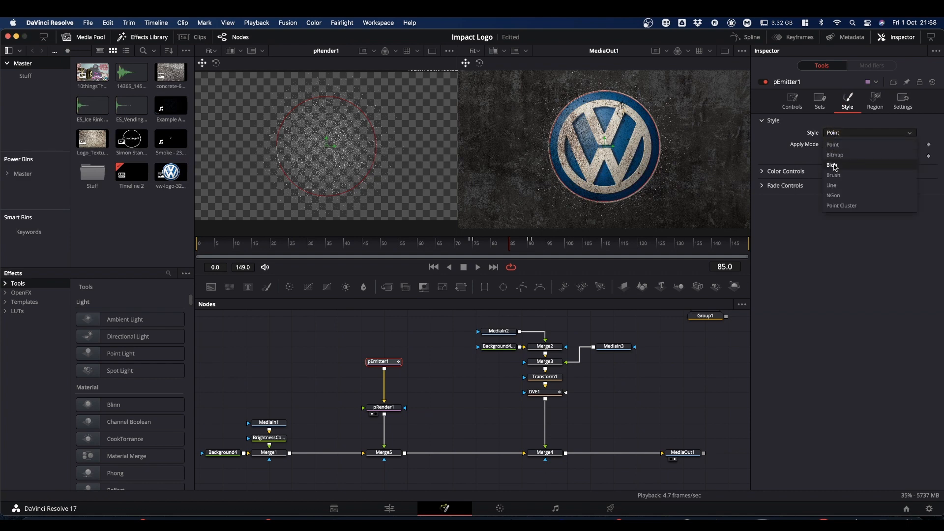
{"action": "left_click", "coordinate": [832, 164]}
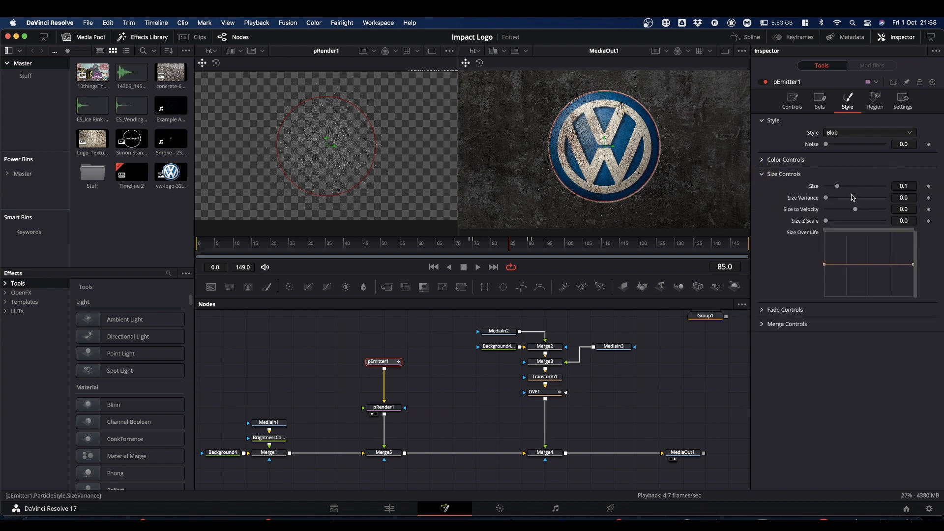
{"action": "left_click_drag", "start_coordinate": [836, 186], "coordinate": [843, 186]}
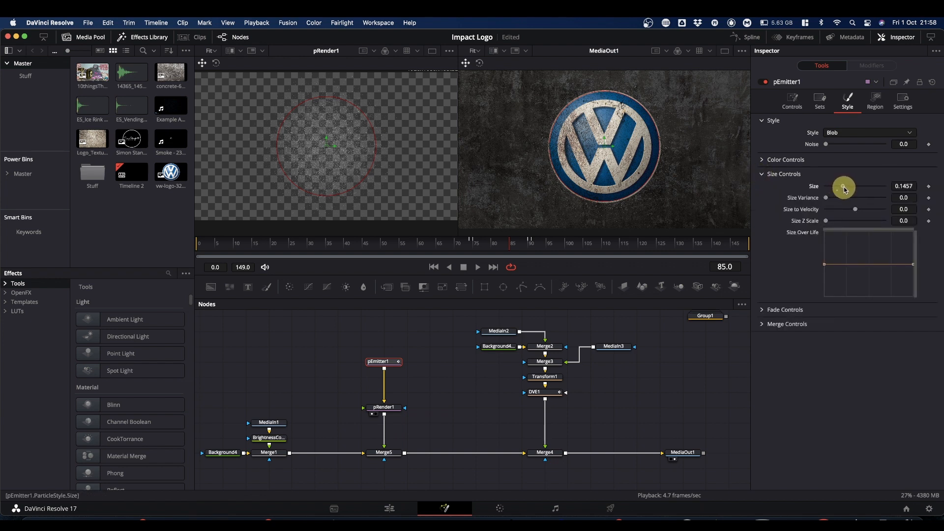
{"action": "left_click_drag", "start_coordinate": [842, 187], "coordinate": [857, 186]}
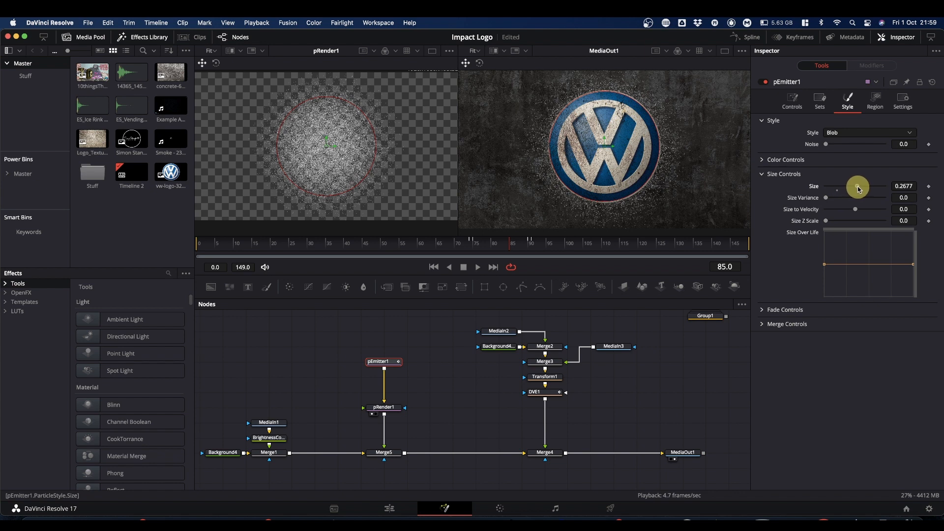
{"action": "left_click_drag", "start_coordinate": [857, 187], "coordinate": [861, 187]}
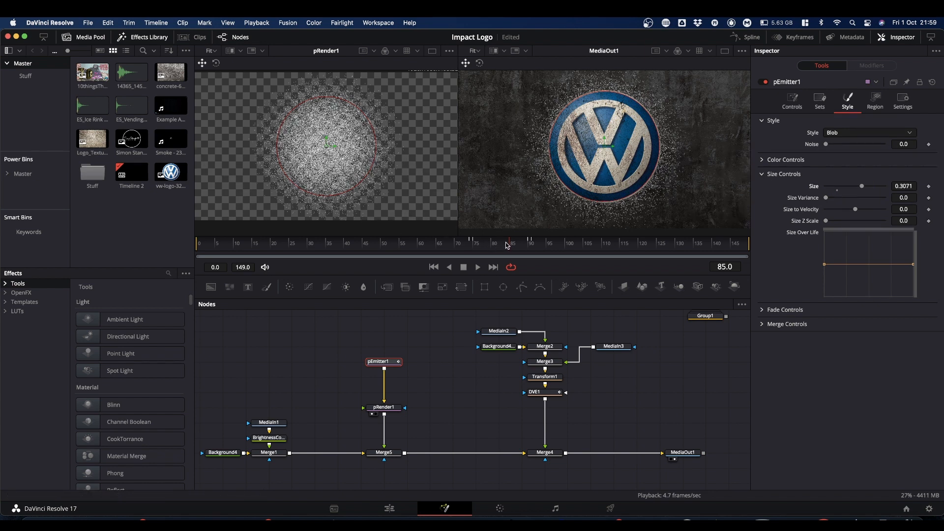
{"action": "left_click", "coordinate": [477, 268]}
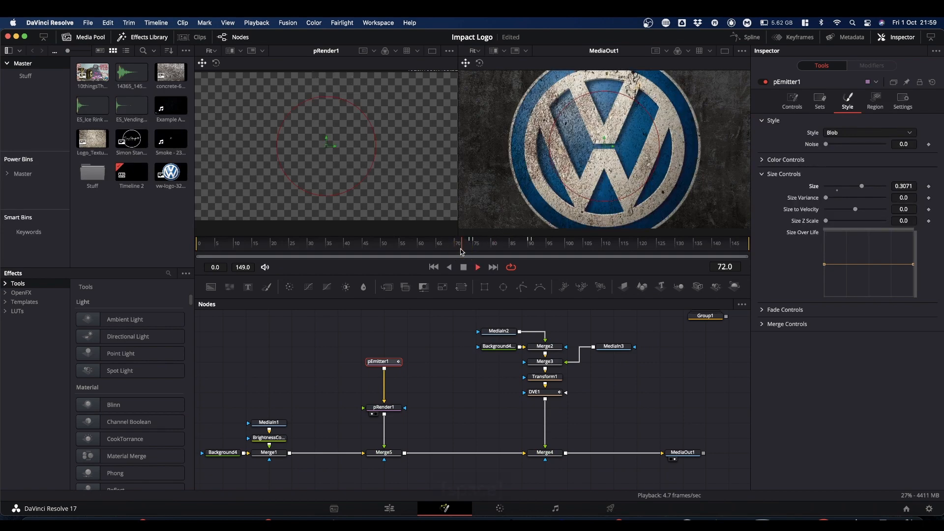
{"action": "key", "text": "space"}
{"action": "type", "text": "dve"}
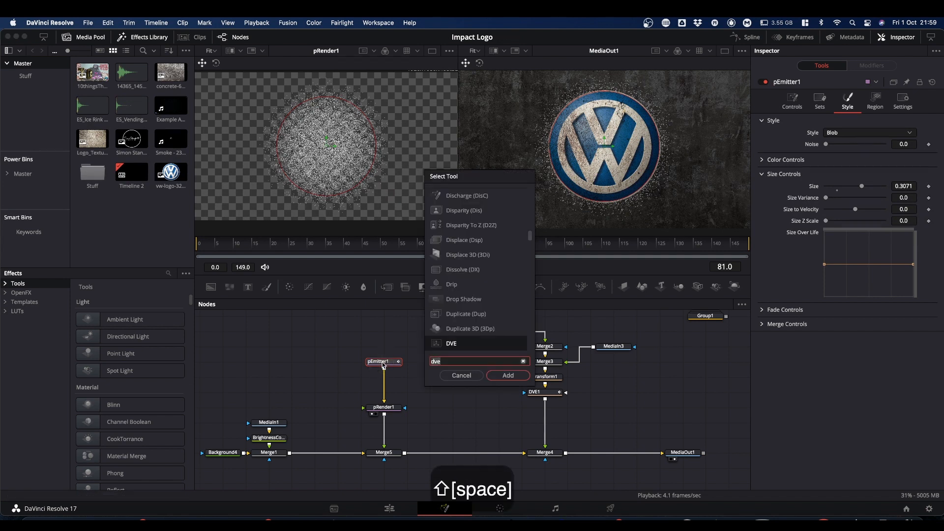
Step: Add a pTurbulence node and set X/Y/Z strengths to 0.732, 0.496, 0.339
{"action": "type", "text": "ptu"}
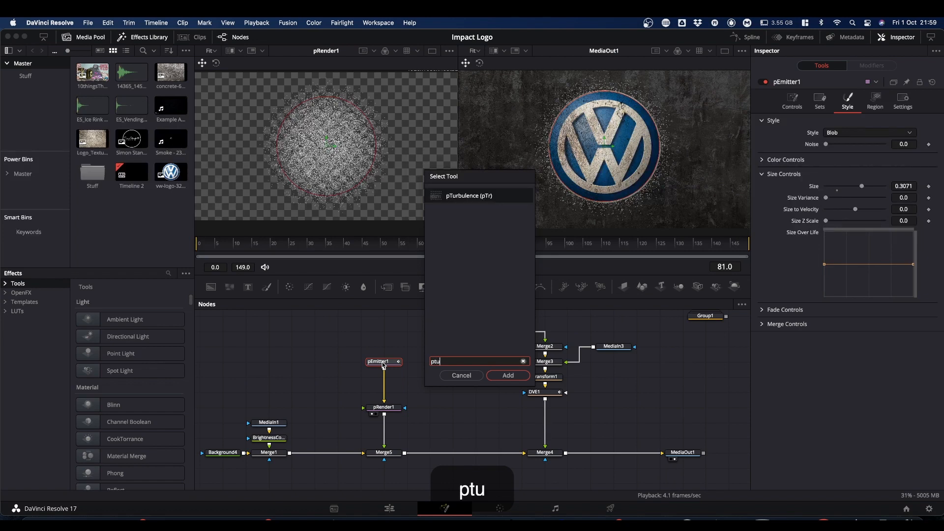
{"action": "type", "text": "rb"}
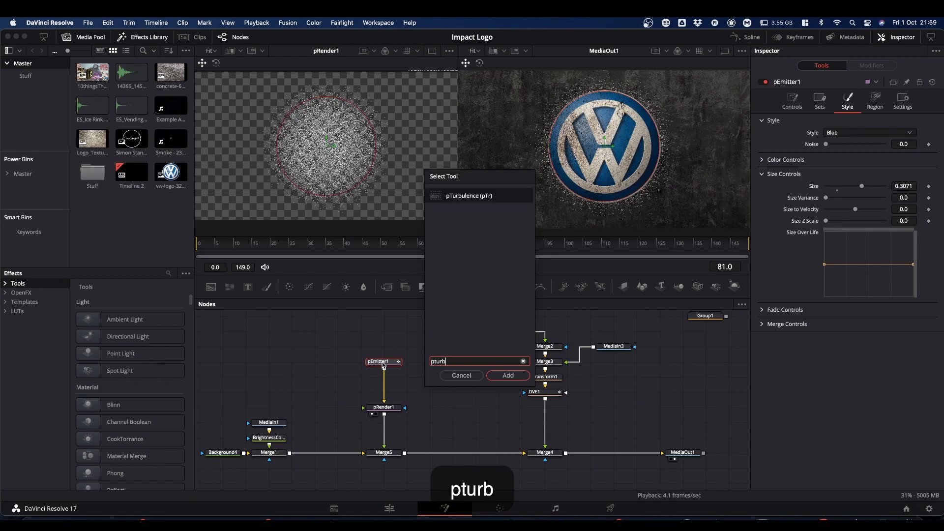
{"action": "left_click", "coordinate": [507, 375]}
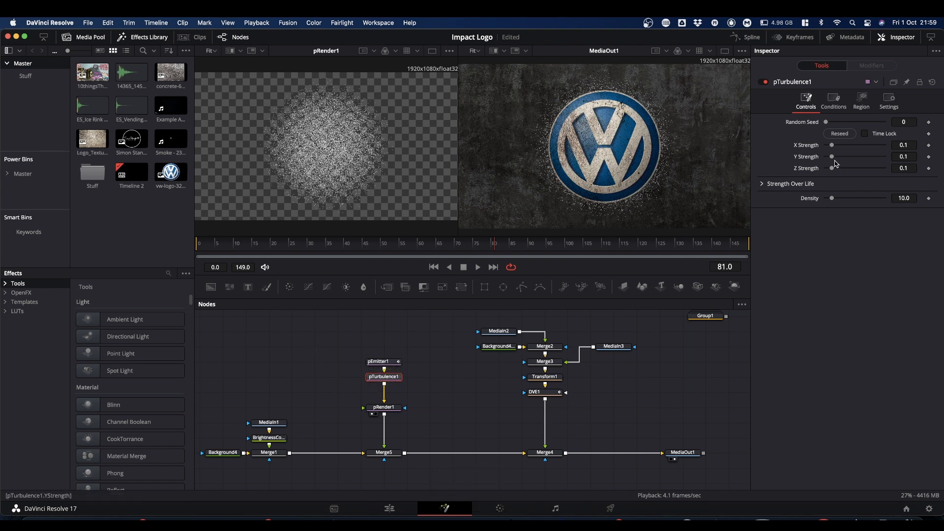
{"action": "left_click_drag", "start_coordinate": [849, 145], "coordinate": [862, 145]}
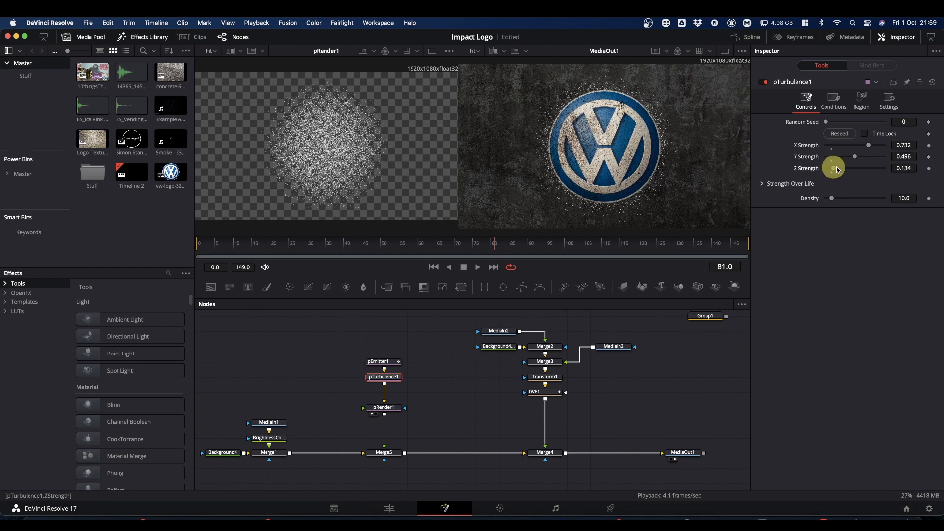
{"action": "left_click_drag", "start_coordinate": [834, 168], "coordinate": [845, 168]}
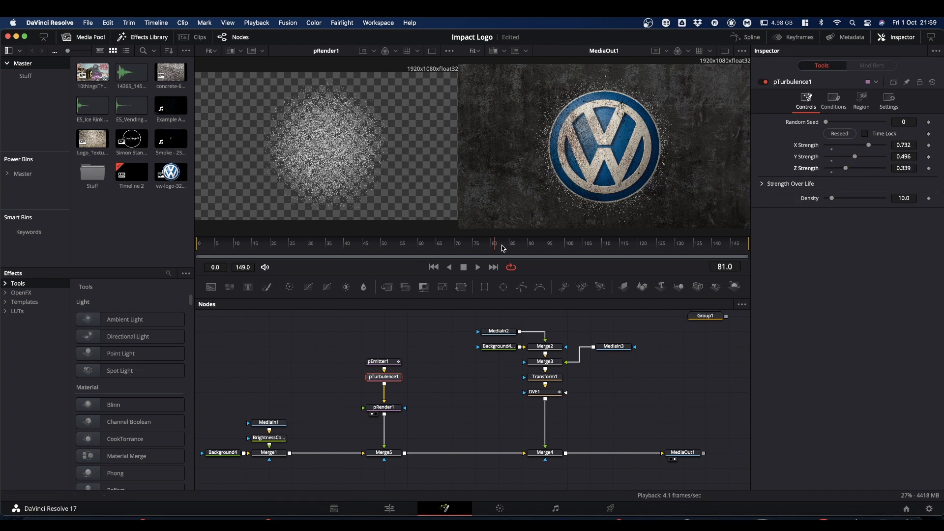
Step: Preview the turbulence from frame 60 and set its density to 3.1
{"action": "left_click_drag", "start_coordinate": [493, 243], "coordinate": [422, 243]}
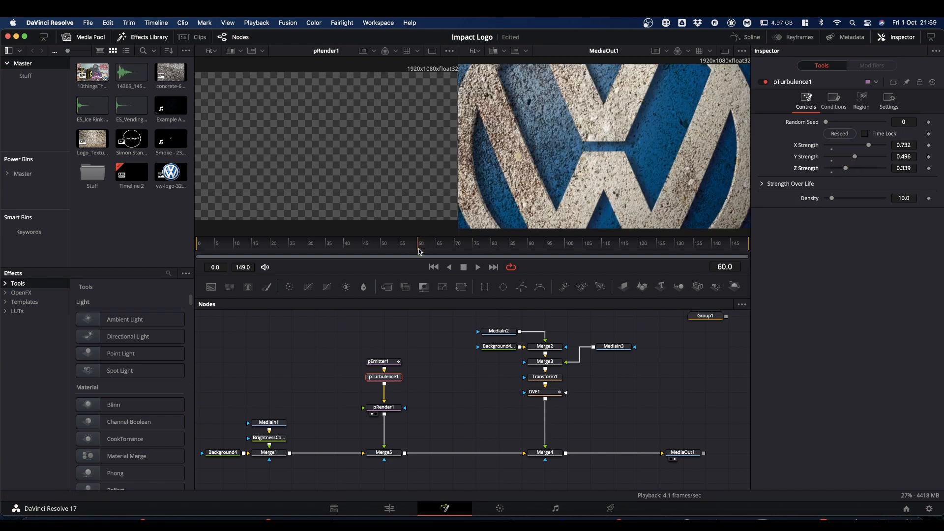
{"action": "key", "text": "space"}
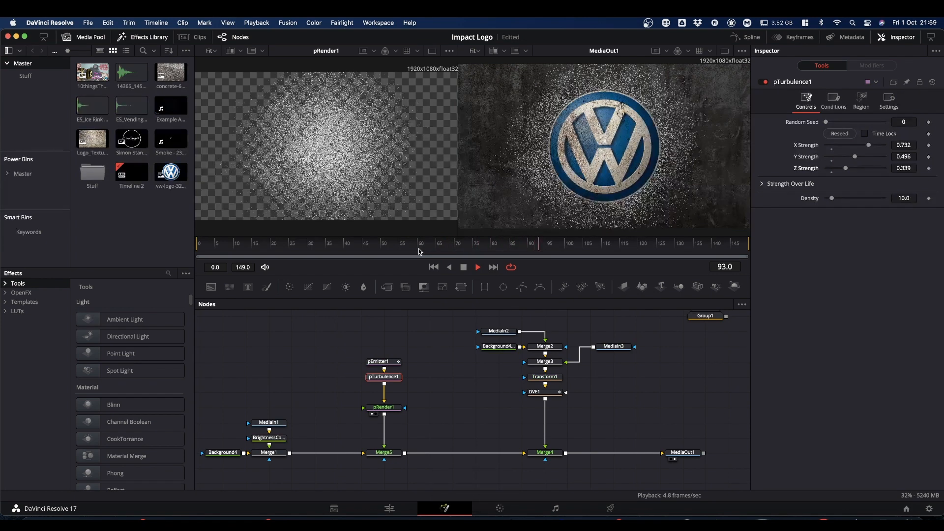
{"action": "key", "text": "space"}
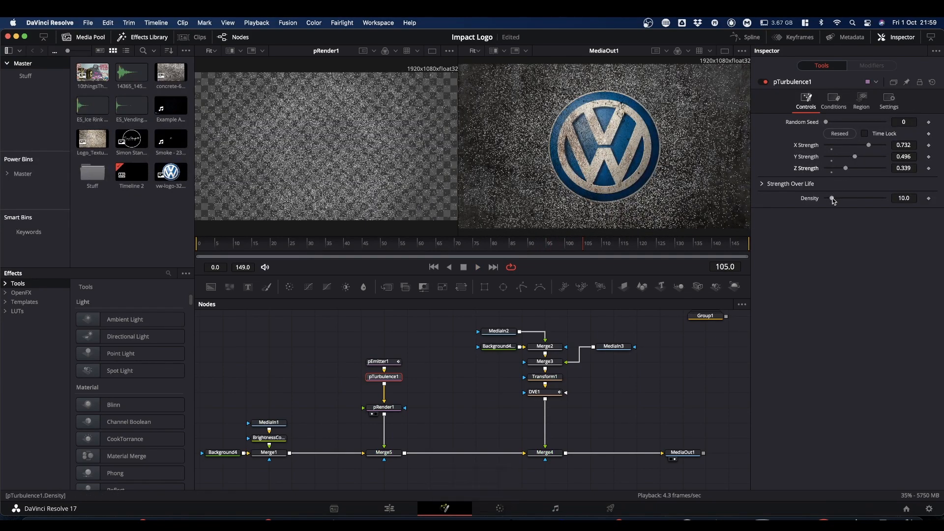
{"action": "left_click_drag", "start_coordinate": [833, 198], "coordinate": [841, 201]}
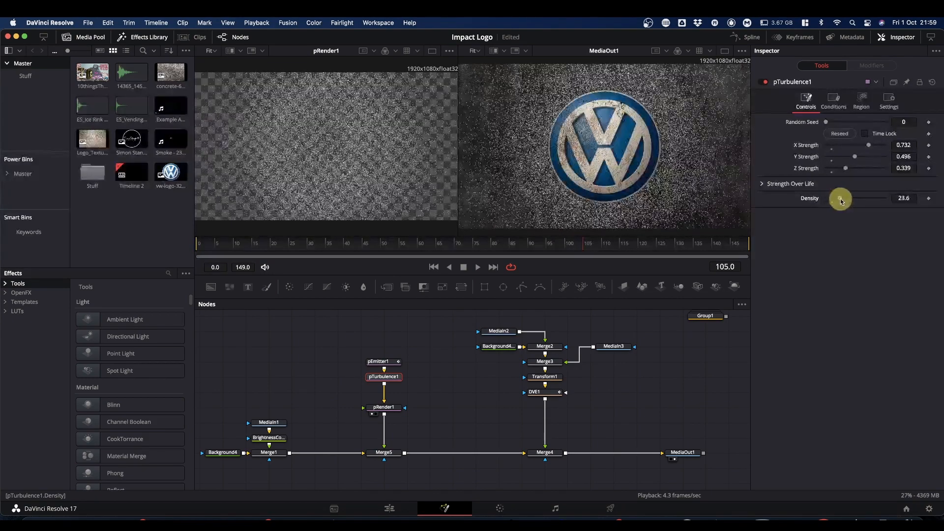
{"action": "left_click_drag", "start_coordinate": [841, 199], "coordinate": [835, 198]}
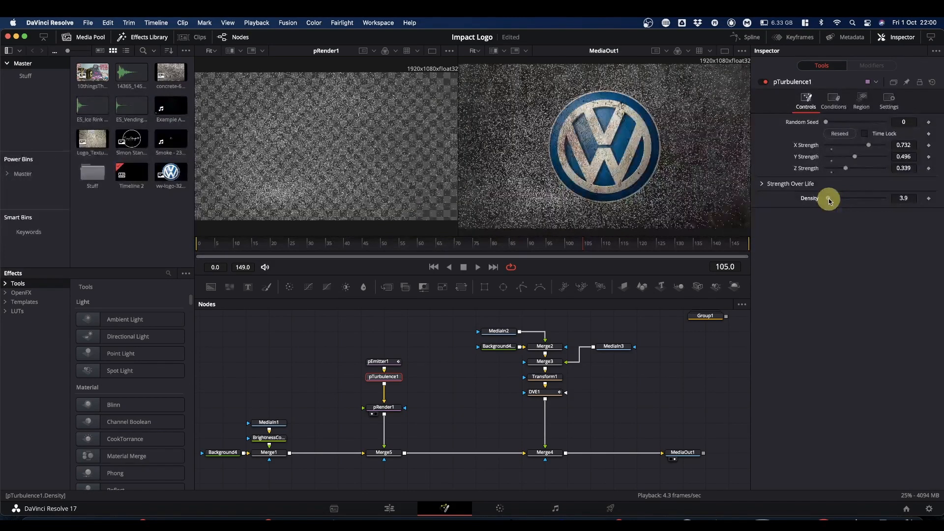
{"action": "left_click_drag", "start_coordinate": [834, 198], "coordinate": [828, 199]}
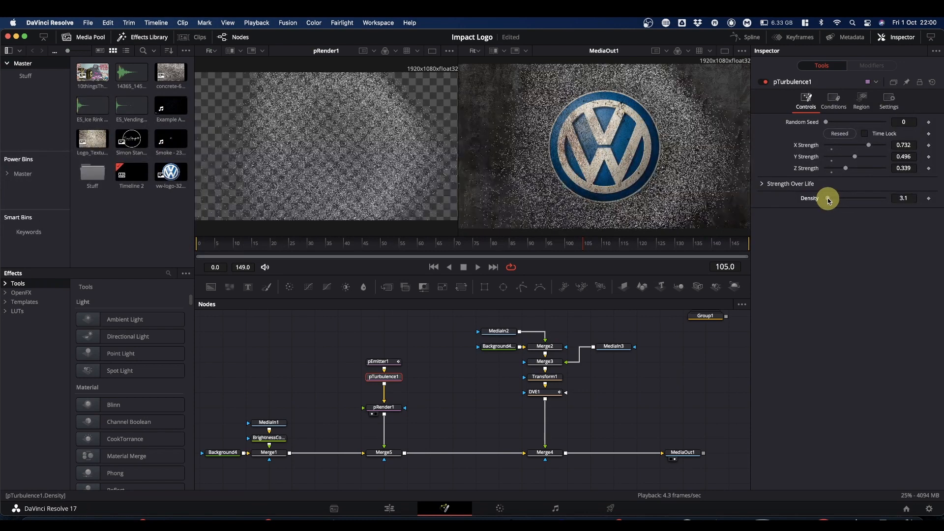
Step: Add a Blur node after pRender1 with blur size 6.3
{"action": "left_click", "coordinate": [383, 407]}
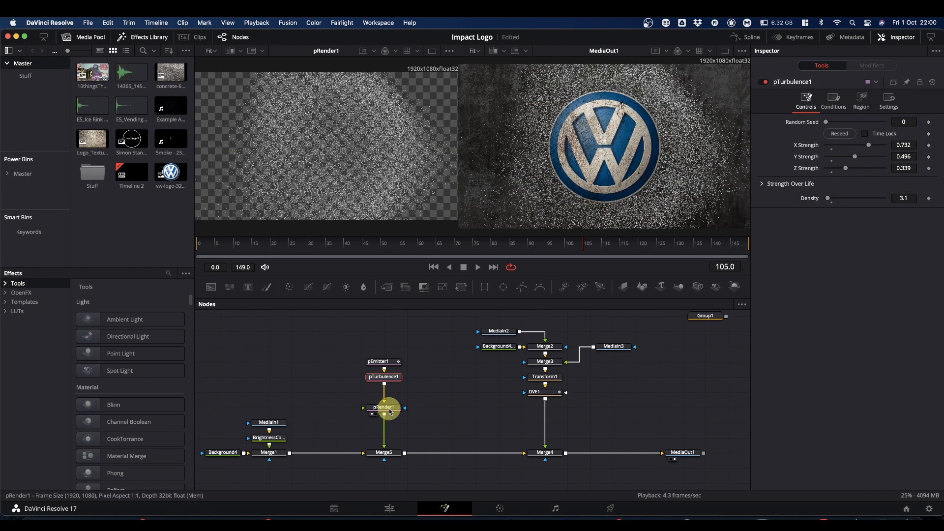
{"action": "left_click", "coordinate": [384, 392]}
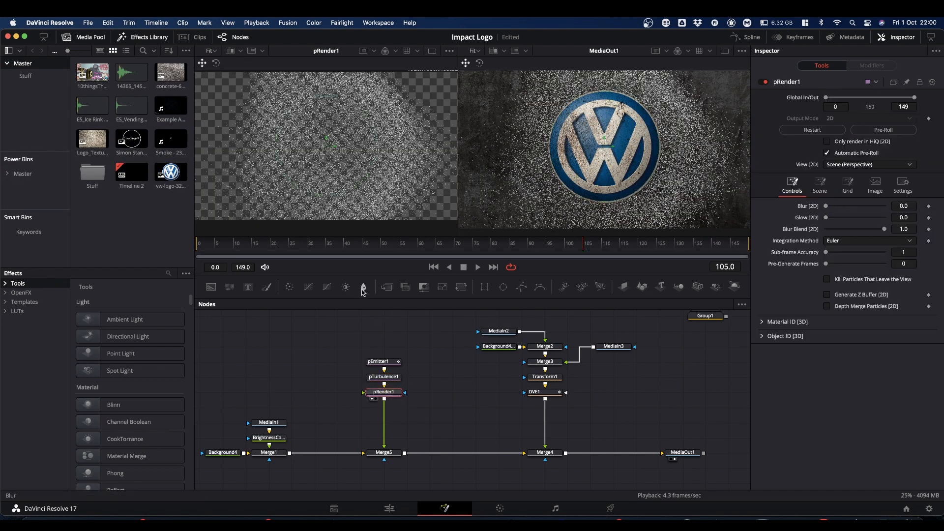
{"action": "mouse_move", "coordinate": [363, 287]}
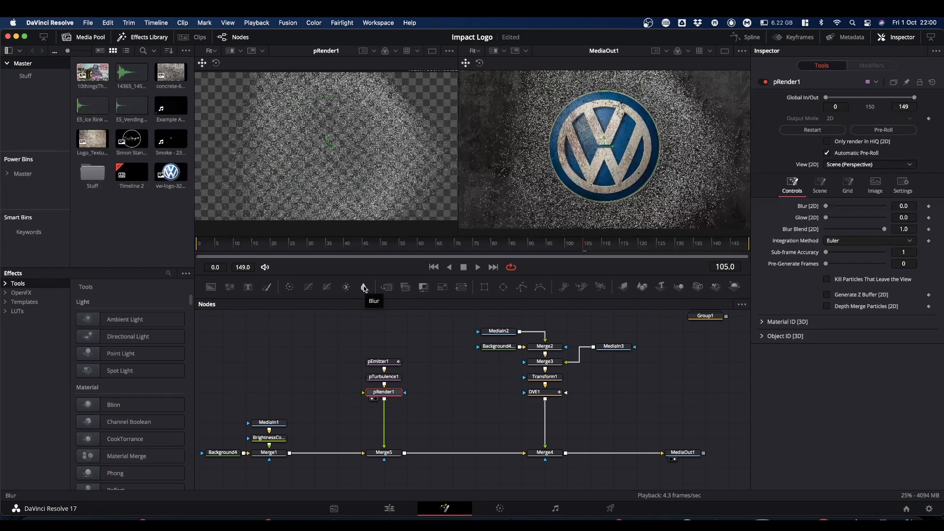
{"action": "left_click", "coordinate": [363, 287]}
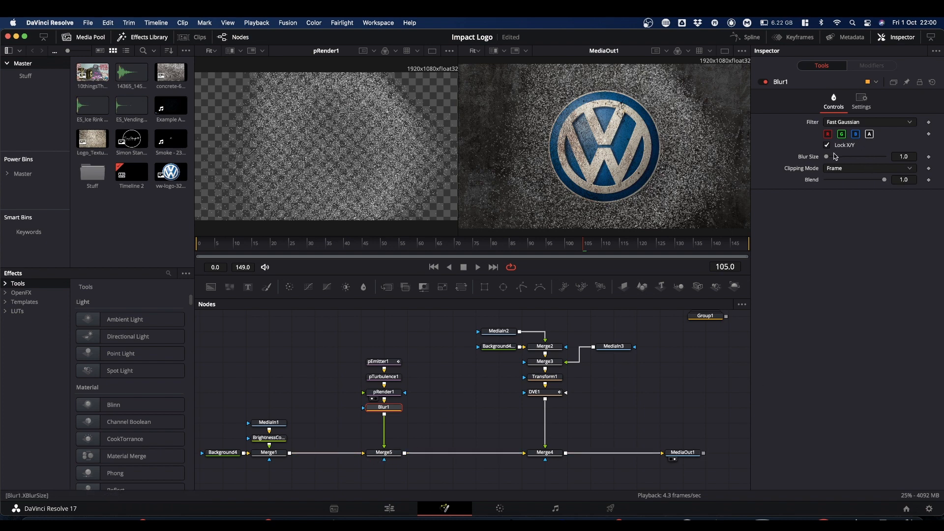
{"action": "left_click_drag", "start_coordinate": [826, 157], "coordinate": [839, 156]}
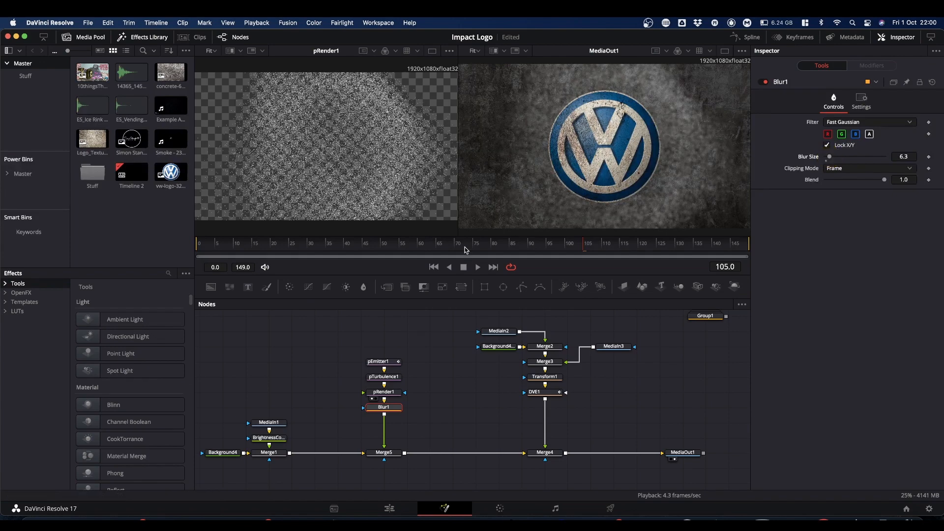
Step: Play back and scrub frames 90 to 106 to inspect the blurred particles
{"action": "key", "text": "space"}
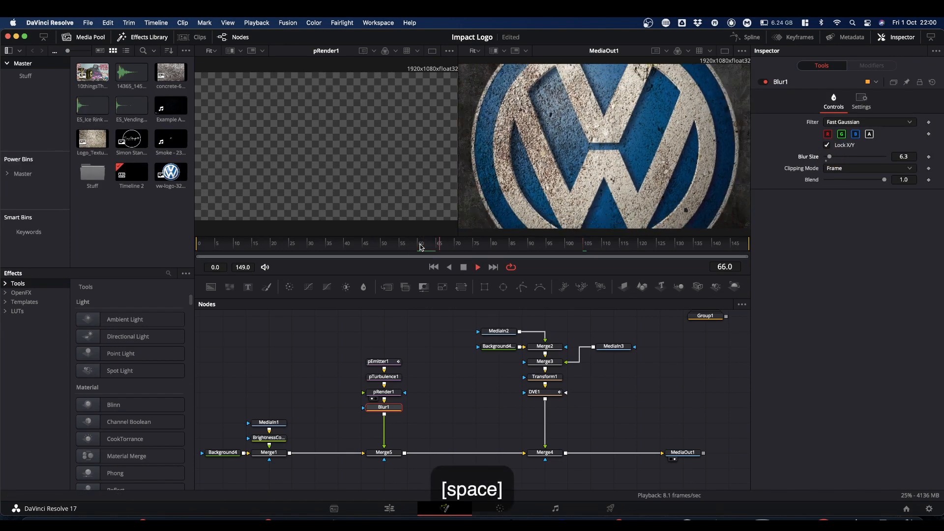
{"action": "key", "text": "space"}
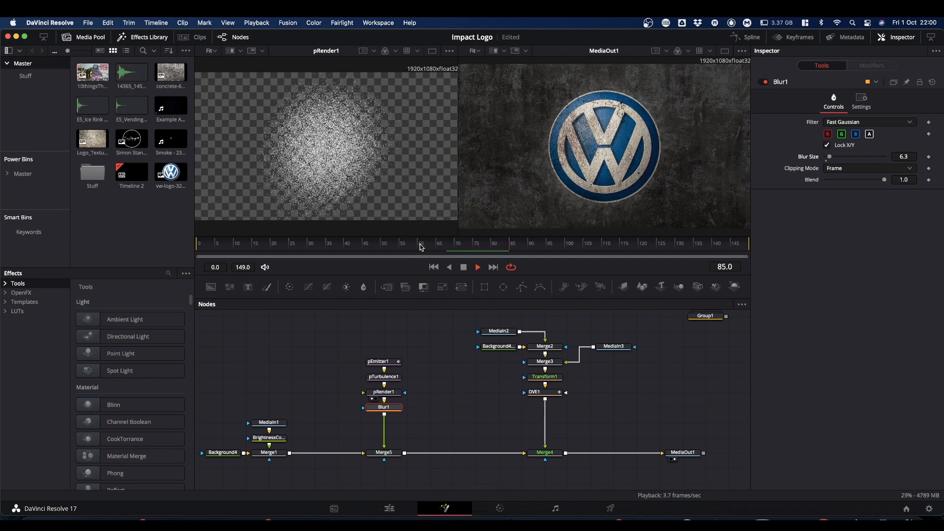
{"action": "left_click", "coordinate": [493, 244]}
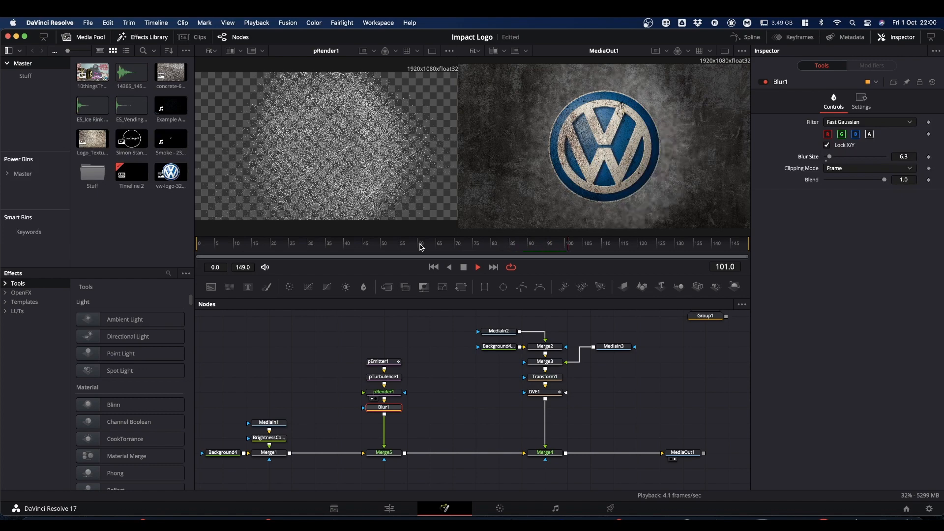
{"action": "key", "text": "space"}
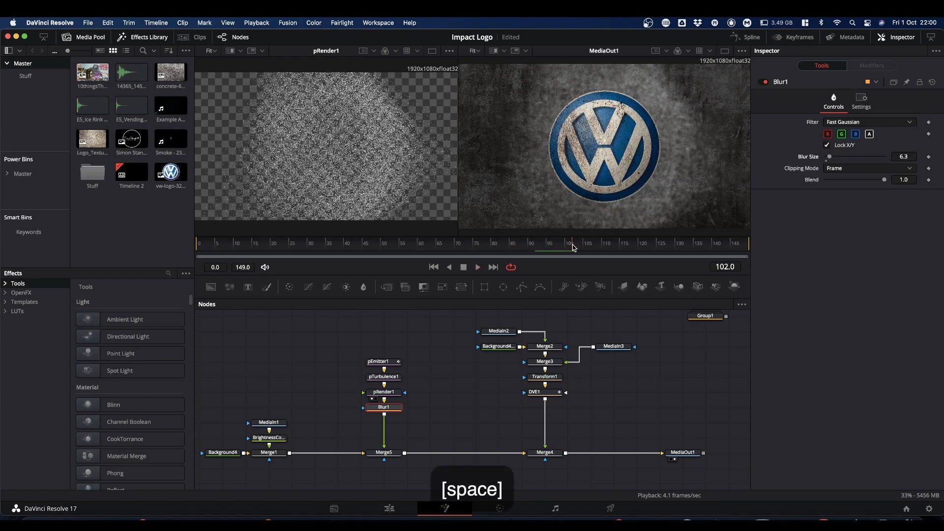
{"action": "left_click_drag", "start_coordinate": [572, 252], "coordinate": [527, 251]}
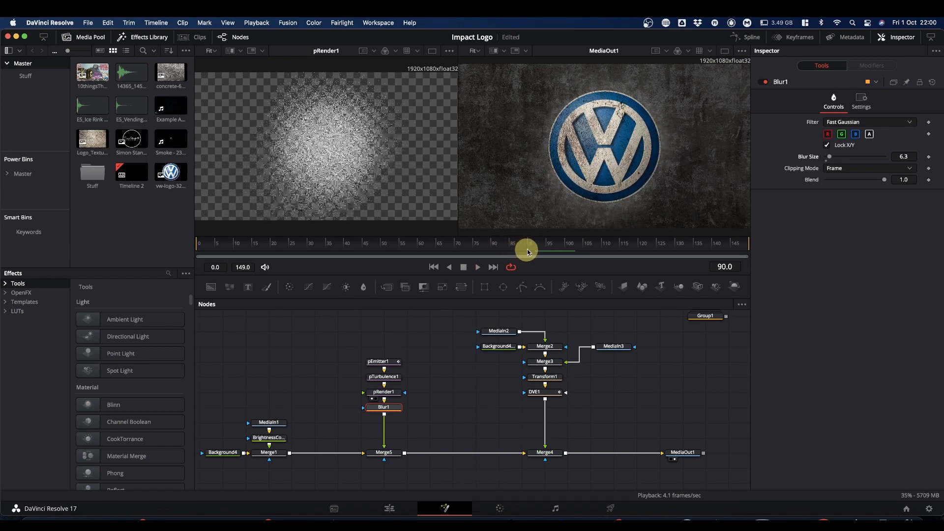
{"action": "left_click_drag", "start_coordinate": [526, 252], "coordinate": [558, 251]}
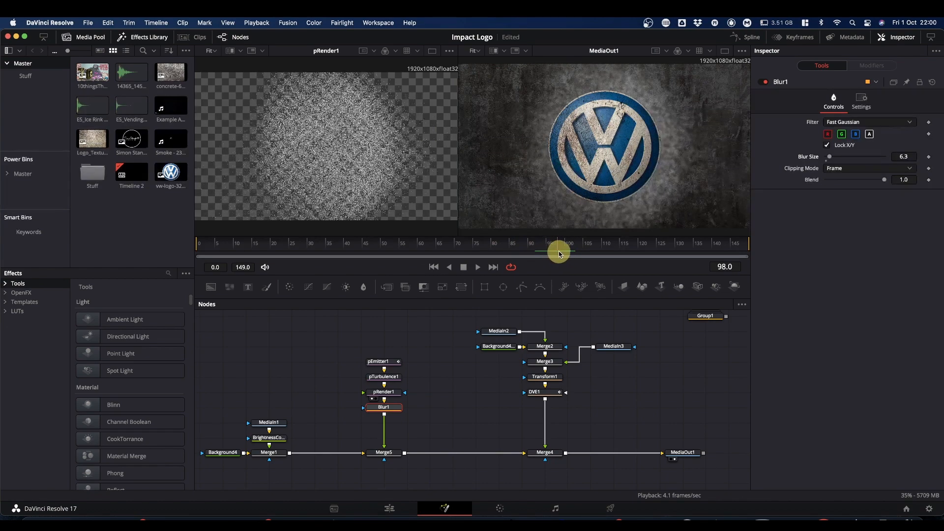
{"action": "left_click_drag", "start_coordinate": [558, 252], "coordinate": [577, 252]}
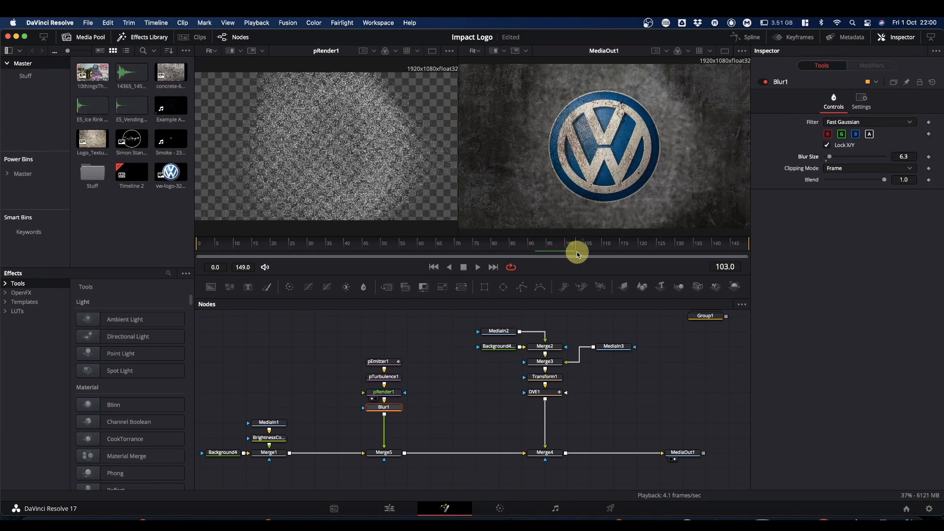
{"action": "left_click_drag", "start_coordinate": [575, 253], "coordinate": [589, 253]}
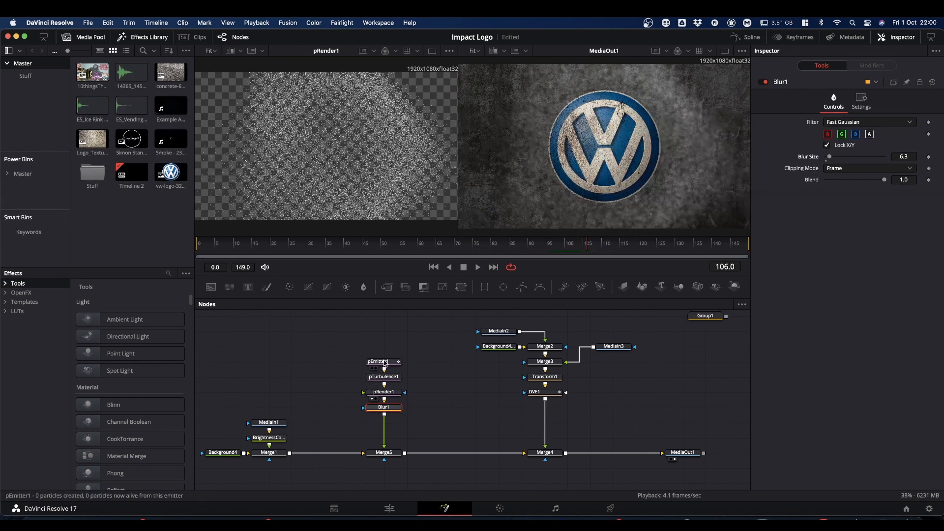
Step: Drag pEmitter1's Lifespan slider down to 29 frames, then toggle playback
{"action": "left_click", "coordinate": [383, 361]}
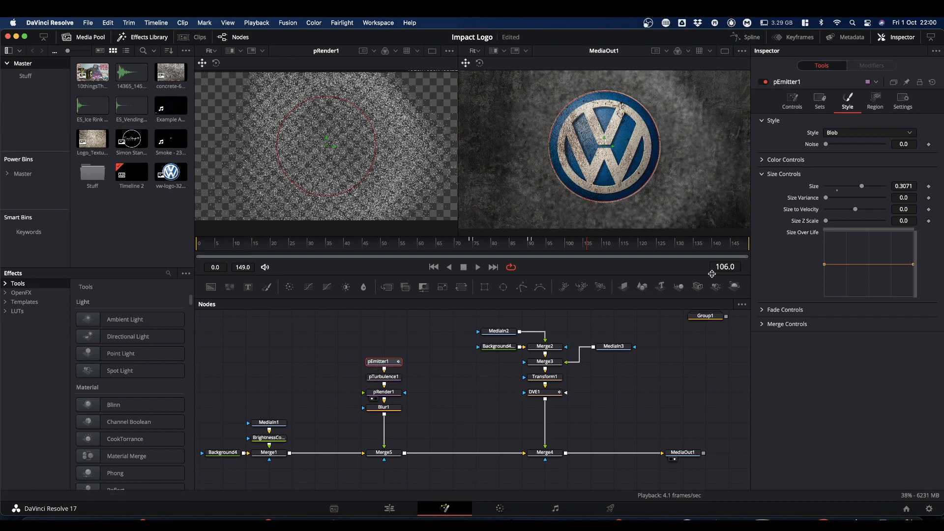
{"action": "left_click", "coordinate": [791, 99]}
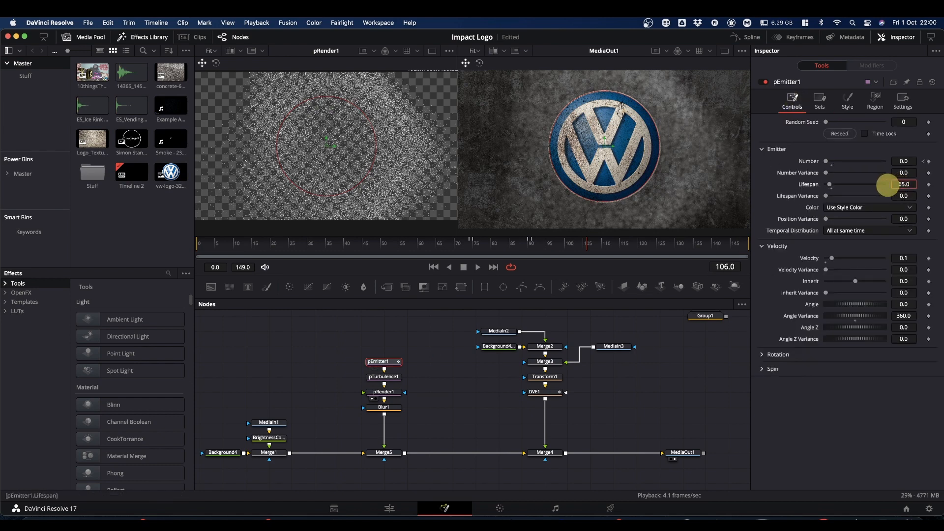
{"action": "left_click_drag", "start_coordinate": [890, 184], "coordinate": [864, 184]}
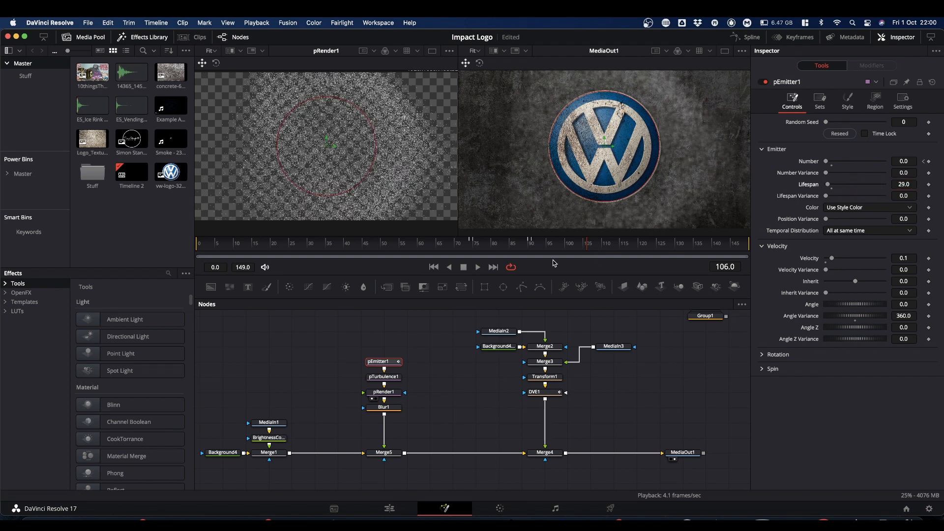
{"action": "key", "text": "space"}
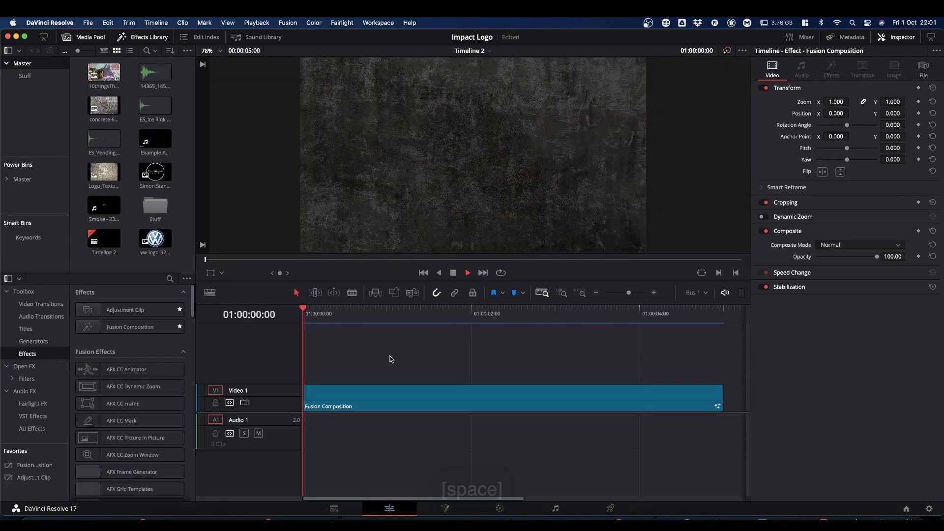
{"action": "key", "text": "space"}
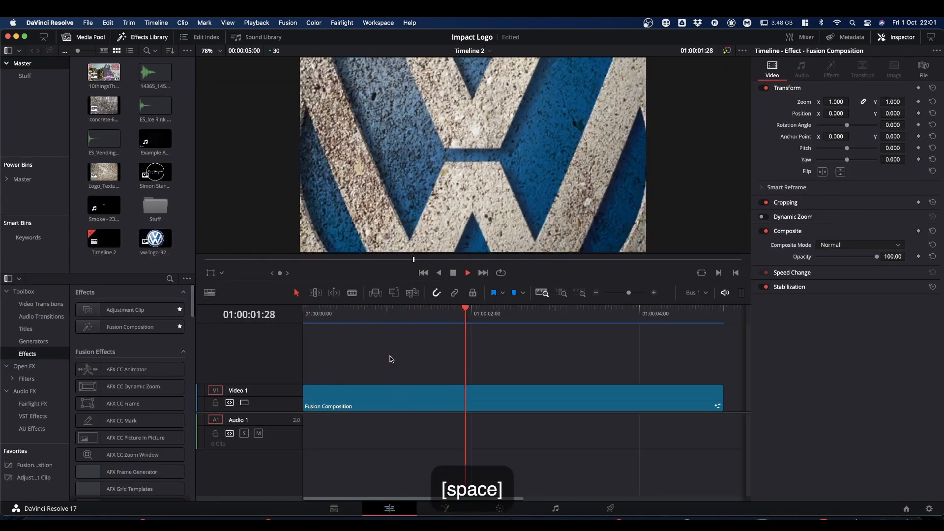
{"action": "key", "text": "space"}
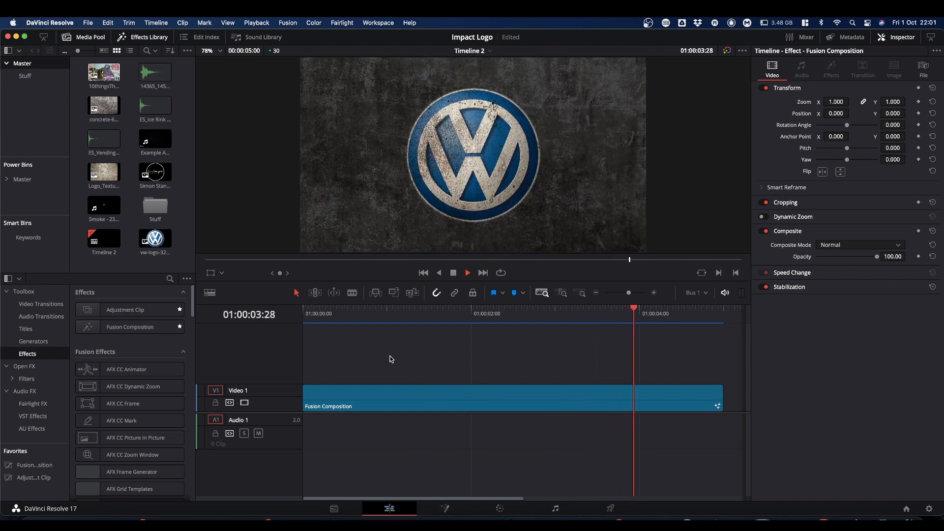
{"action": "key", "text": "space"}
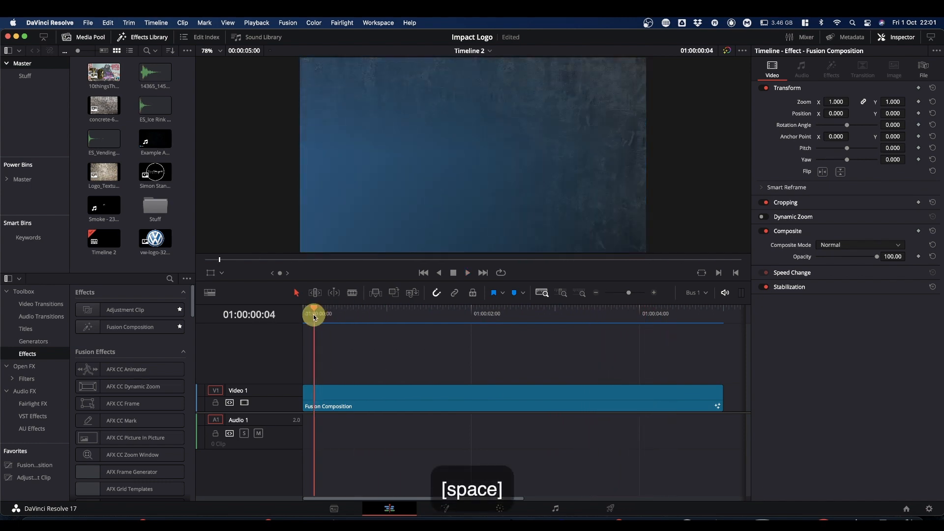
{"action": "key", "text": "space"}
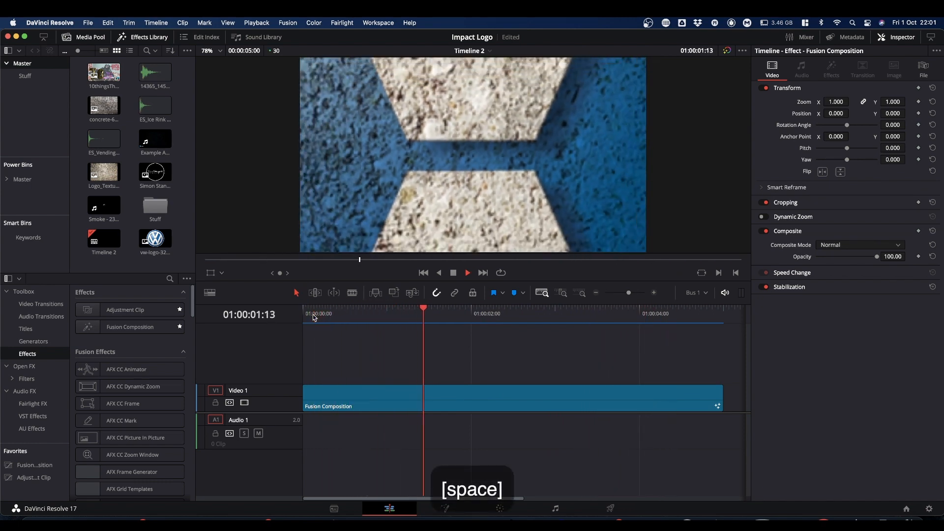
{"action": "key", "text": "space"}
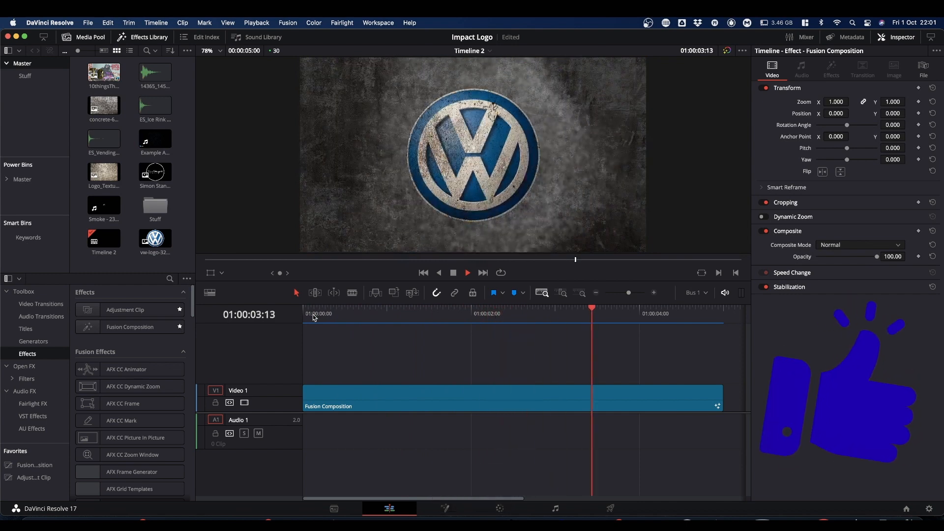
{"action": "key", "text": "space"}
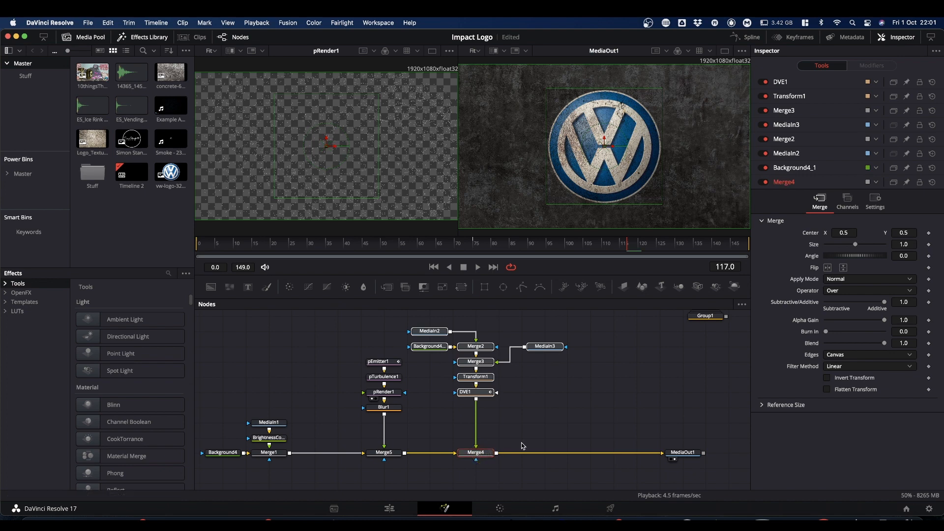
Step: Insert a CameraShake1 node after Merge4 by searching 'camera sh' in Select Tool
{"action": "left_click", "coordinate": [475, 452]}
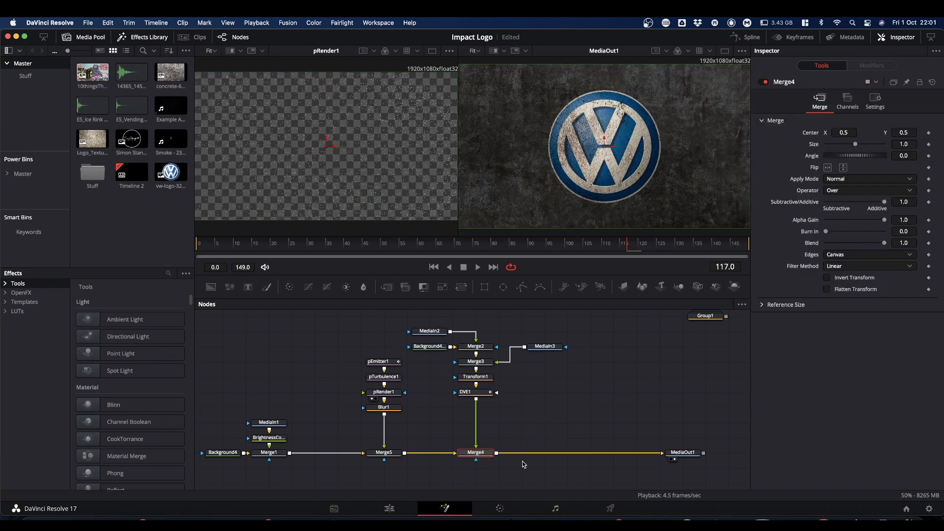
{"action": "key", "text": "shift+space"}
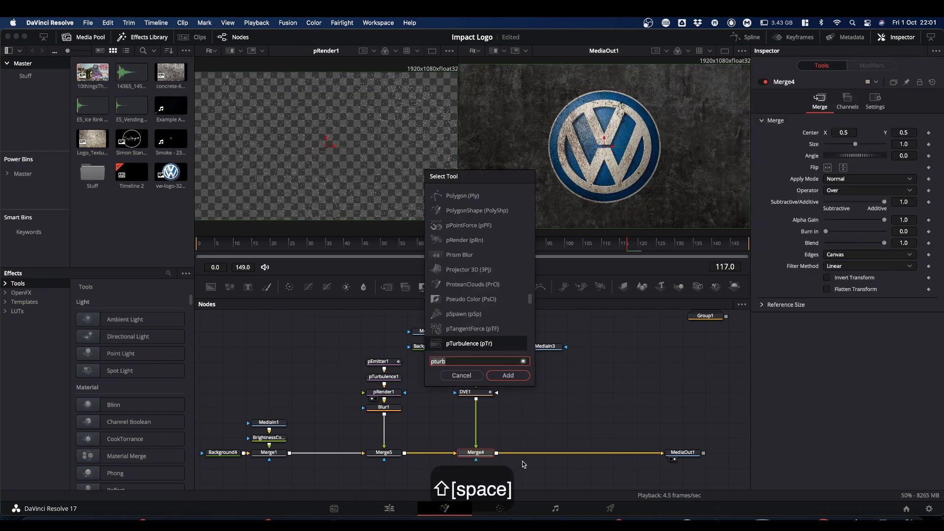
{"action": "type", "text": "camera sh"}
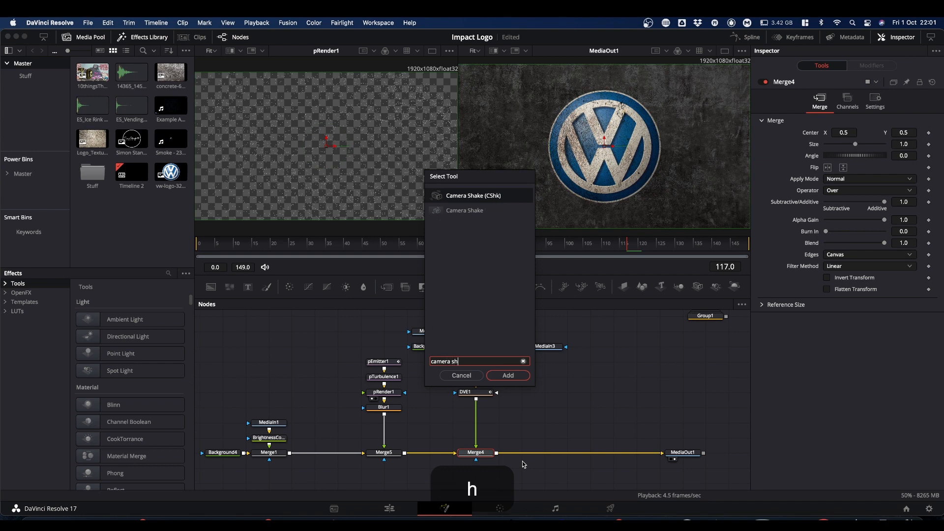
{"action": "left_click", "coordinate": [507, 375]}
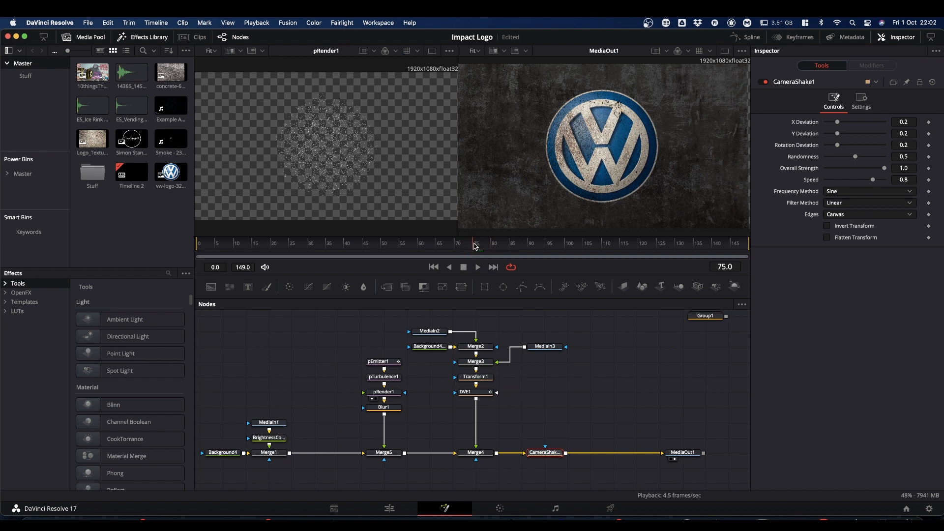
{"action": "mouse_move", "coordinate": [823, 160]}
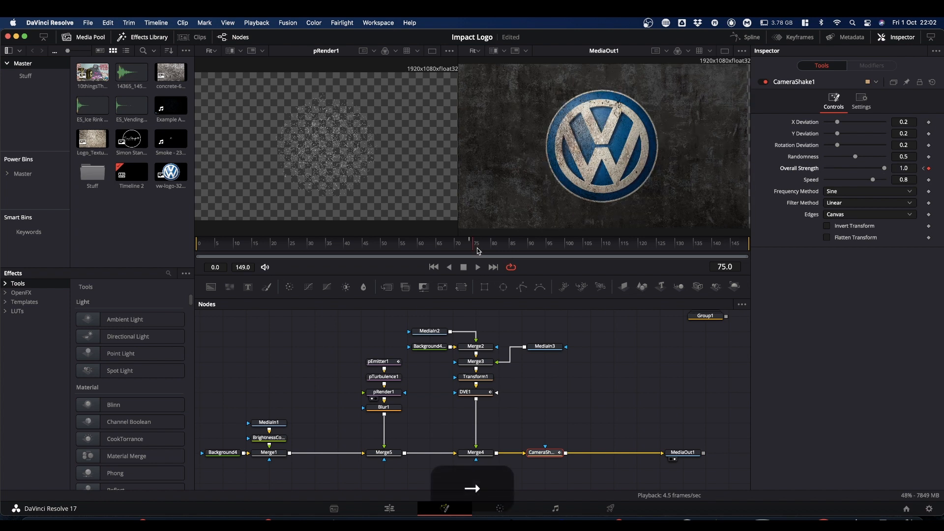
{"action": "mouse_move", "coordinate": [641, 175]}
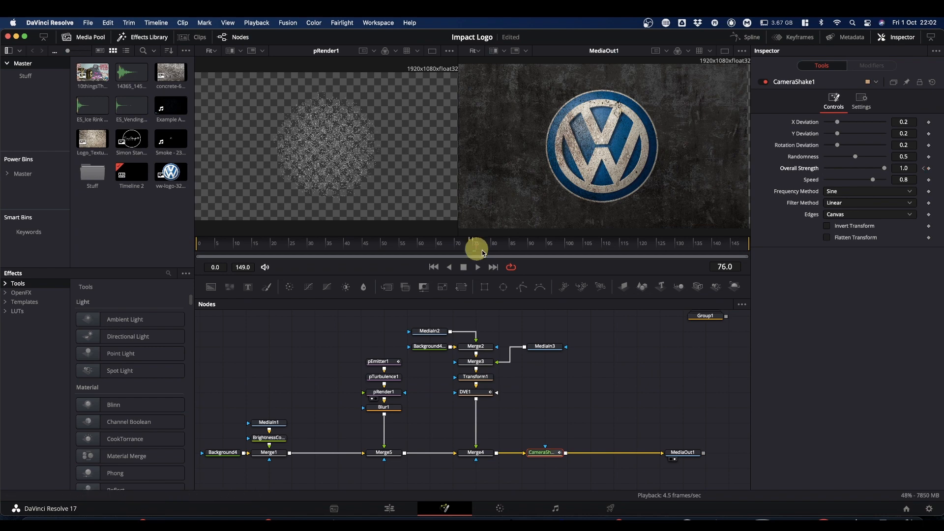
Step: Animate CameraShake1's Overall Strength down to 0 at frame 91
{"action": "left_click_drag", "start_coordinate": [473, 244], "coordinate": [528, 252]}
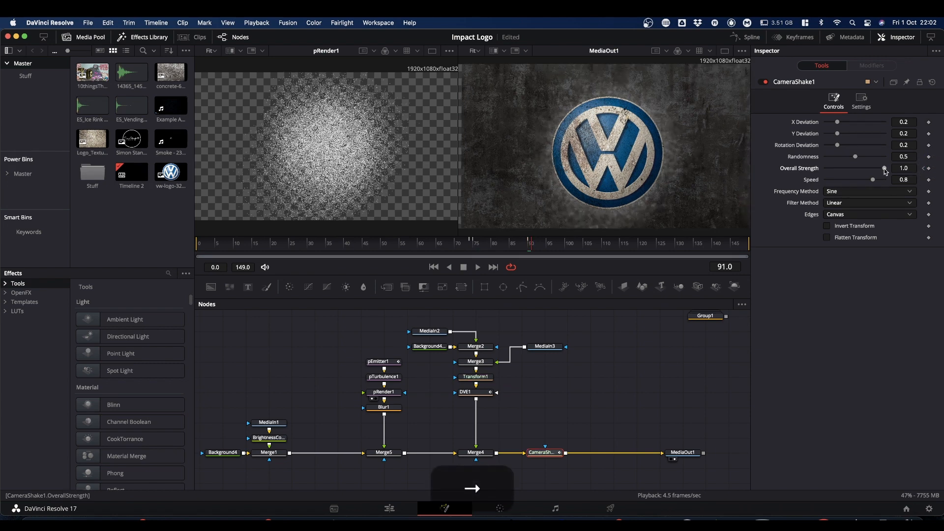
{"action": "left_click_drag", "start_coordinate": [884, 169], "coordinate": [826, 168]}
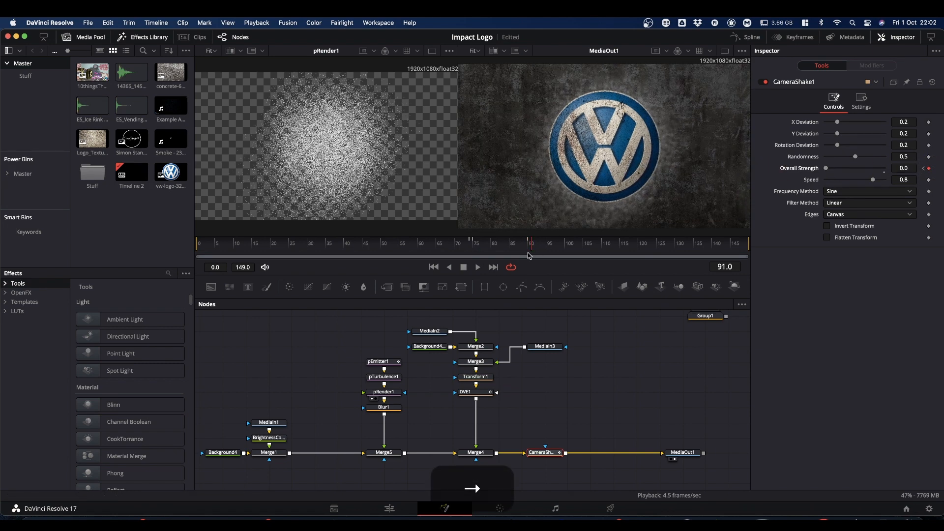
{"action": "left_click_drag", "start_coordinate": [531, 247], "coordinate": [515, 247]}
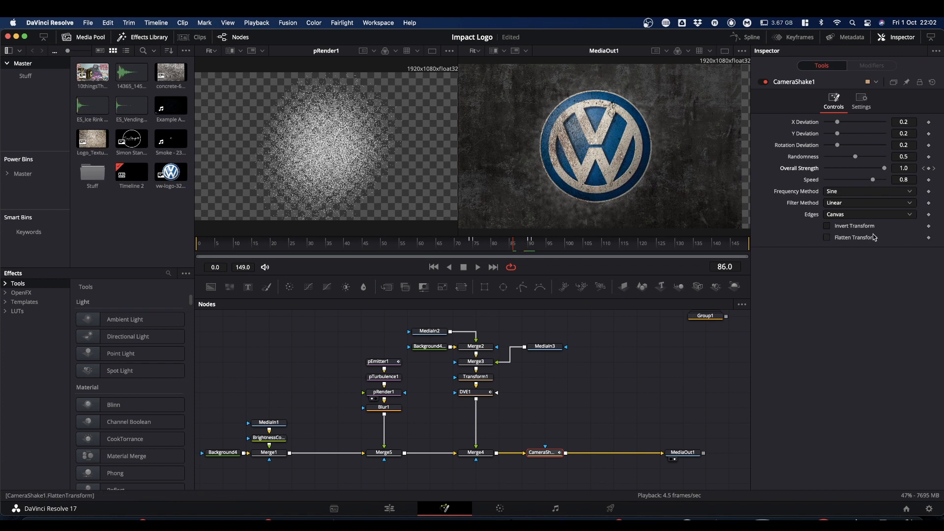
Step: Set CameraShake1's Edges to Mirror and switch back to the Edit page
{"action": "left_click", "coordinate": [868, 214]}
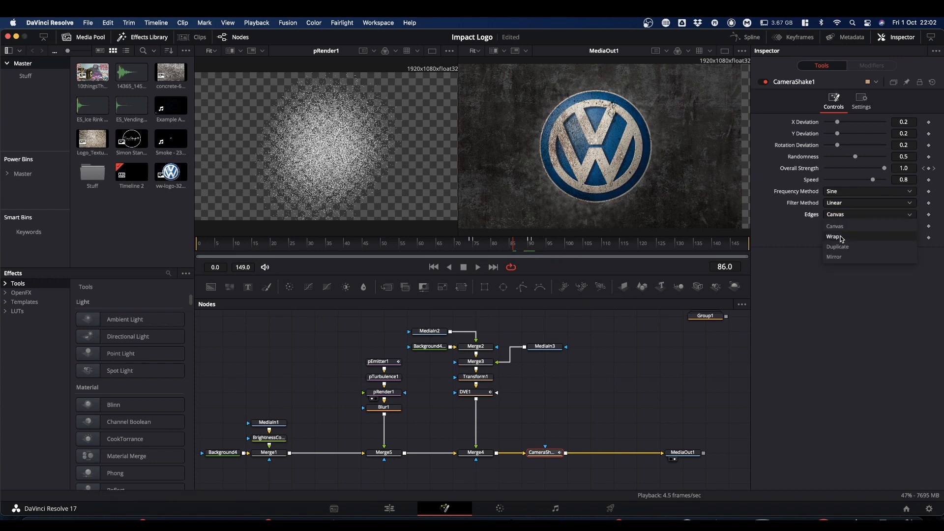
{"action": "left_click", "coordinate": [834, 256]}
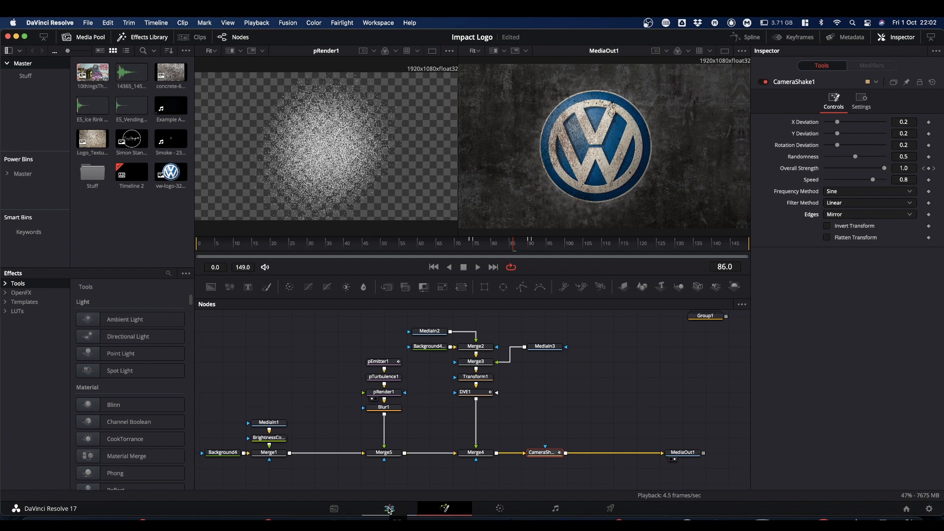
{"action": "left_click", "coordinate": [388, 509]}
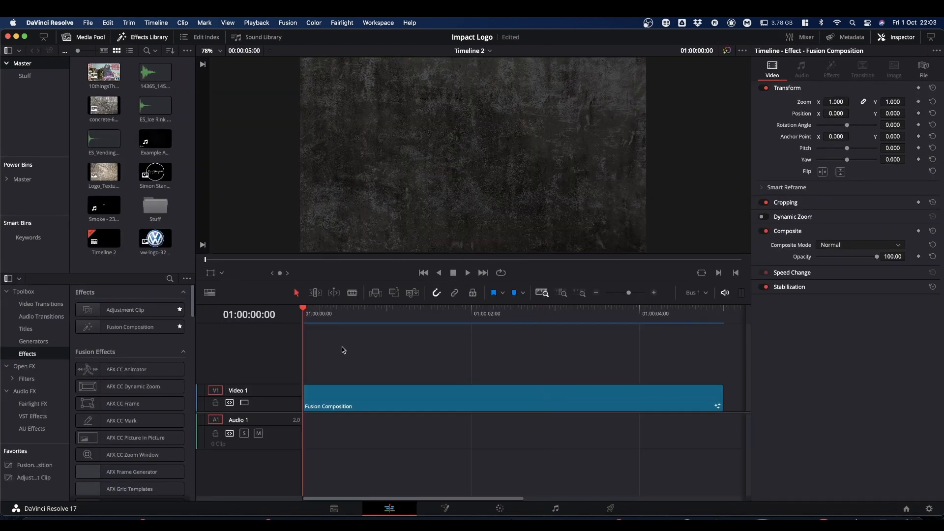
{"action": "key", "text": "space"}
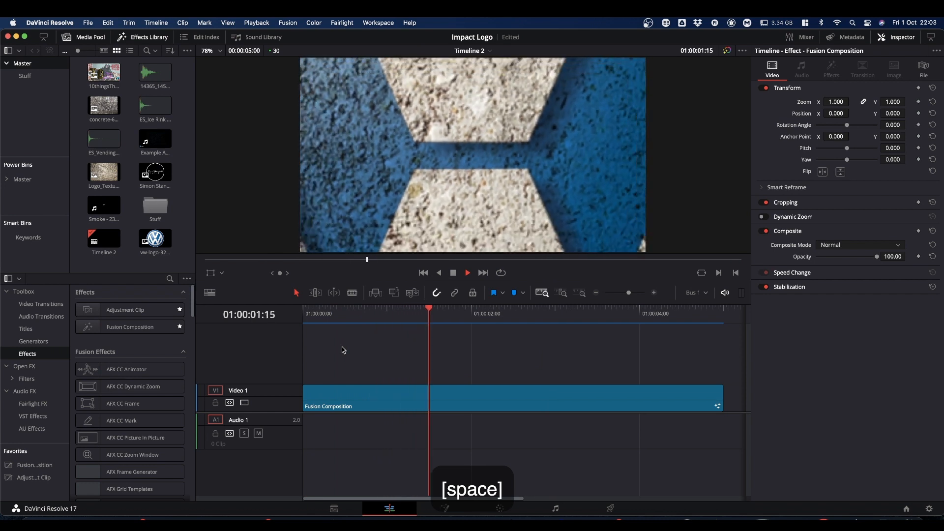
{"action": "key", "text": "space"}
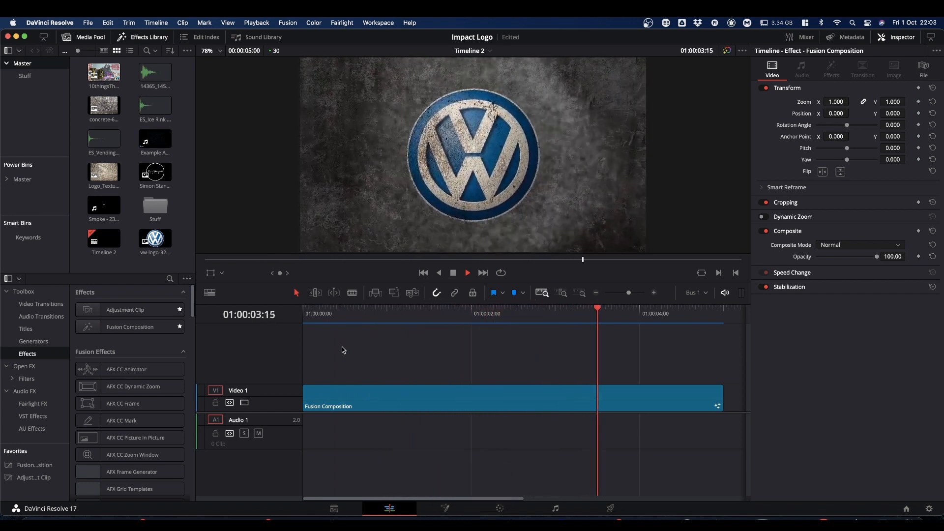
{"action": "key", "text": "space"}
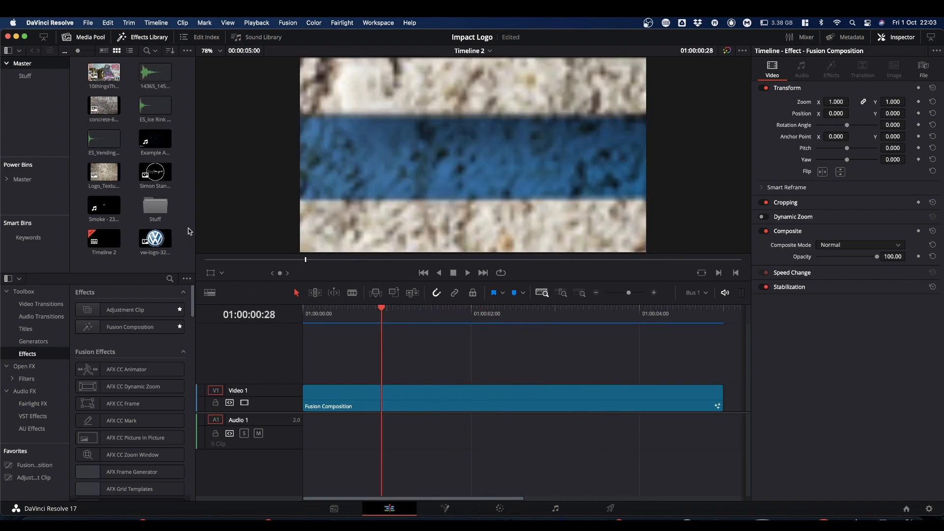
Step: Preview the Example Audio clip and play the logo animation with the sound
{"action": "left_click", "coordinate": [155, 137]}
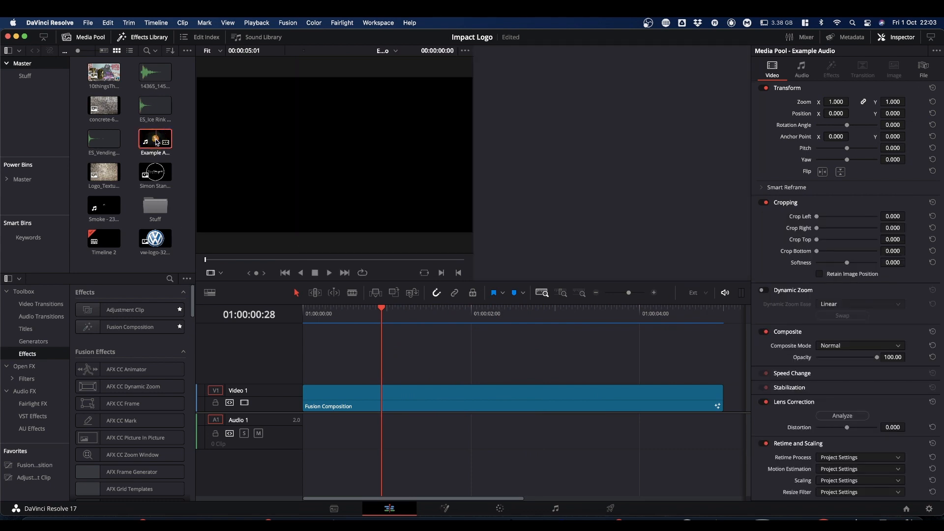
{"action": "double_click", "coordinate": [154, 139]}
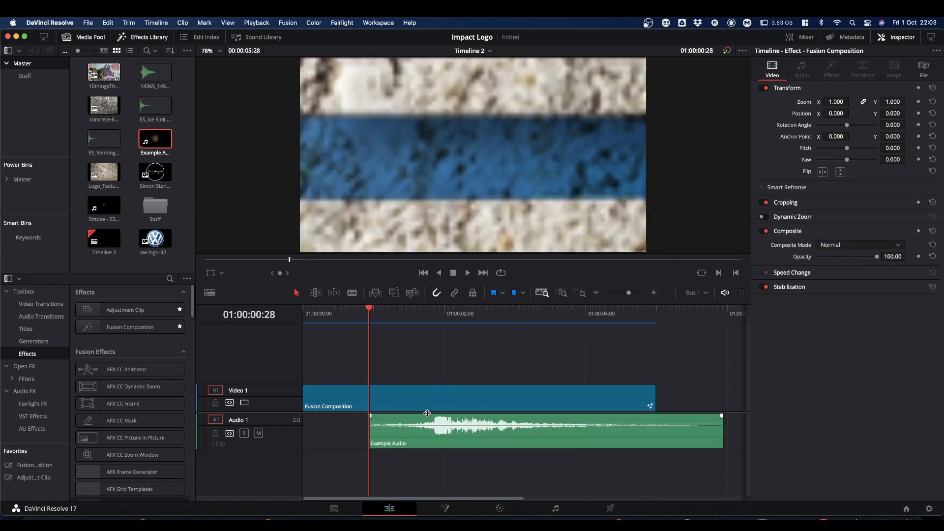
{"action": "key", "text": "space"}
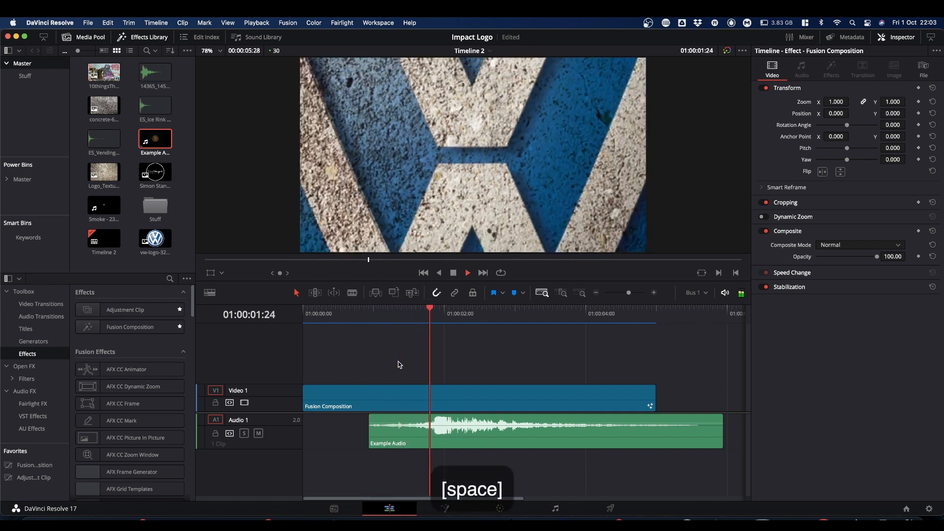
{"action": "key", "text": "space"}
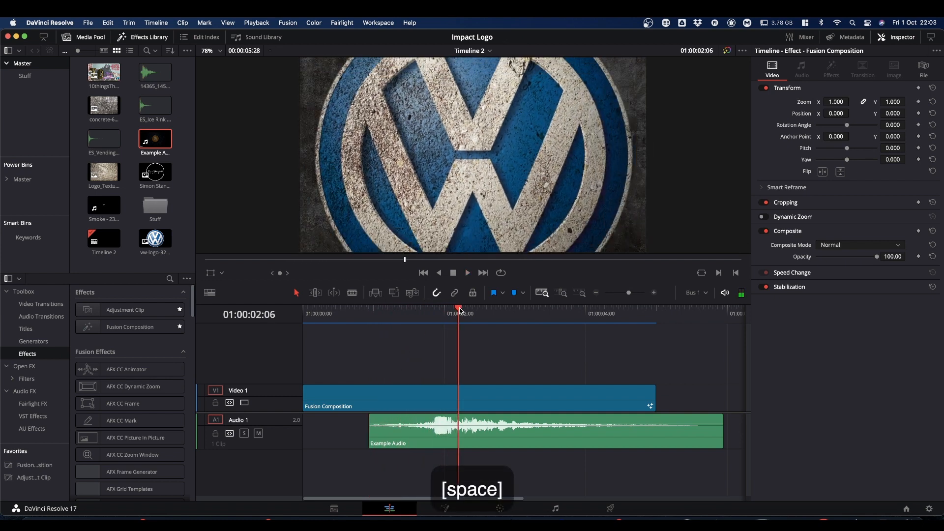
{"action": "key", "text": "space"}
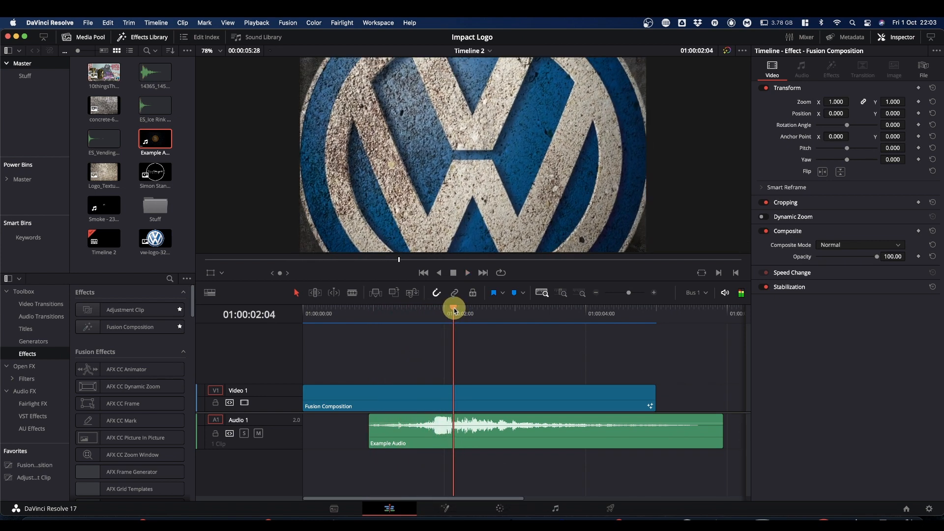
Step: Slide the Example Audio clip so its hit lines up with the logo's impact
{"action": "left_click_drag", "start_coordinate": [453, 308], "coordinate": [480, 309]}
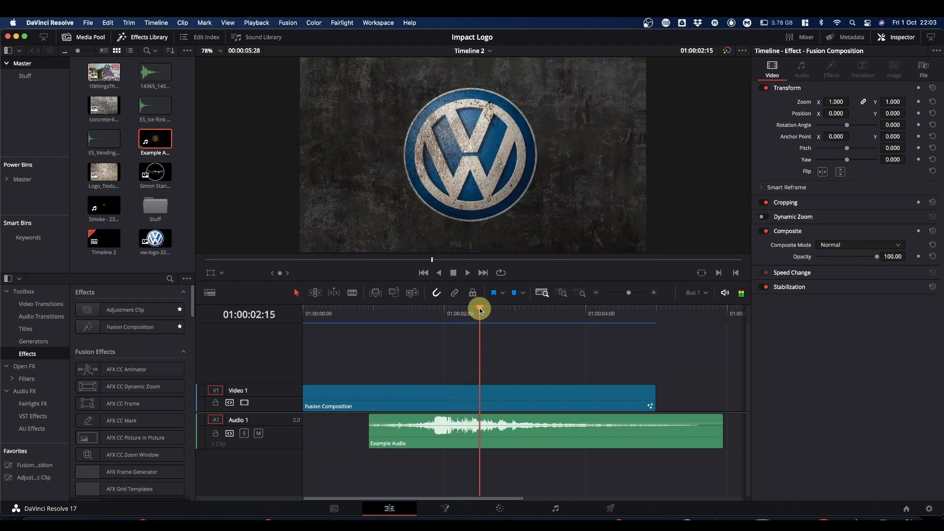
{"action": "left_click", "coordinate": [498, 431]}
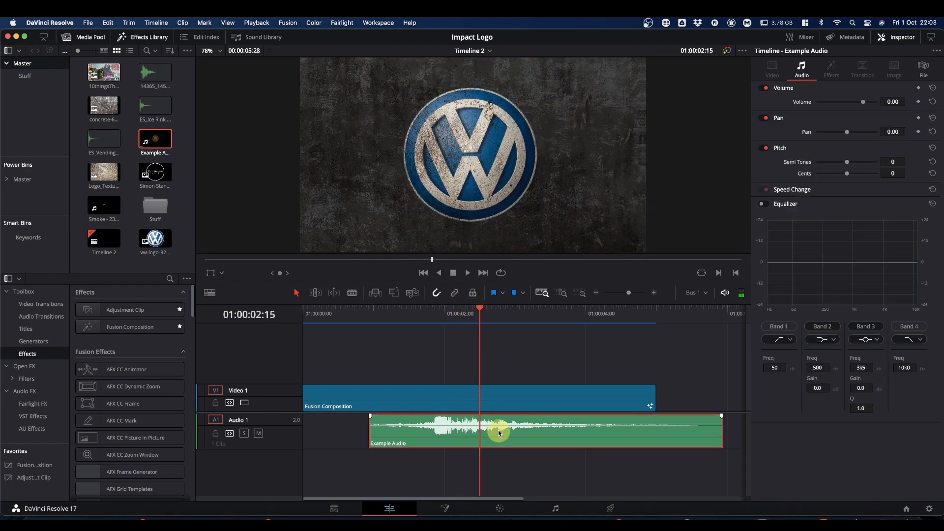
{"action": "left_click_drag", "start_coordinate": [499, 431], "coordinate": [549, 431]}
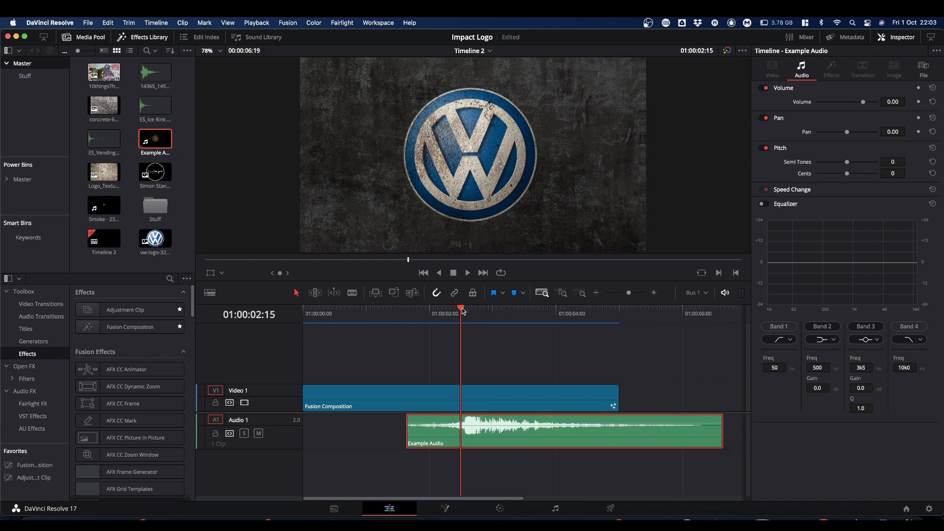
Step: Replay the timeline to check the sync, then reopen the composition in Fusion
{"action": "key", "text": "space"}
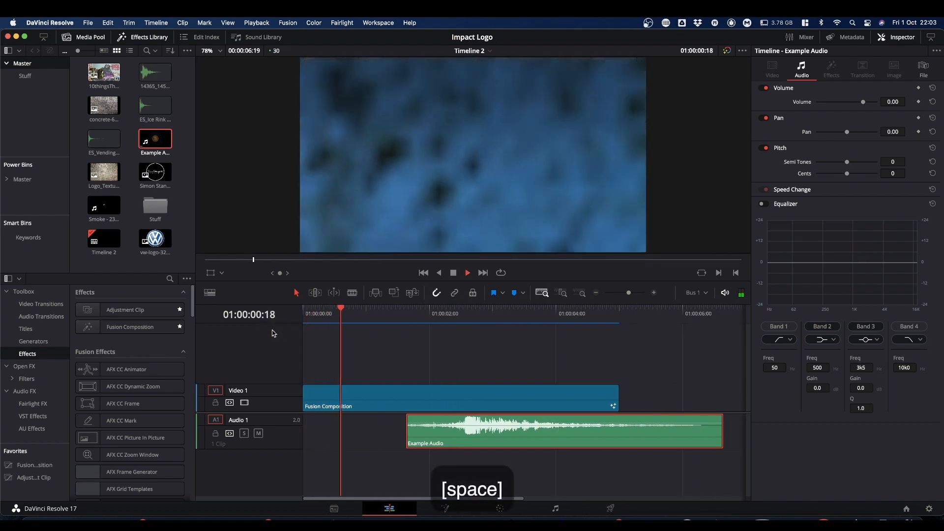
{"action": "key", "text": "space"}
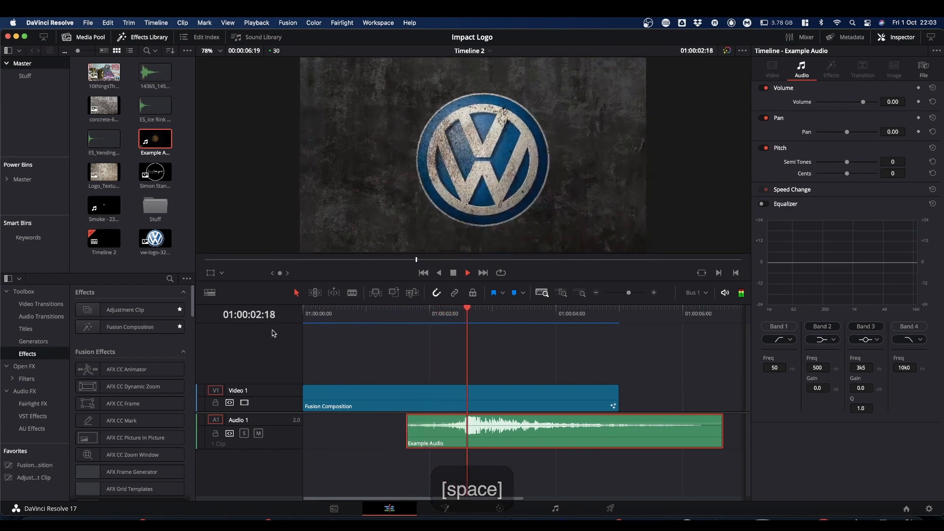
{"action": "key", "text": "space"}
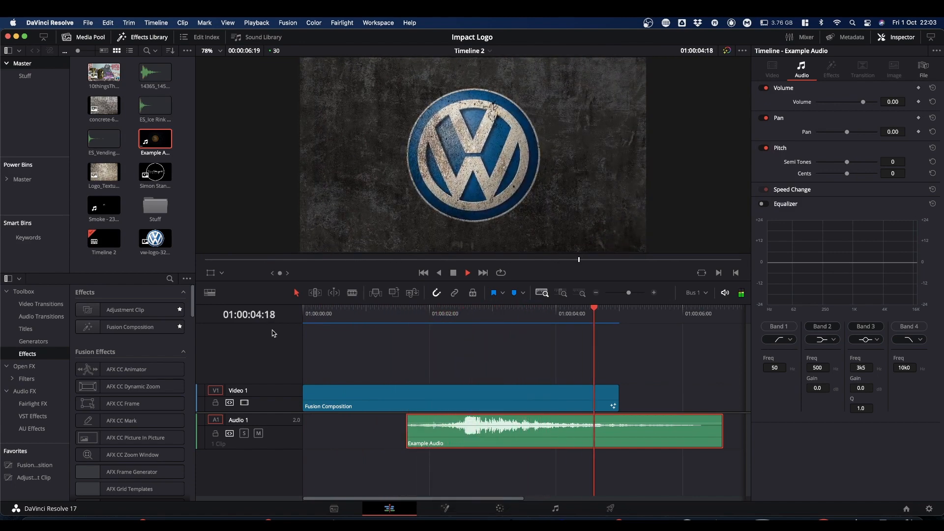
{"action": "key", "text": "space"}
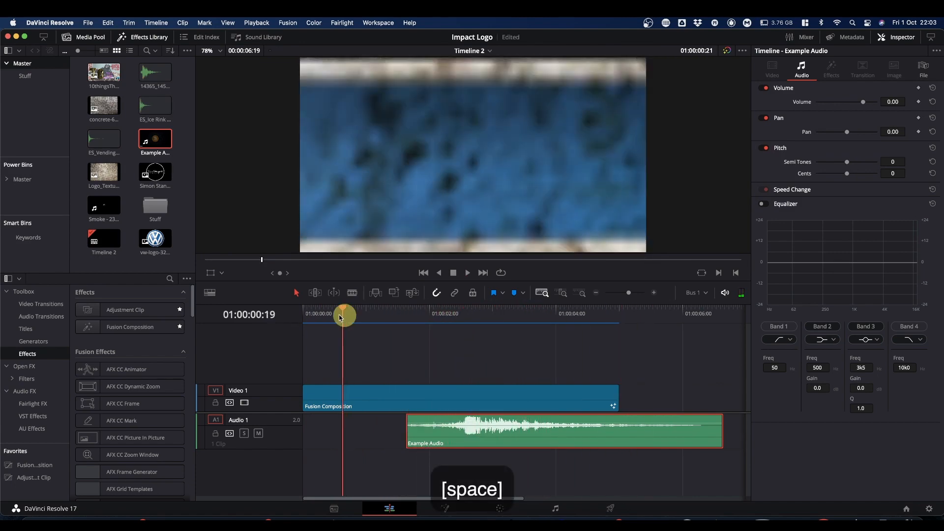
{"action": "key", "text": "space"}
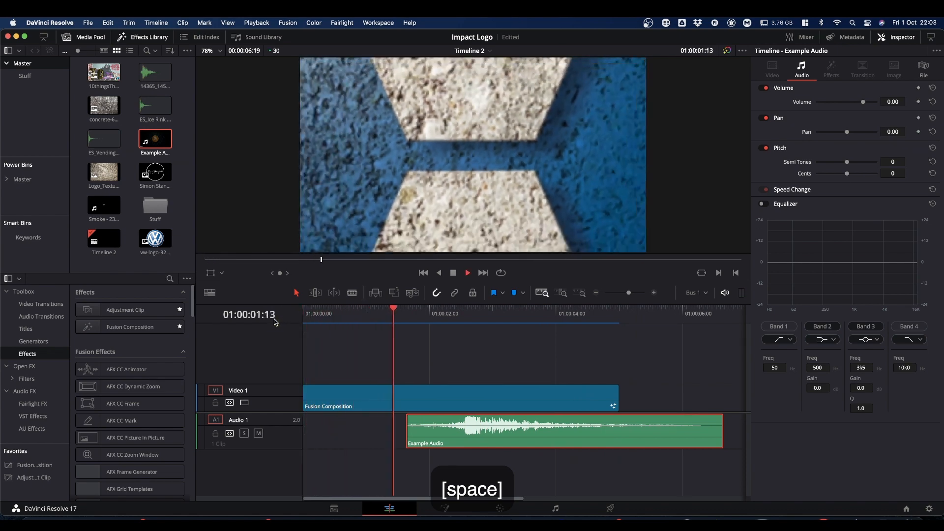
{"action": "key", "text": "space"}
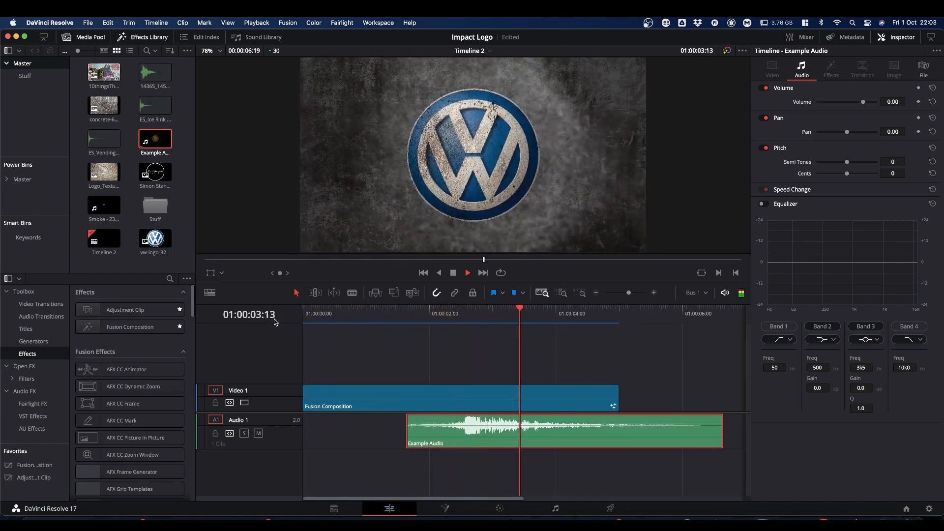
{"action": "key", "text": "space"}
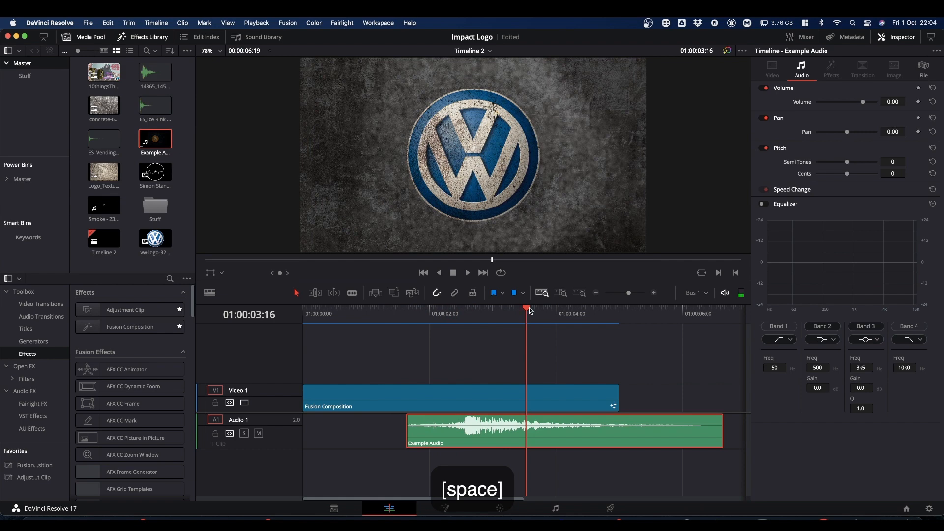
{"action": "left_click", "coordinate": [475, 394]}
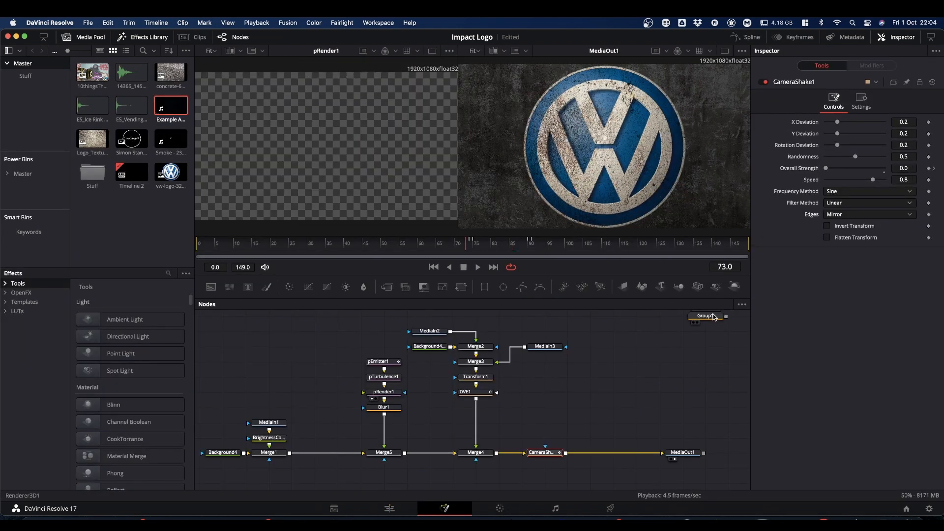
Step: Drag the SIMON Group1 into the node graph and cut the VW logo branch from DVE1
{"action": "left_click_drag", "start_coordinate": [708, 317], "coordinate": [614, 376]}
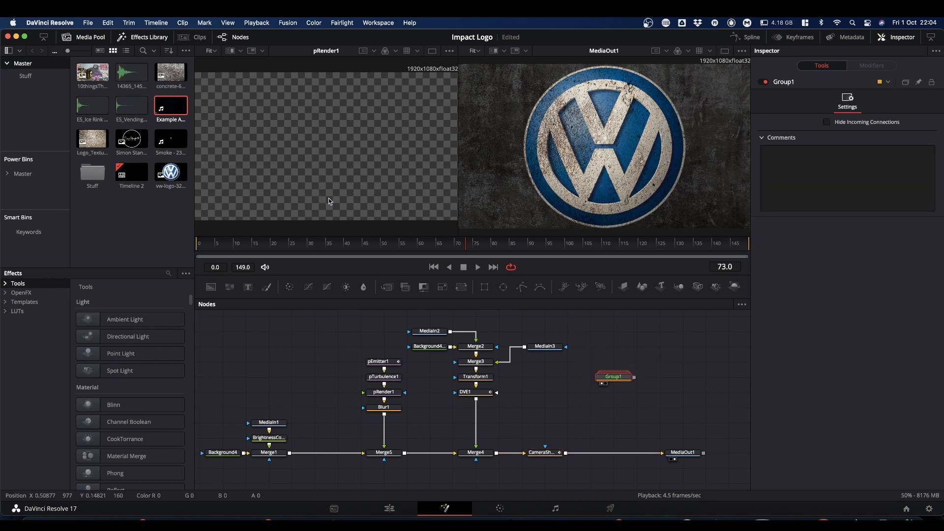
{"action": "left_click", "coordinate": [614, 376]}
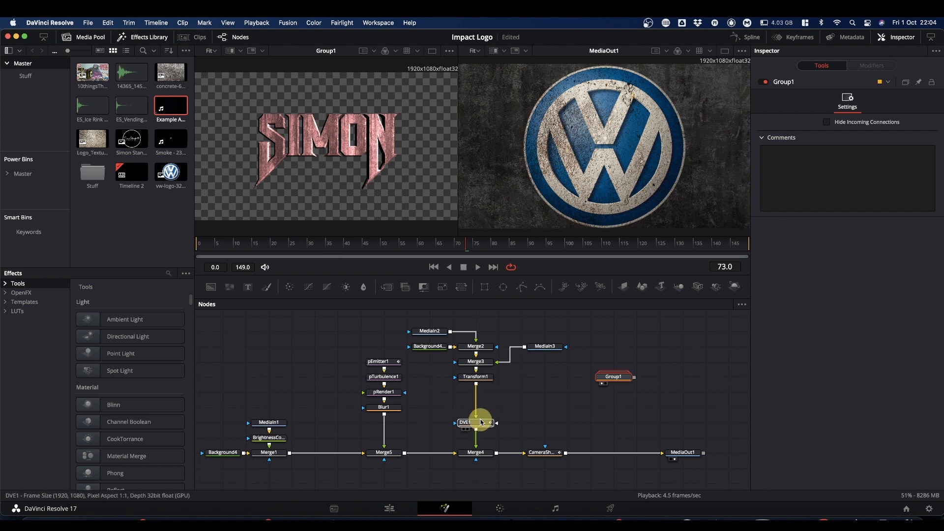
{"action": "left_click", "coordinate": [476, 422]}
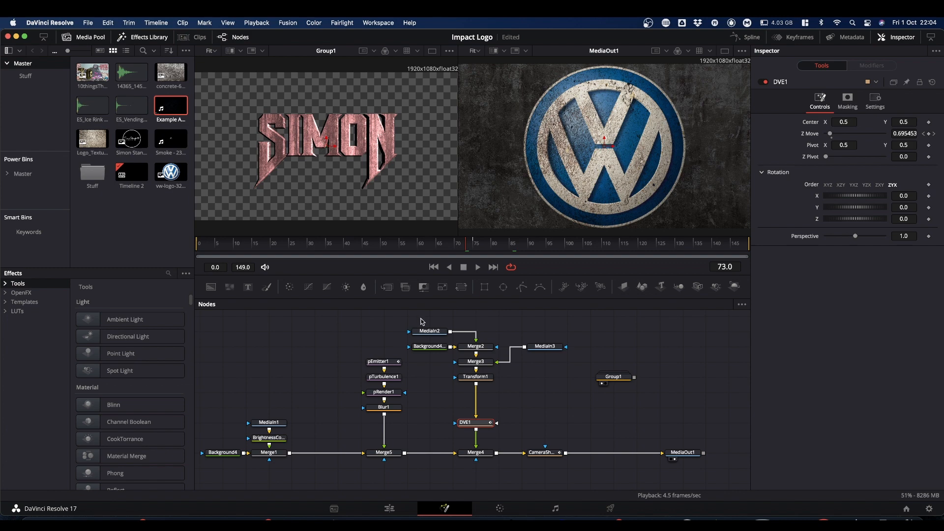
{"action": "left_click_drag", "start_coordinate": [421, 318], "coordinate": [556, 375]}
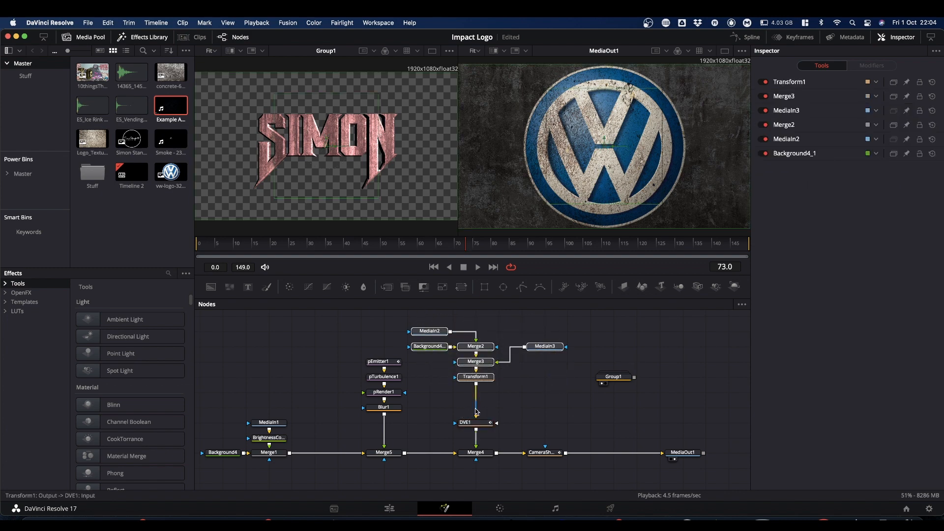
{"action": "left_click", "coordinate": [452, 378]}
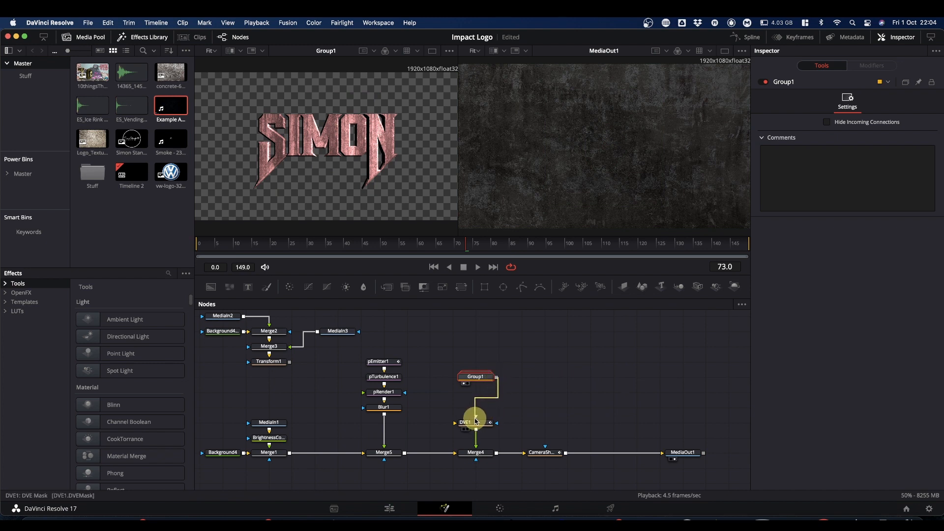
Step: Connect Group1 to DVE1's main input and preview the SIMON logo output
{"action": "left_click_drag", "start_coordinate": [475, 421], "coordinate": [468, 422]}
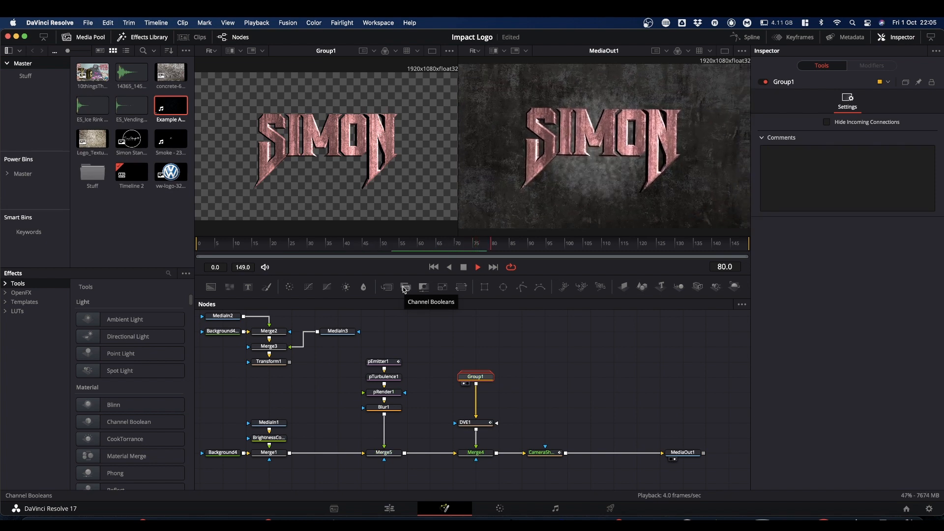
{"action": "key", "text": "space"}
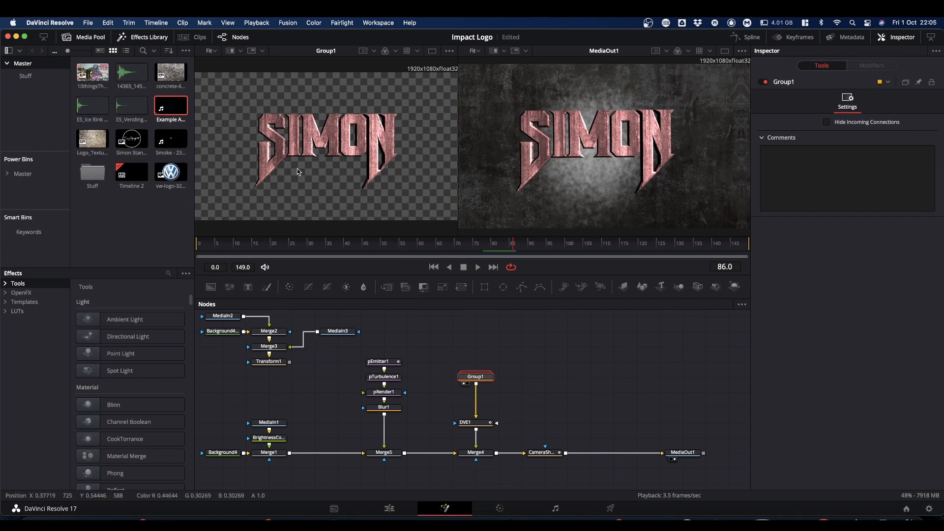
{"action": "mouse_move", "coordinate": [290, 142]}
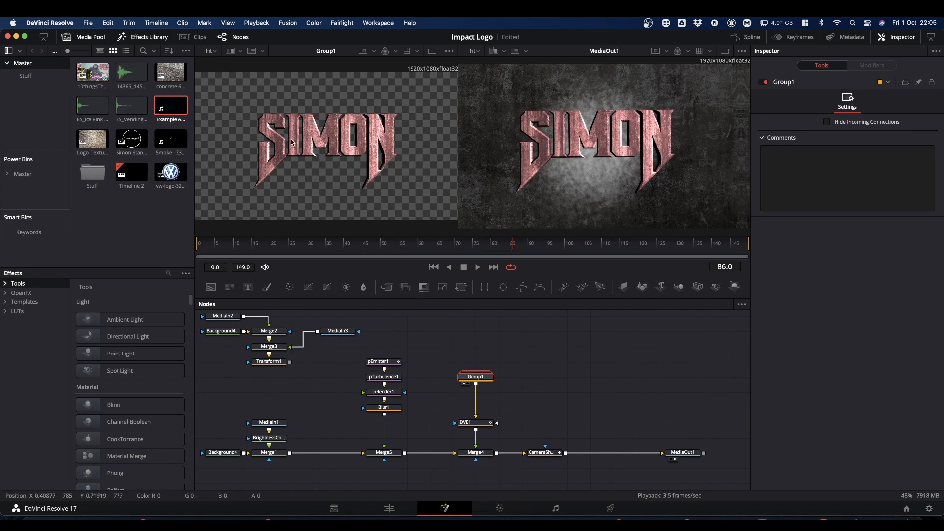
{"action": "mouse_move", "coordinate": [610, 175]}
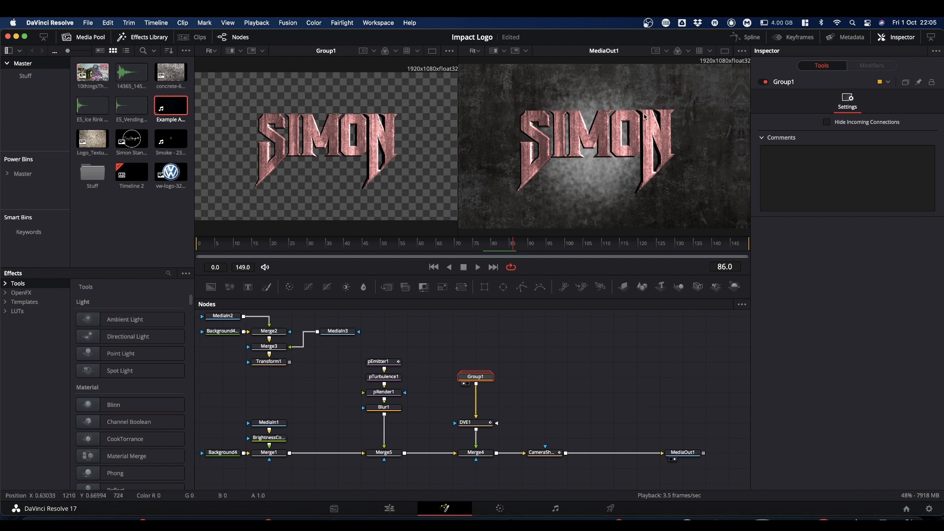
{"action": "mouse_move", "coordinate": [668, 174]}
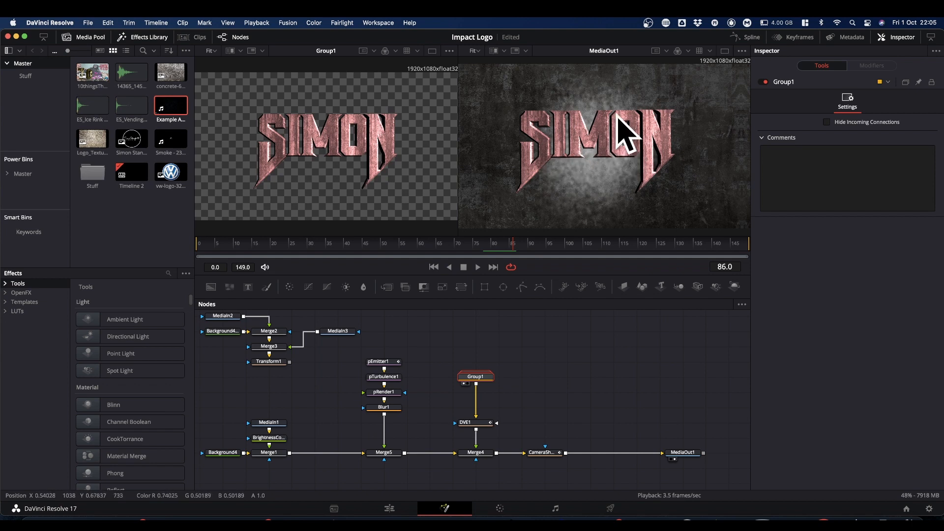
{"action": "mouse_move", "coordinate": [469, 336]}
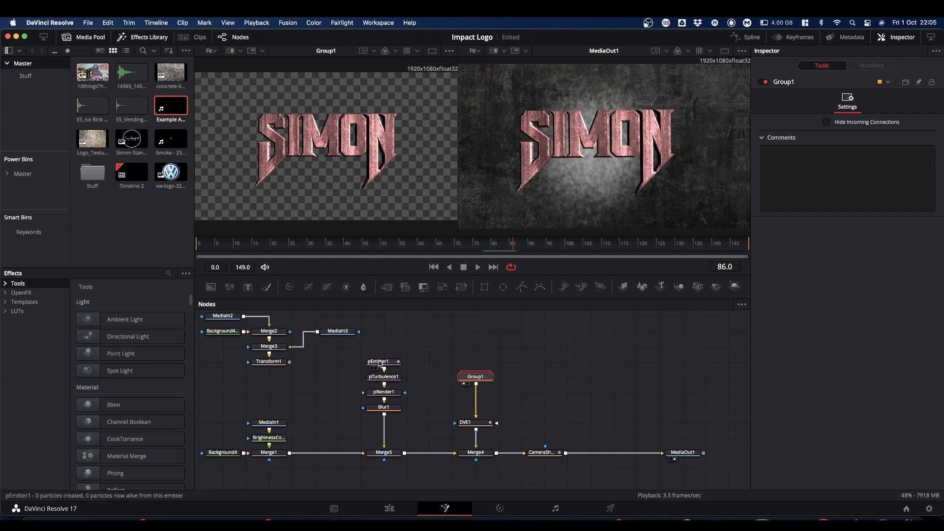
Step: Set pEmitter1's Region to Bitmap fed by the SIMON render, and view Blur1
{"action": "left_click", "coordinate": [383, 362]}
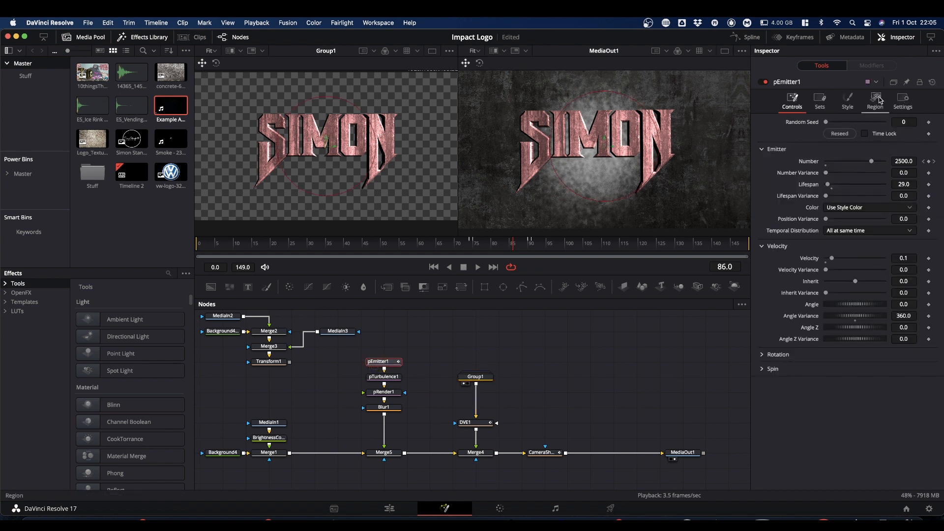
{"action": "left_click", "coordinate": [874, 101]}
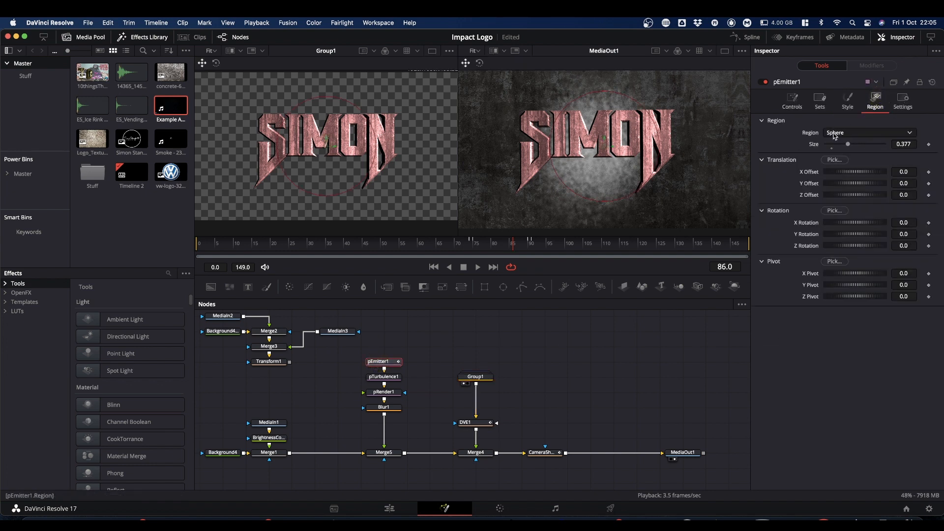
{"action": "left_click", "coordinate": [869, 133]}
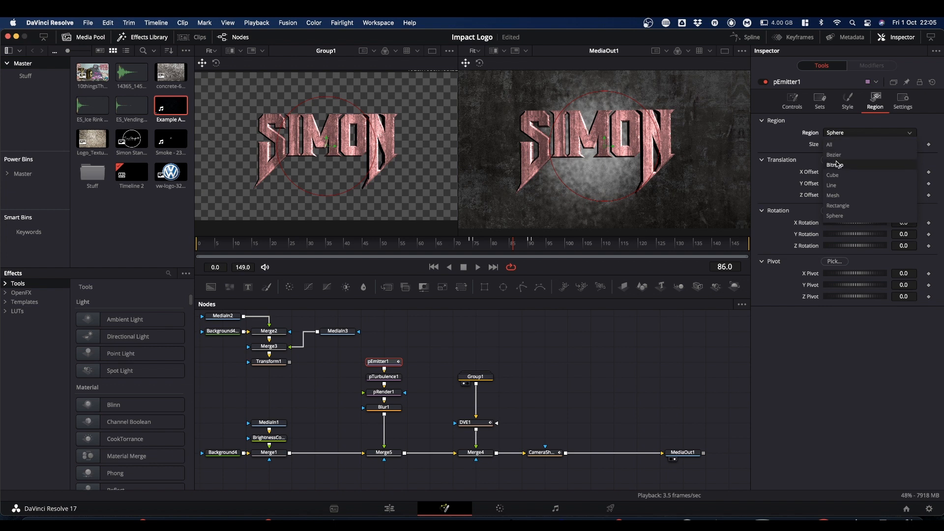
{"action": "left_click", "coordinate": [835, 165]}
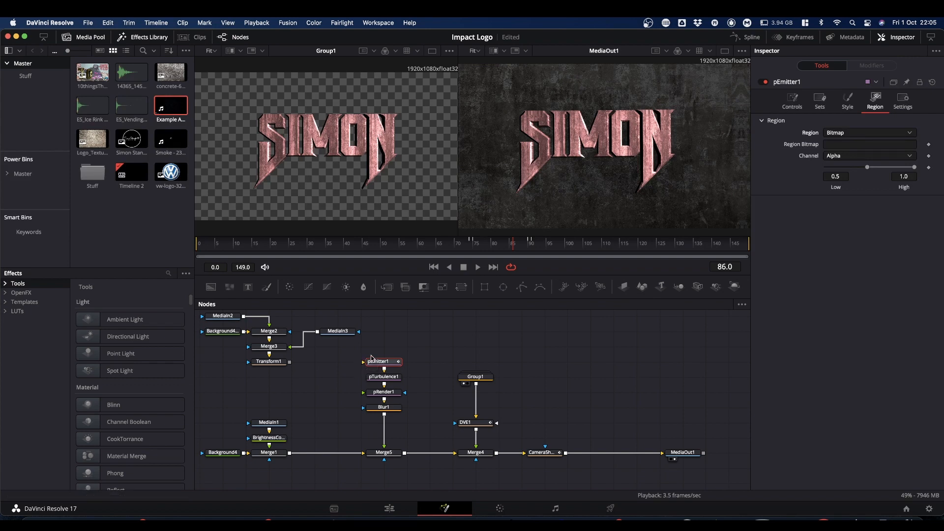
{"action": "left_click", "coordinate": [475, 376]}
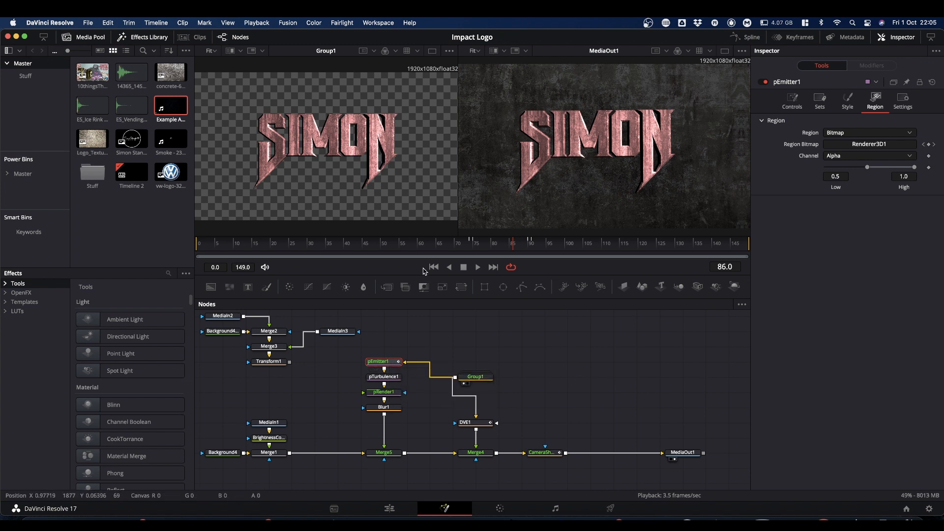
{"action": "left_click", "coordinate": [384, 407]}
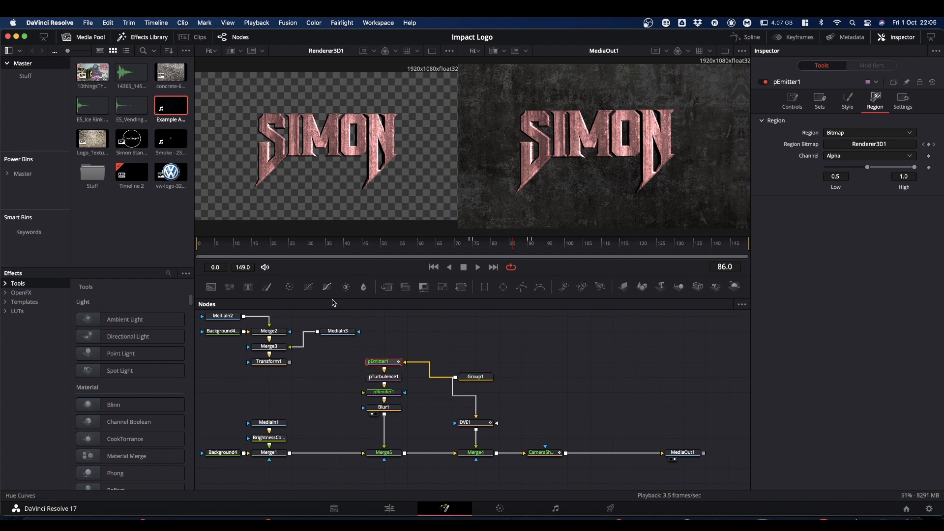
{"action": "mouse_move", "coordinate": [450, 142]}
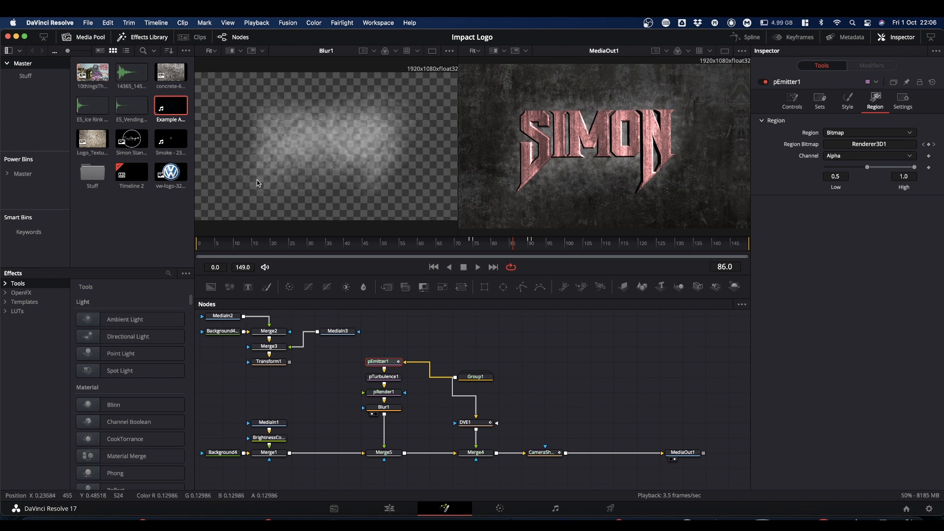
{"action": "mouse_move", "coordinate": [605, 126]}
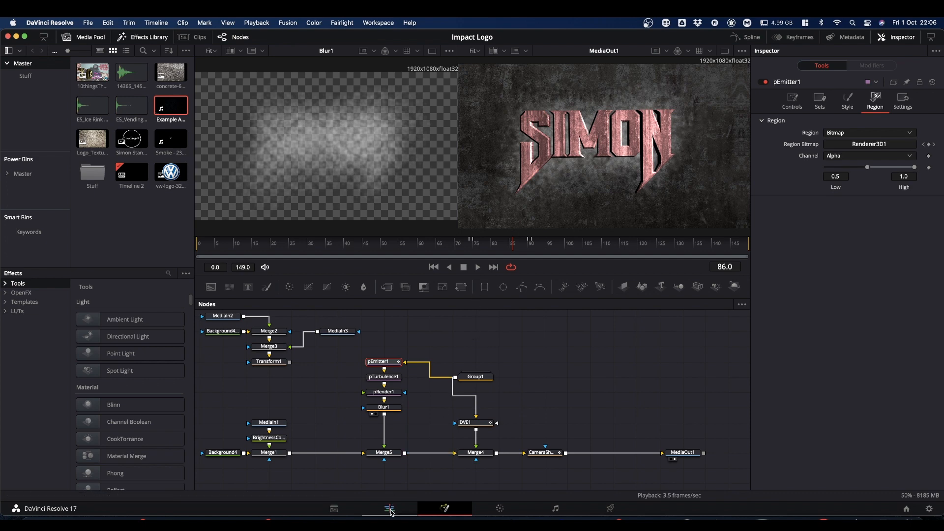
Step: Return to the Edit page and play Timeline 2 to review the SIMON animation
{"action": "left_click", "coordinate": [388, 508]}
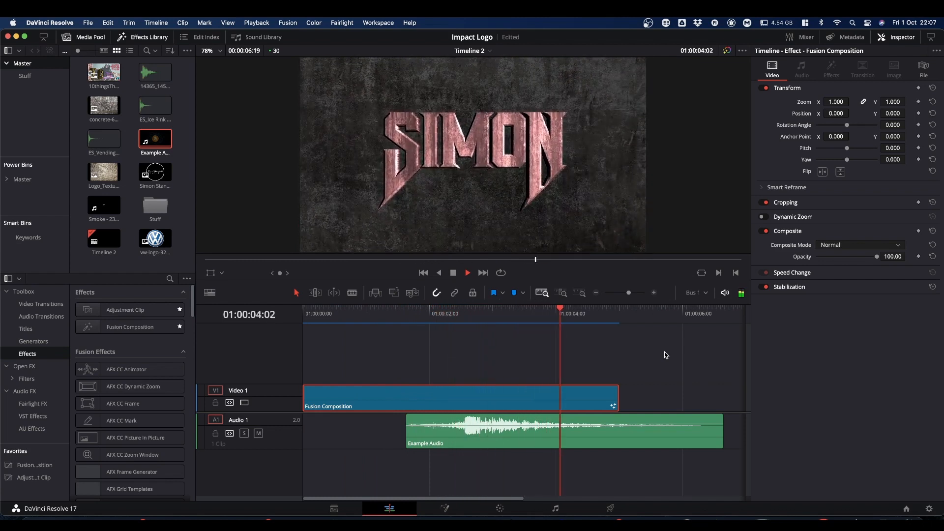
{"action": "key", "text": "space"}
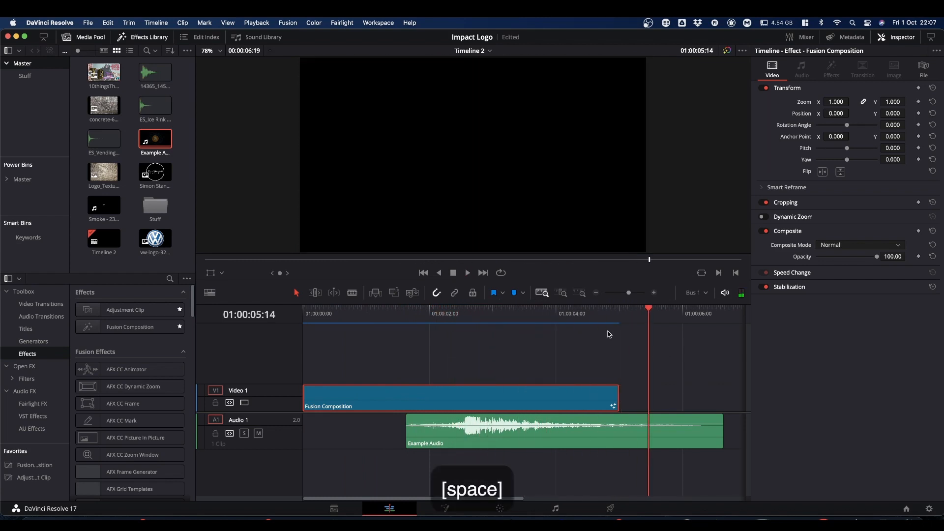